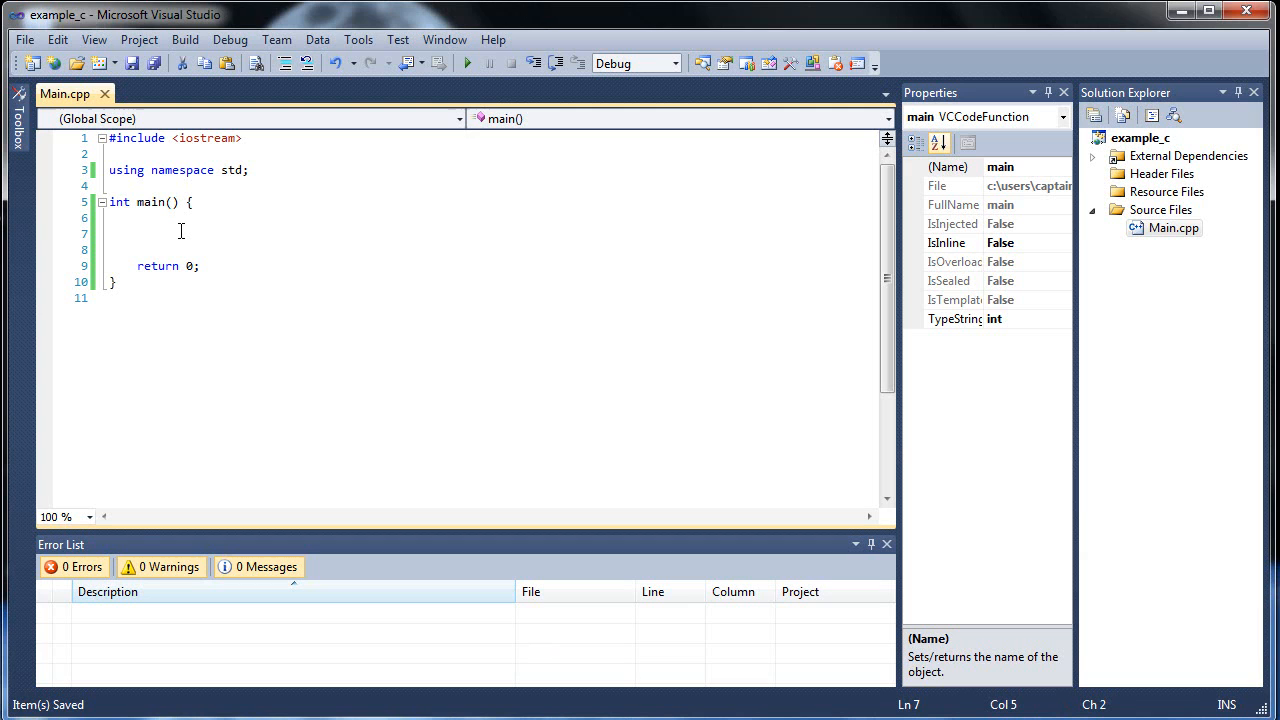
- In main, declare int num, print "Type in an integer: " and read num with cin
left_click(140, 233)
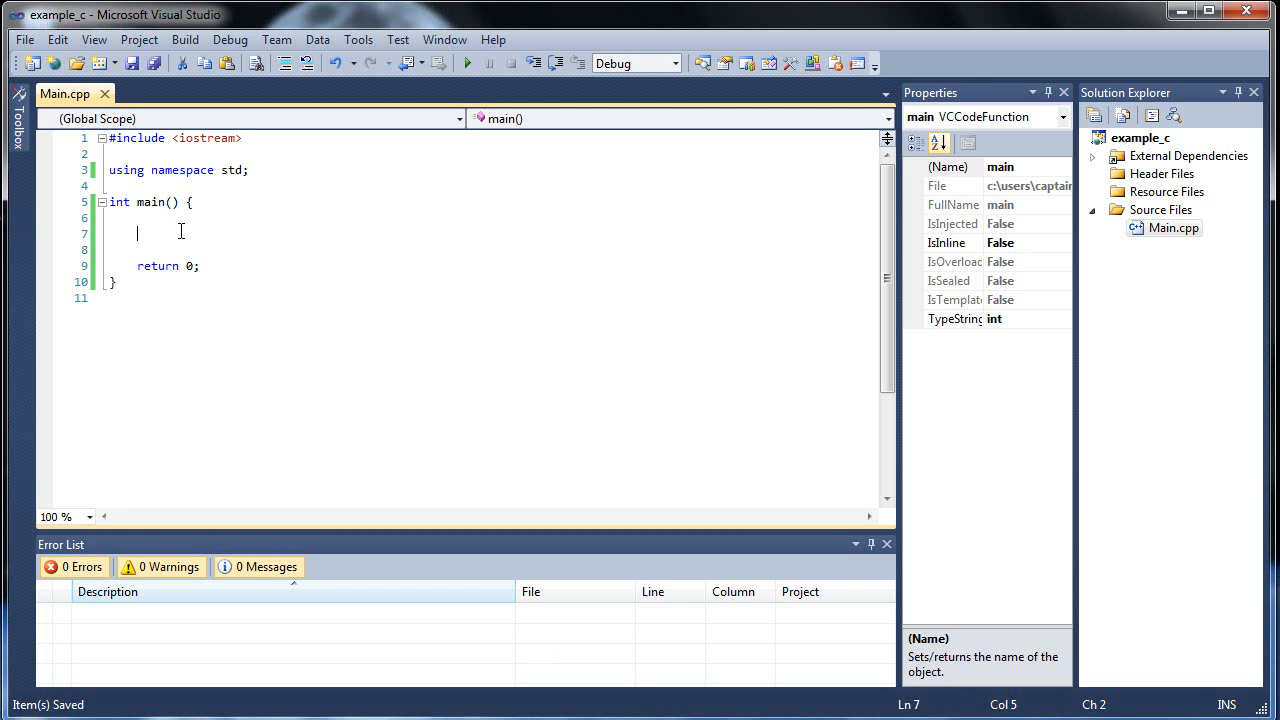
type("int nu")
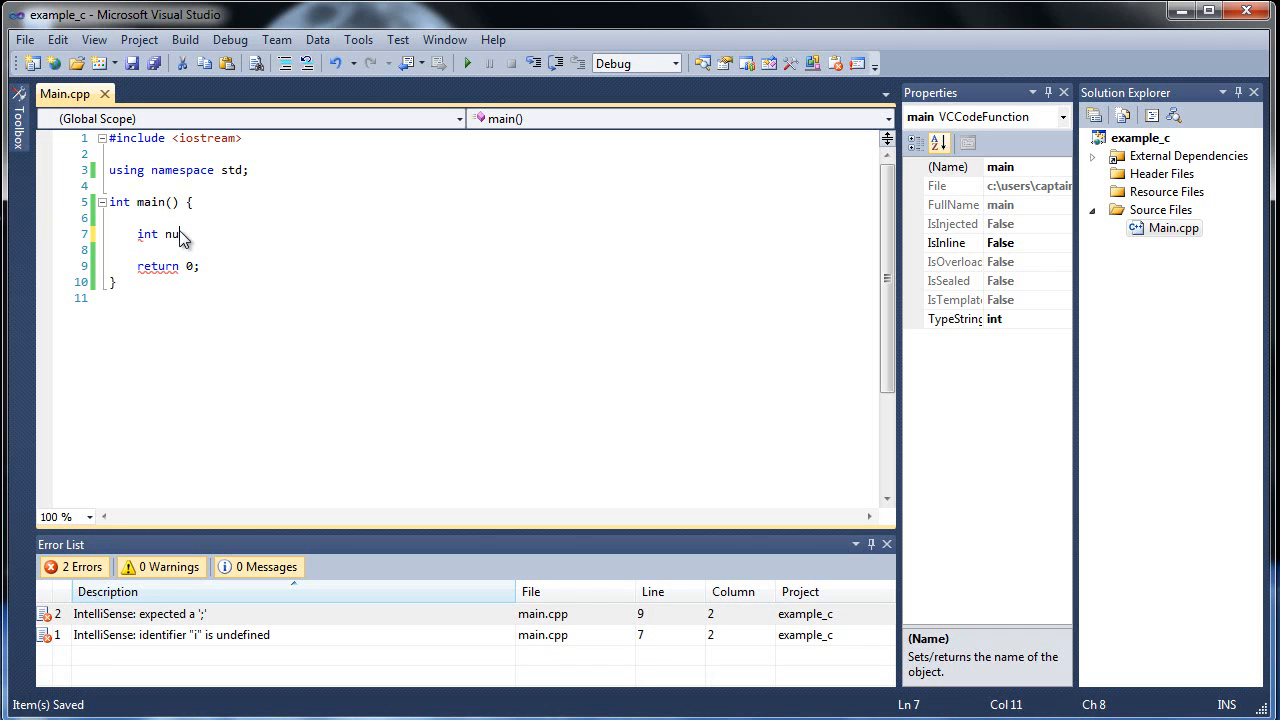
type("cout << \"T")
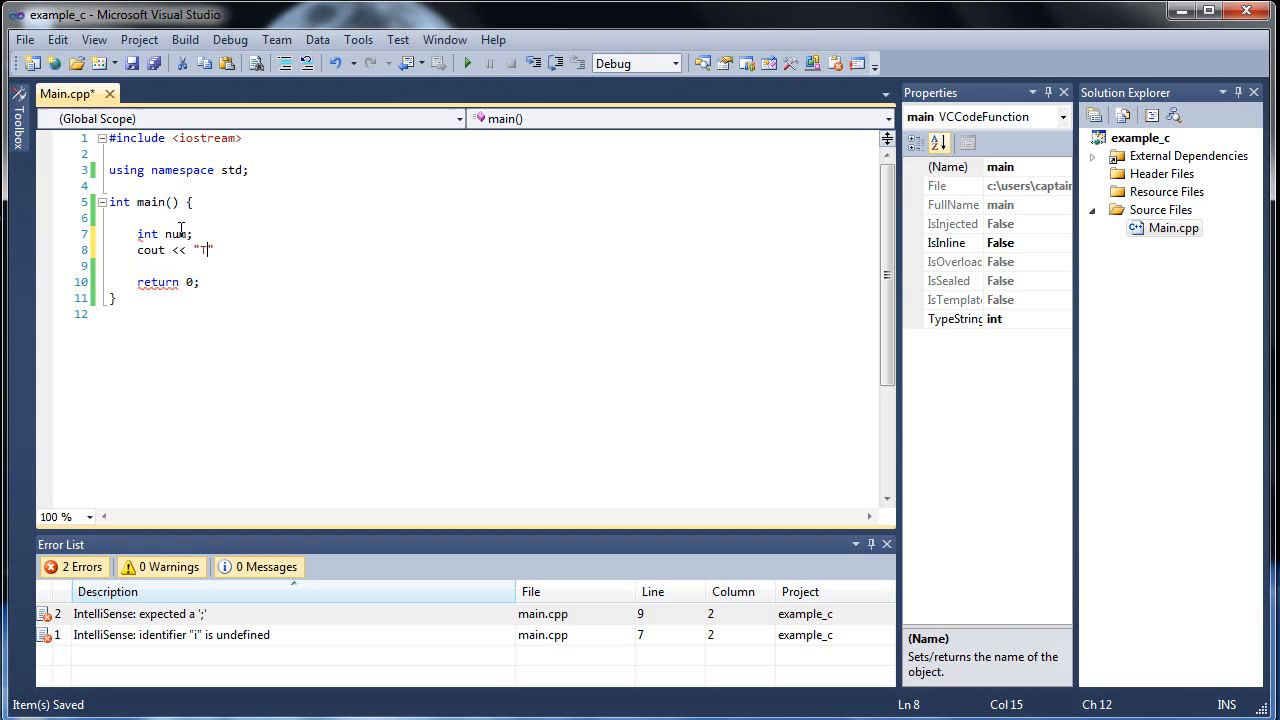
type("ype in an in")
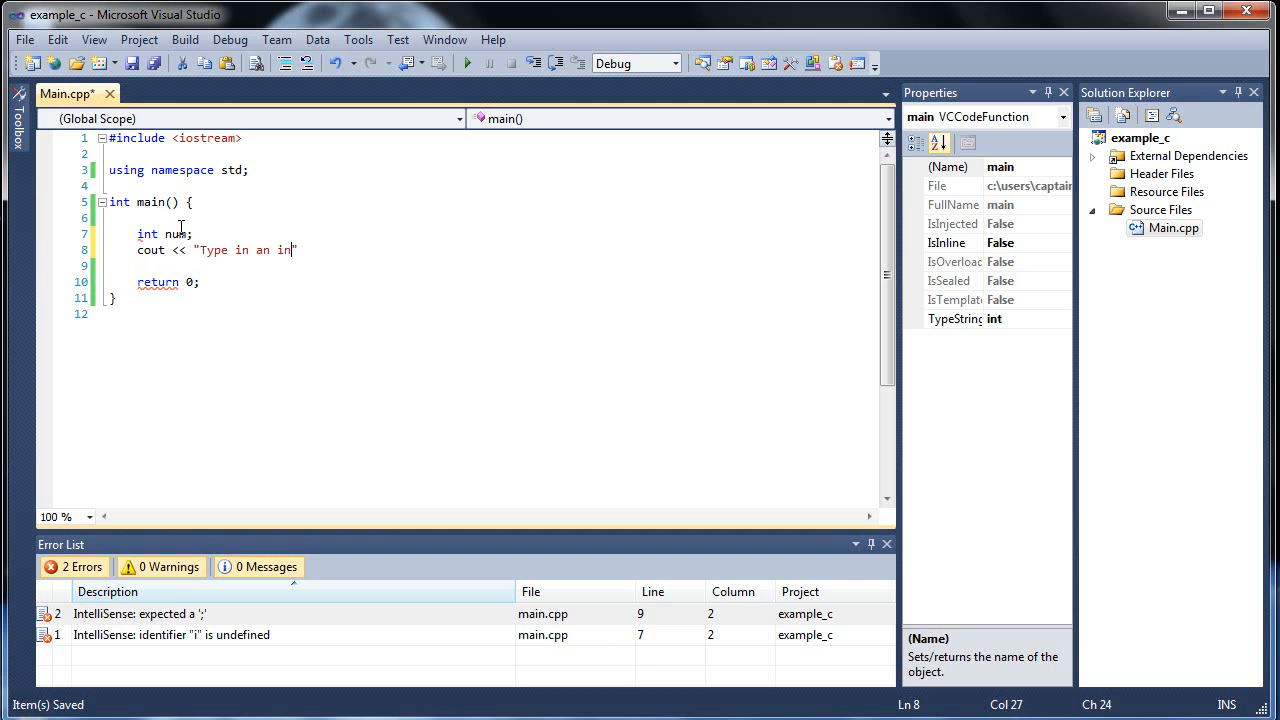
type("teger:")
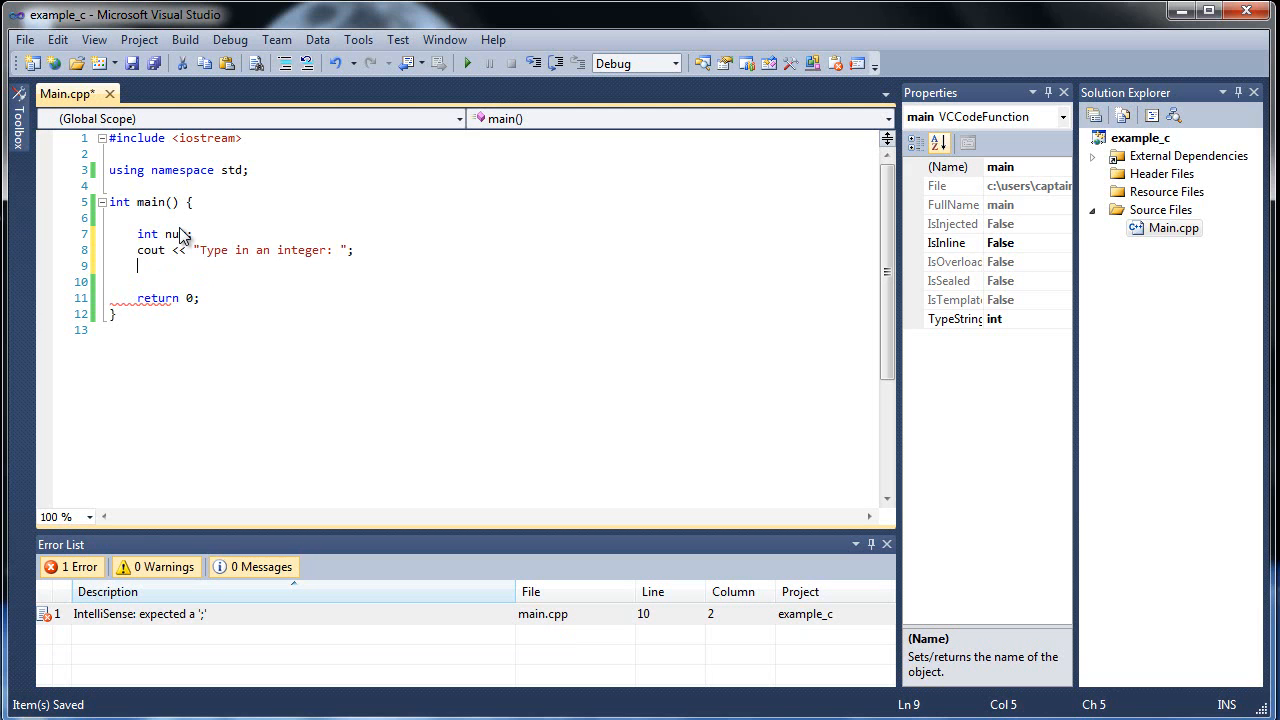
type("cin >> num;")
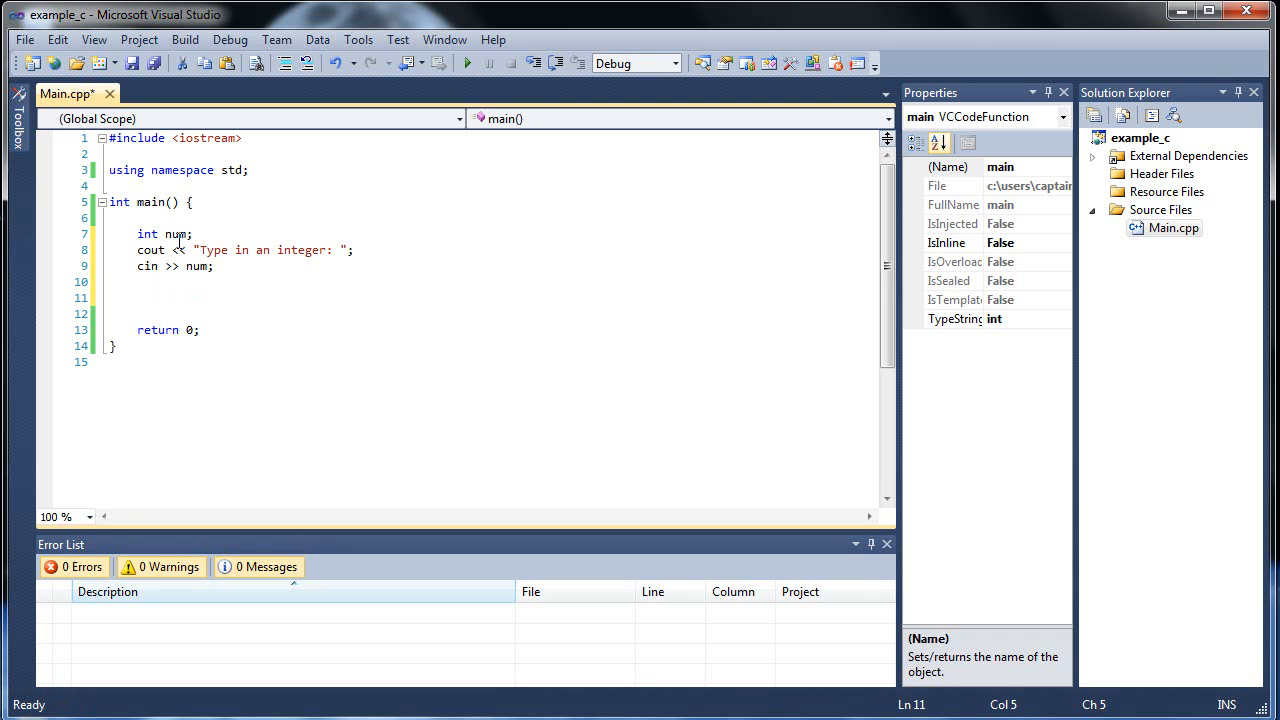
mouse_move(208, 187)
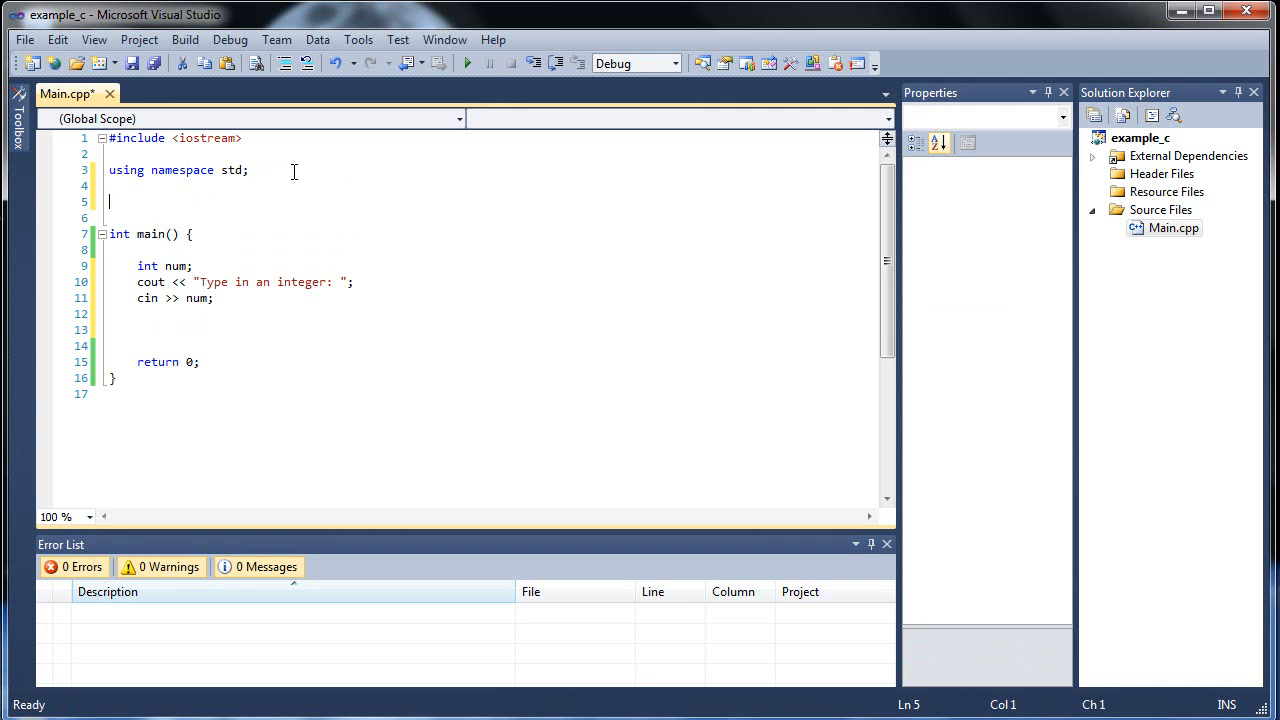
- Add the prototype void counter(int); above main
type("void")
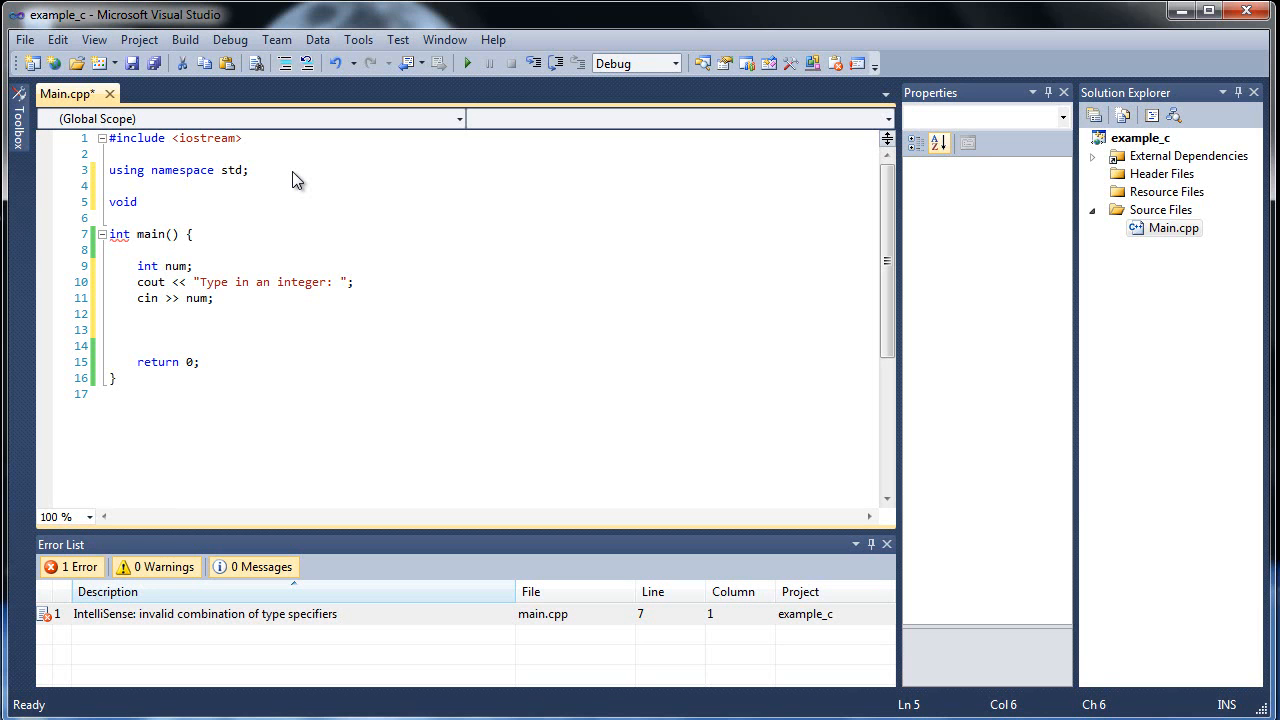
type("counter()")
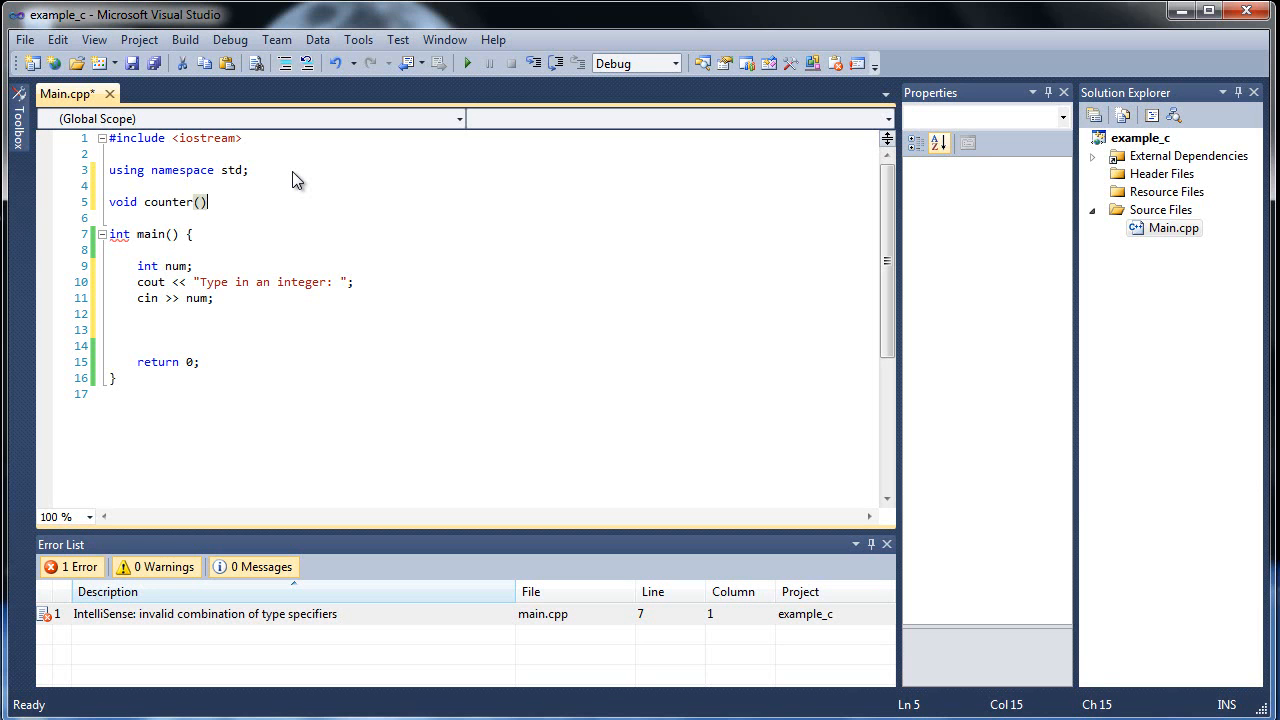
type("i")
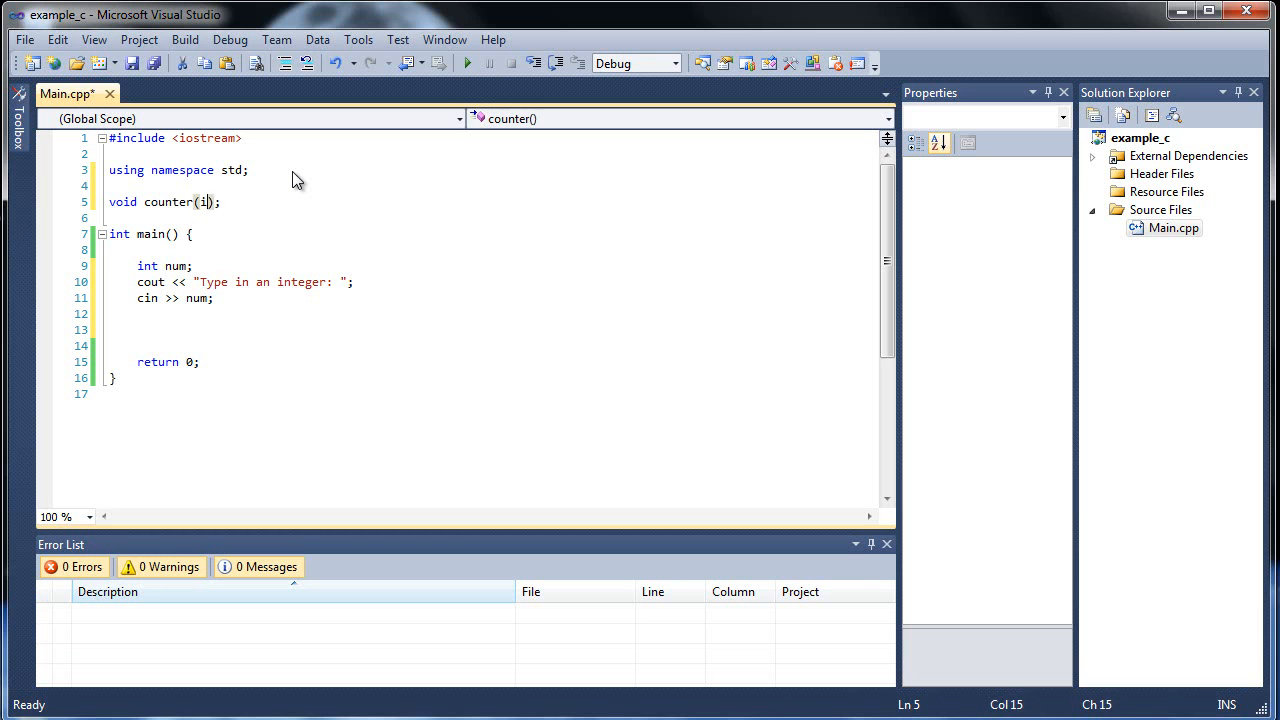
type("nt")
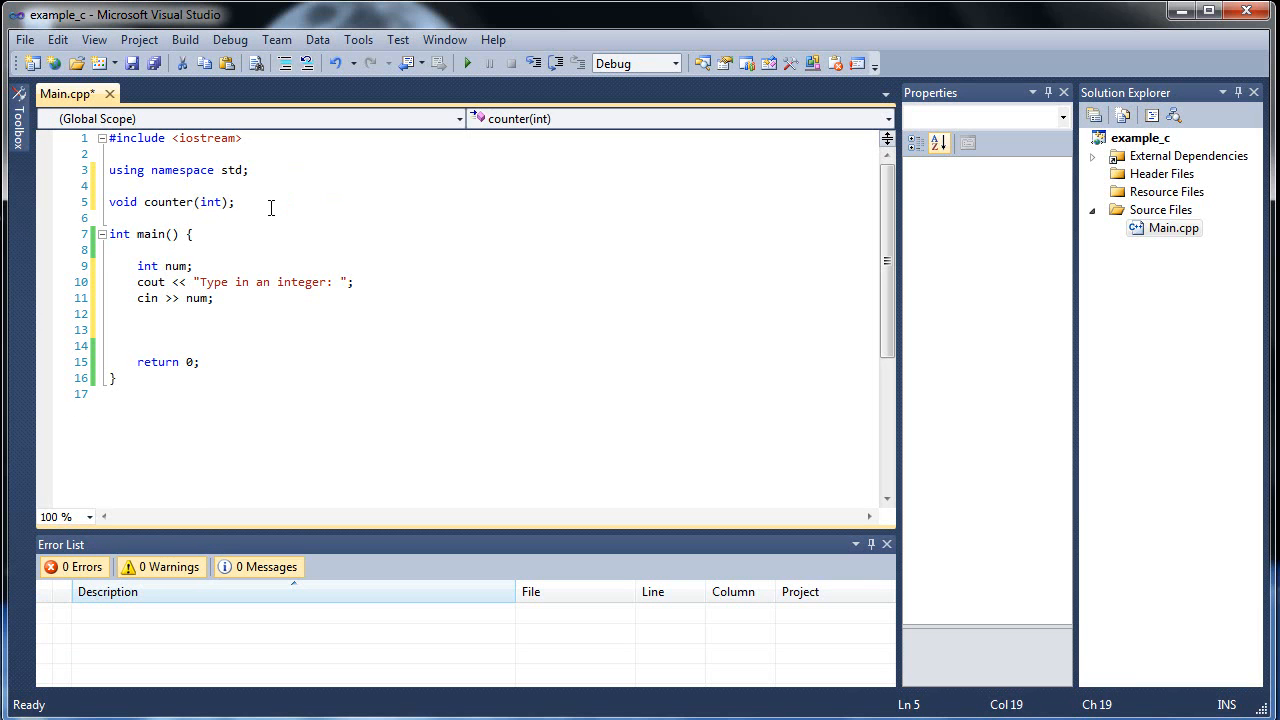
type("// counter - a recur")
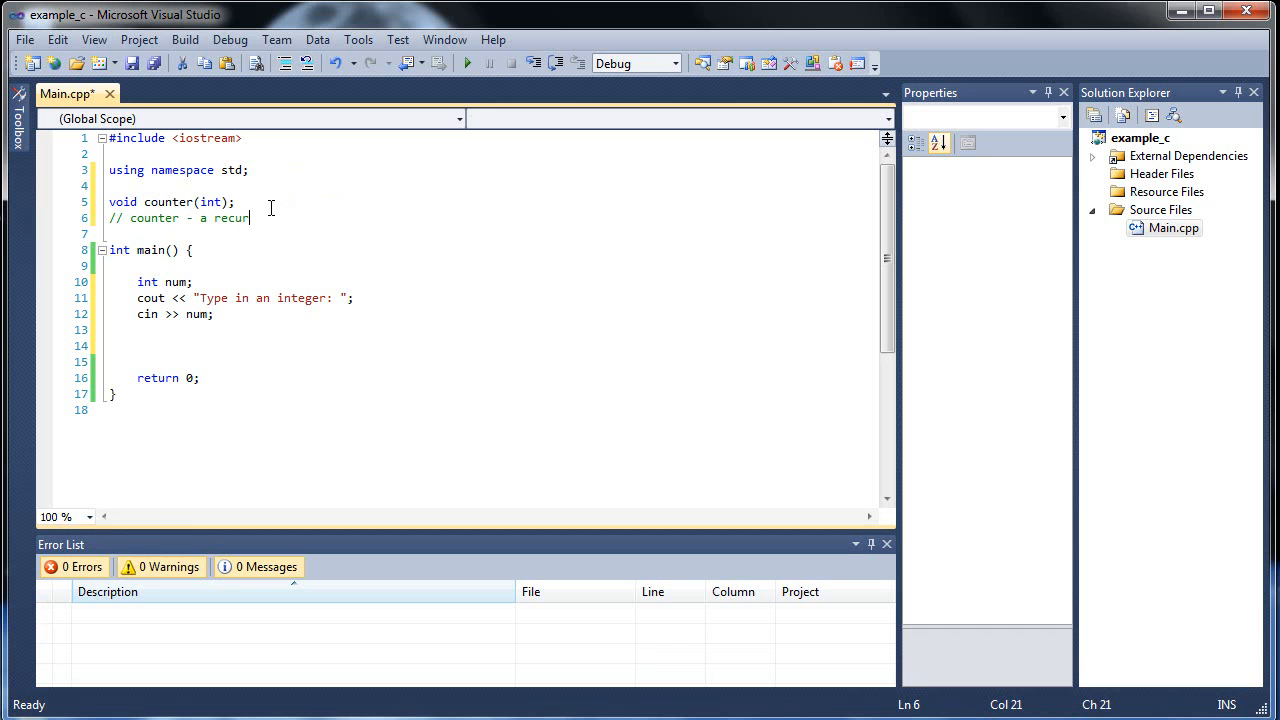
type("sive function that counts up/down")
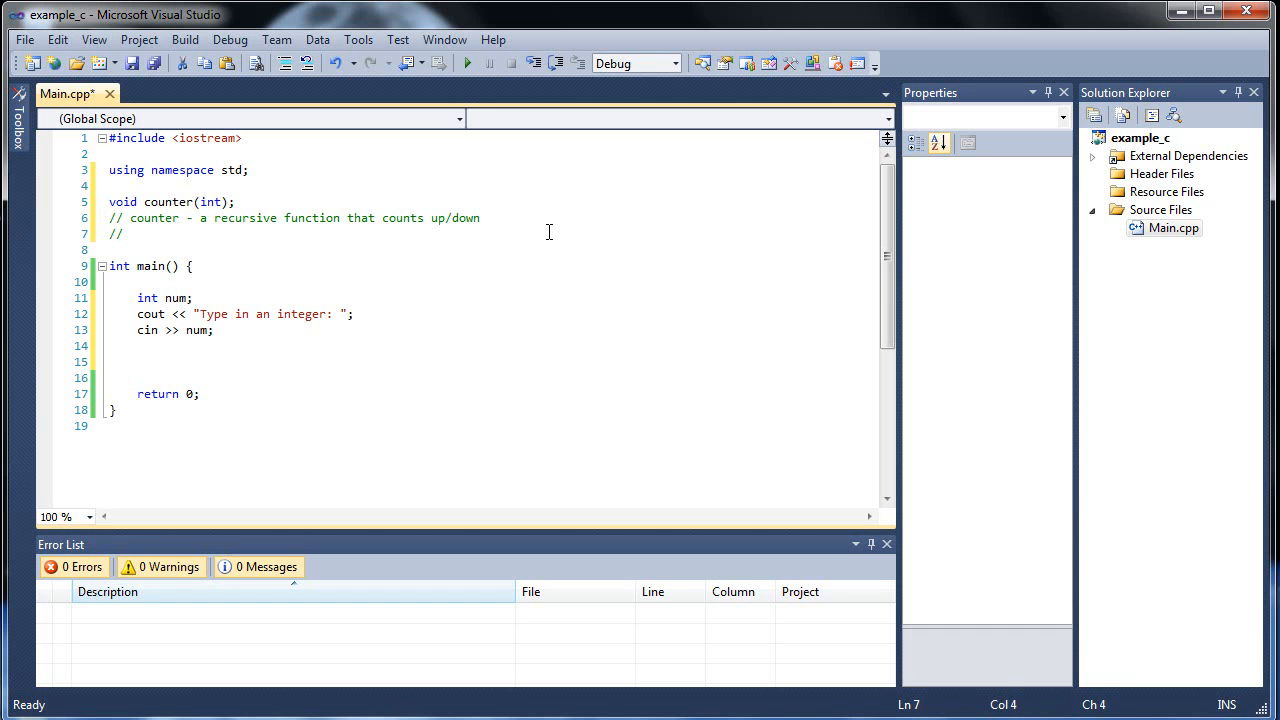
type("@param int - number to increment/decre")
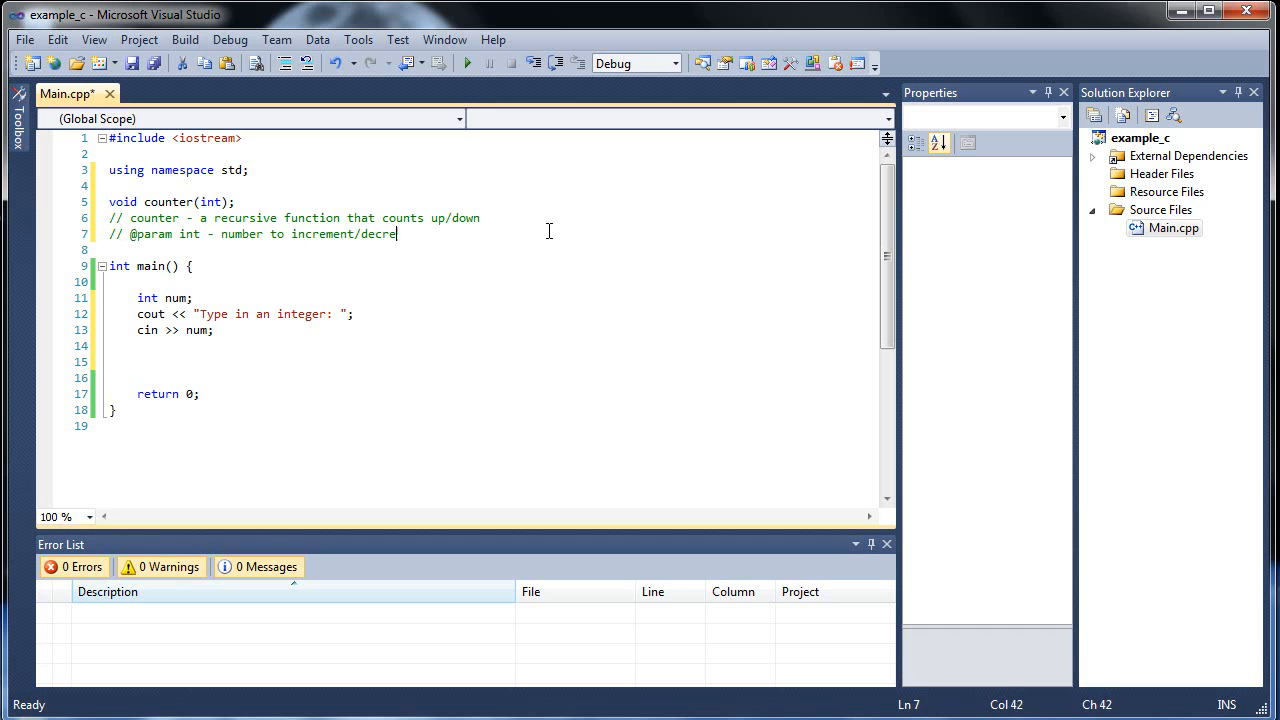
type("ment")
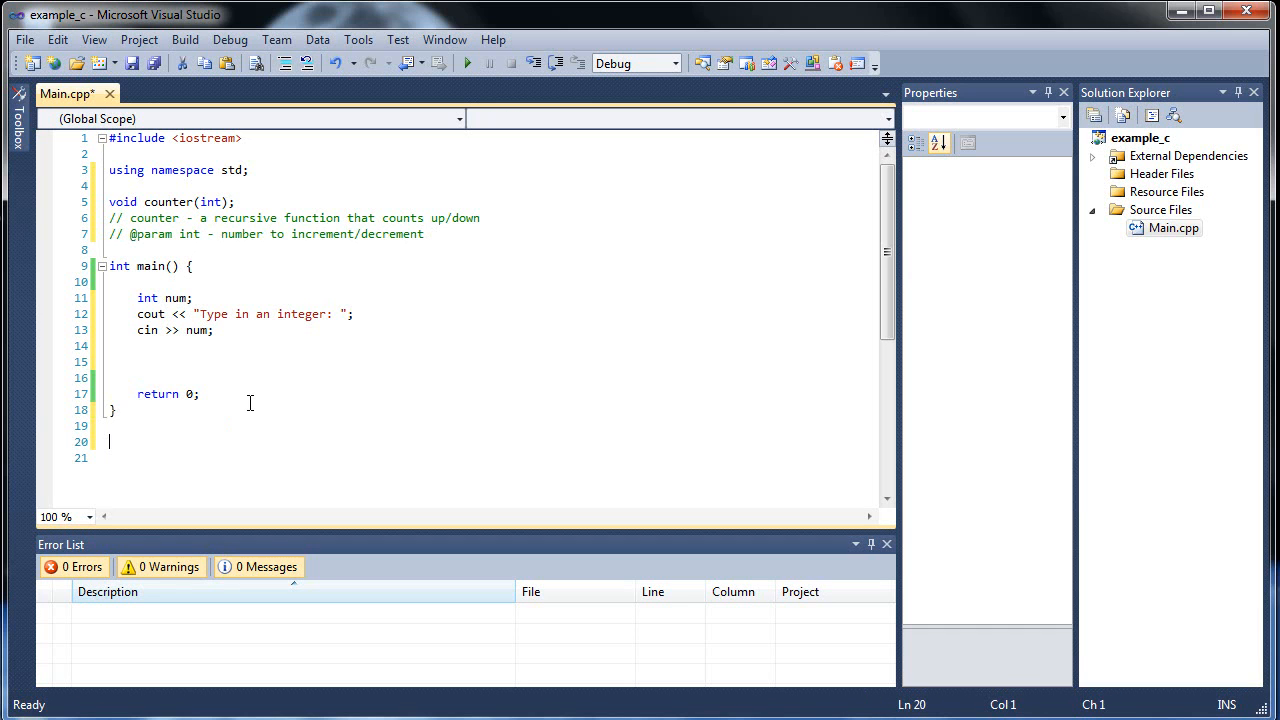
- Define an empty void counter(int count) function below main
type("void")
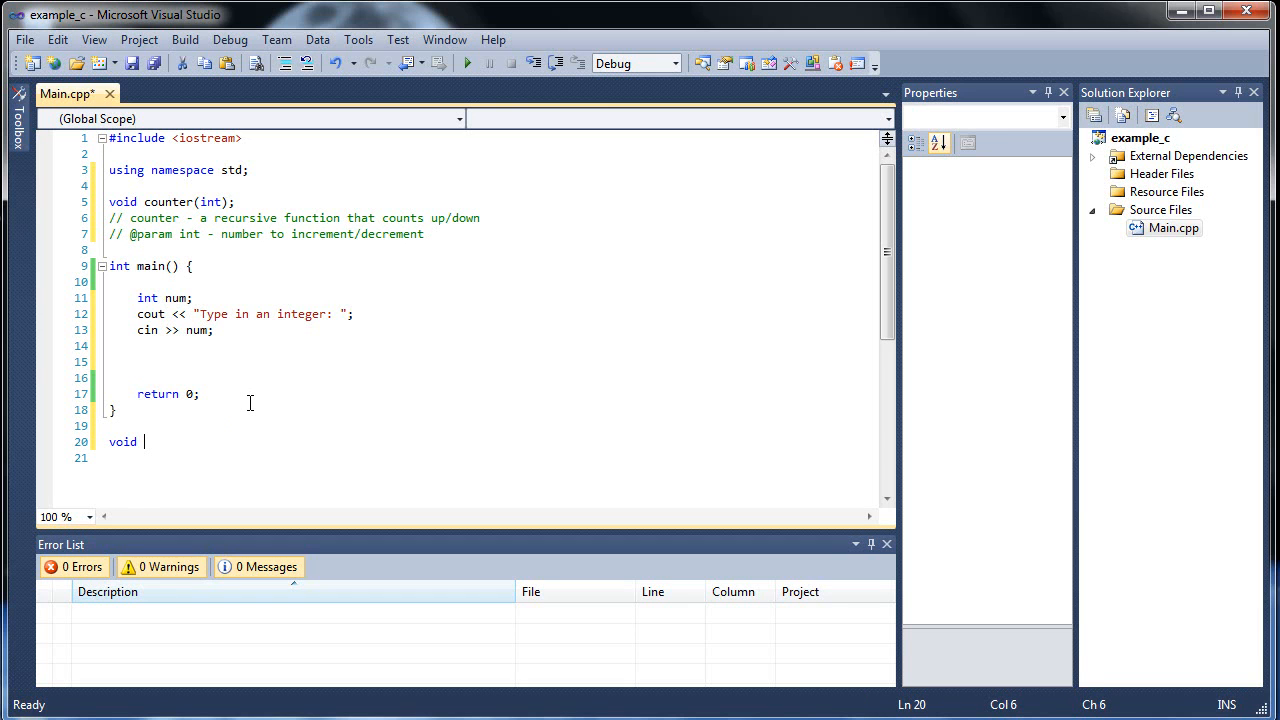
type("coun")
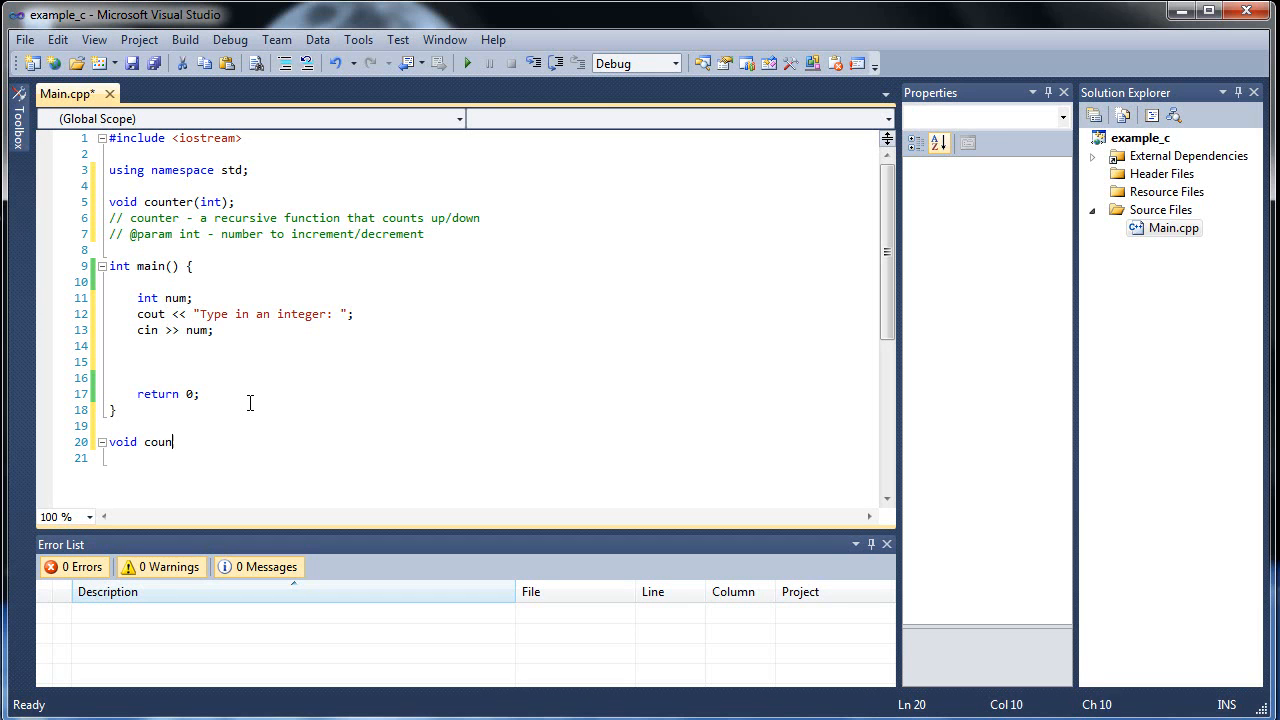
type("ter()")
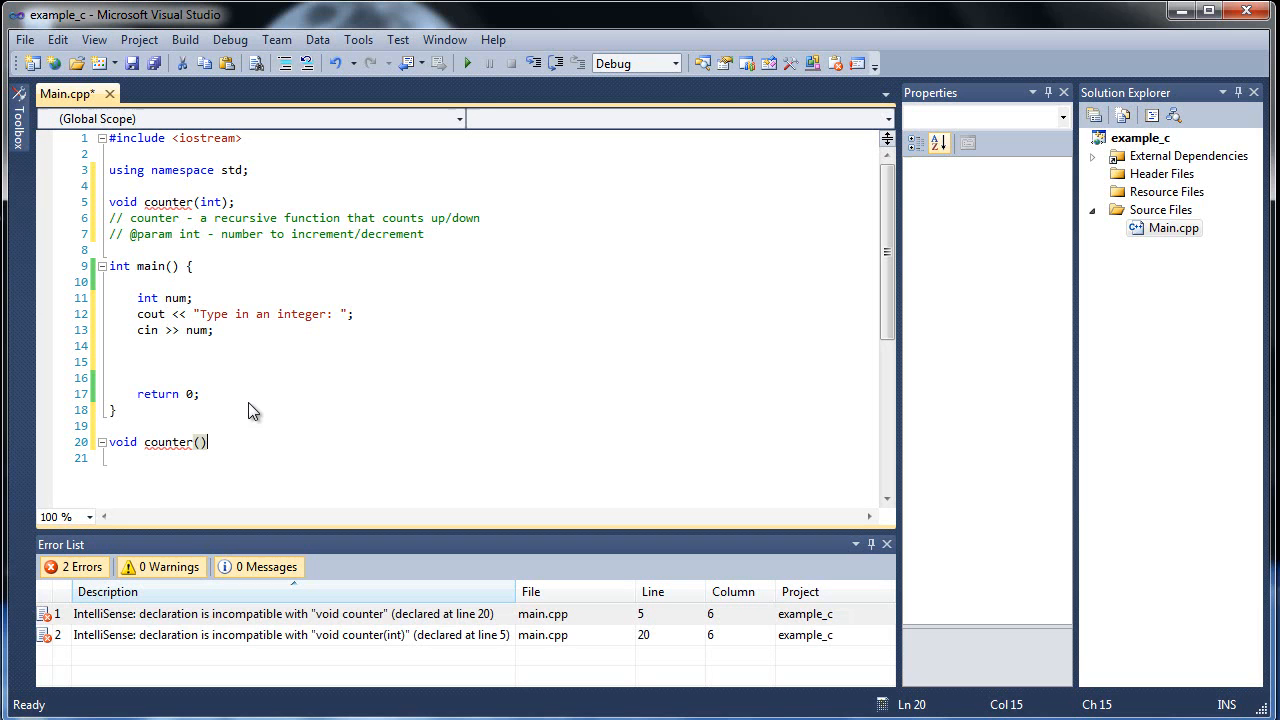
type("{")
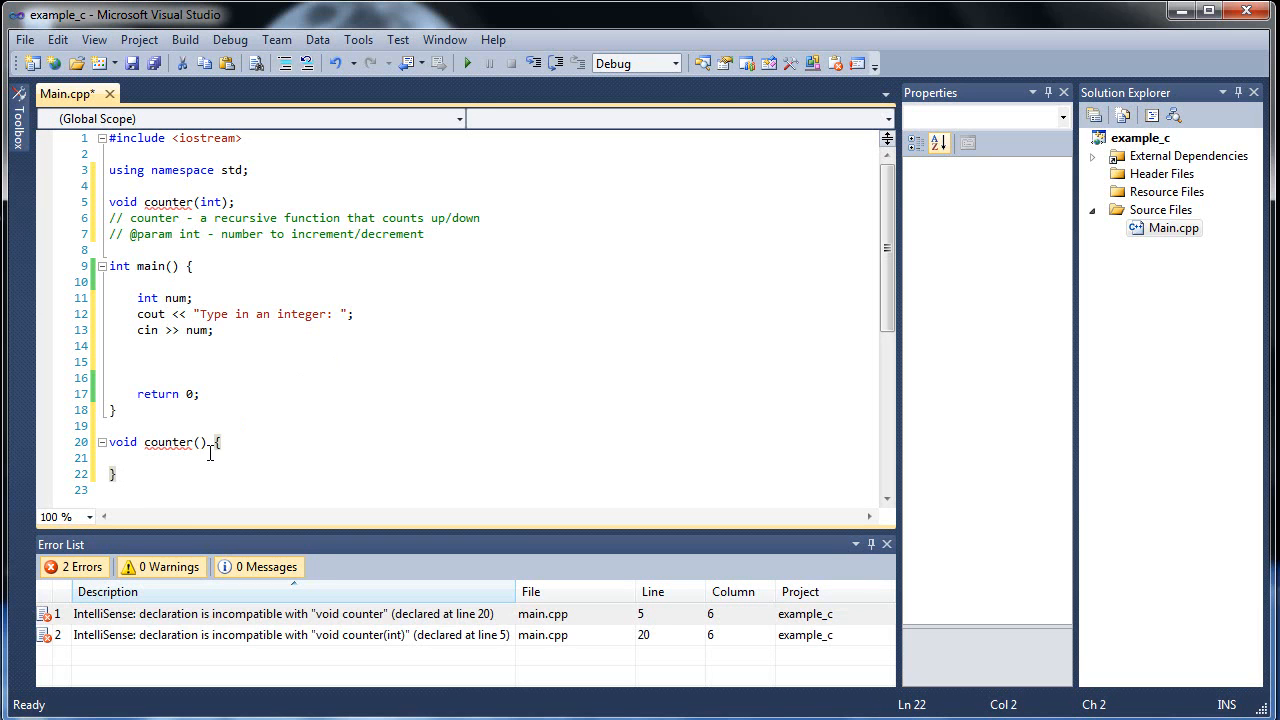
type("int count")
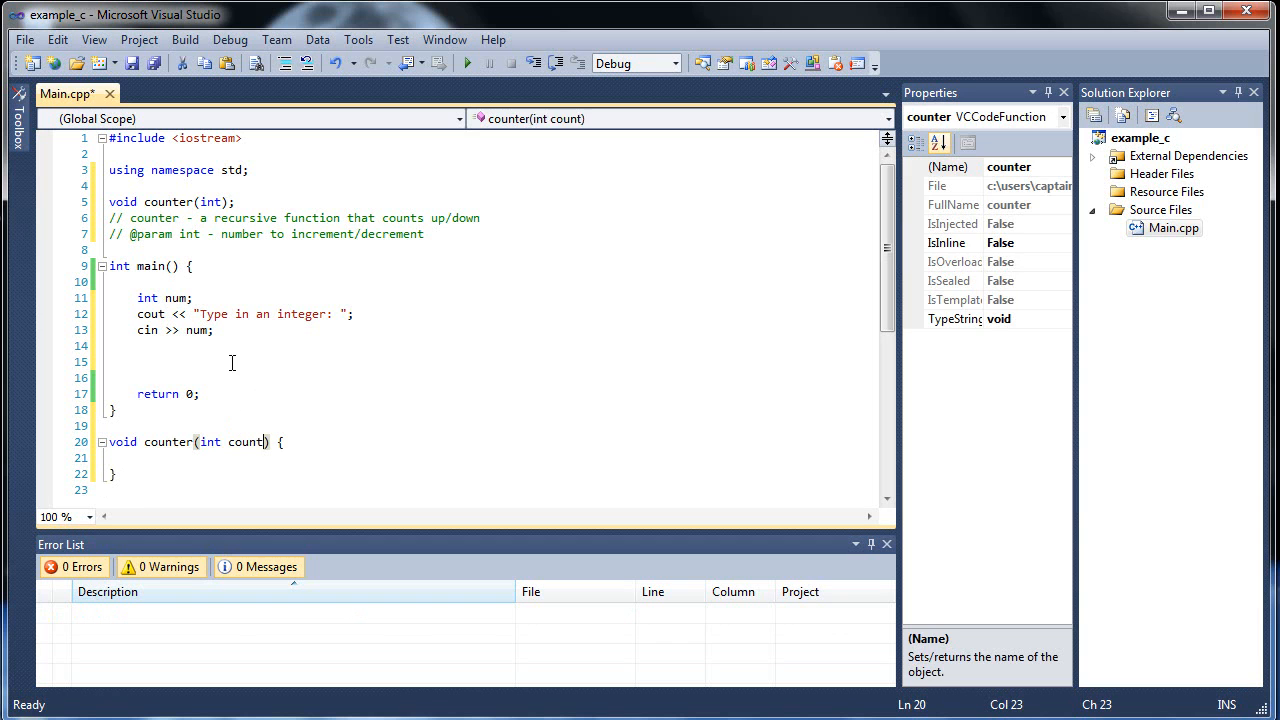
- Call counter(num) in main and add a blank line inside counter's body
type("counter();")
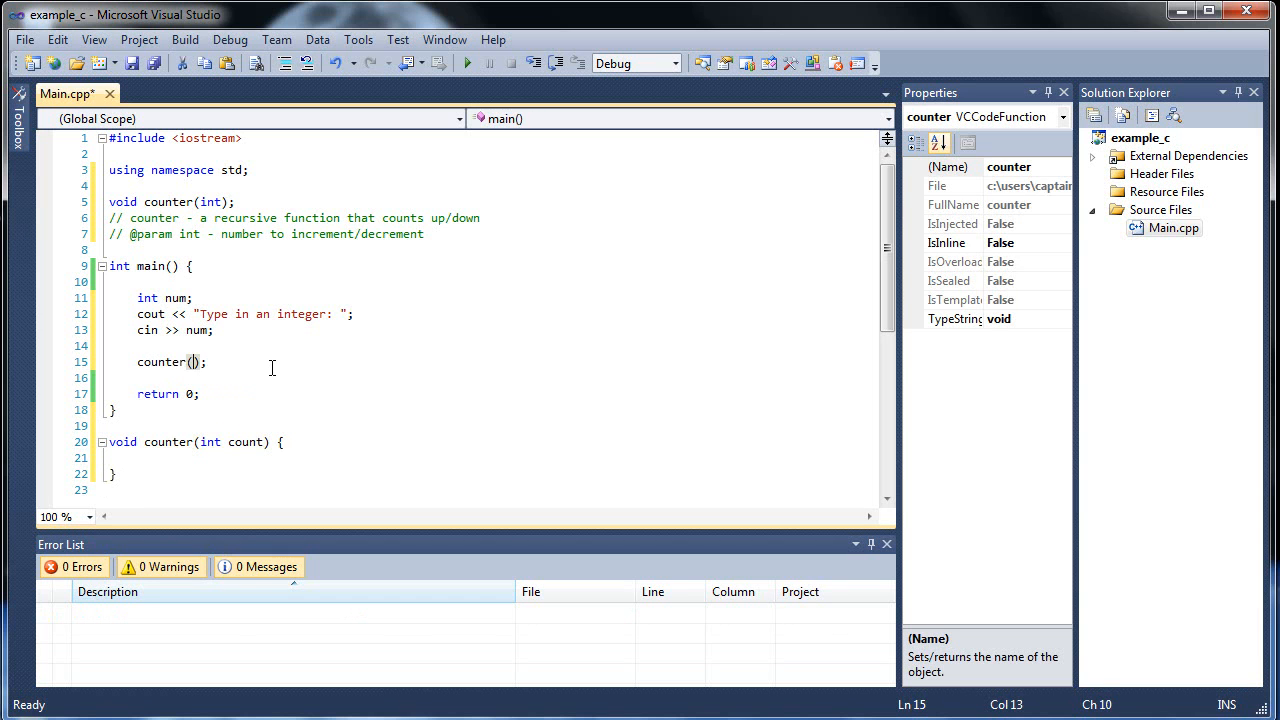
type("num")
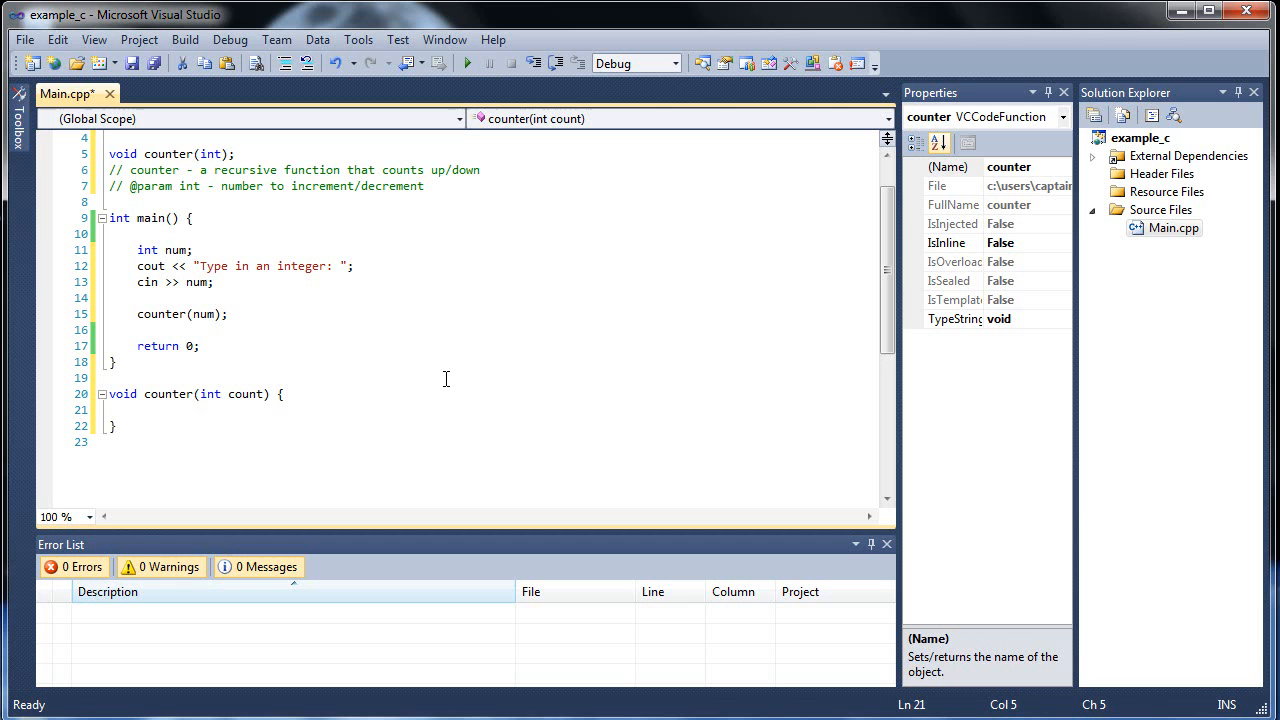
key("enter")
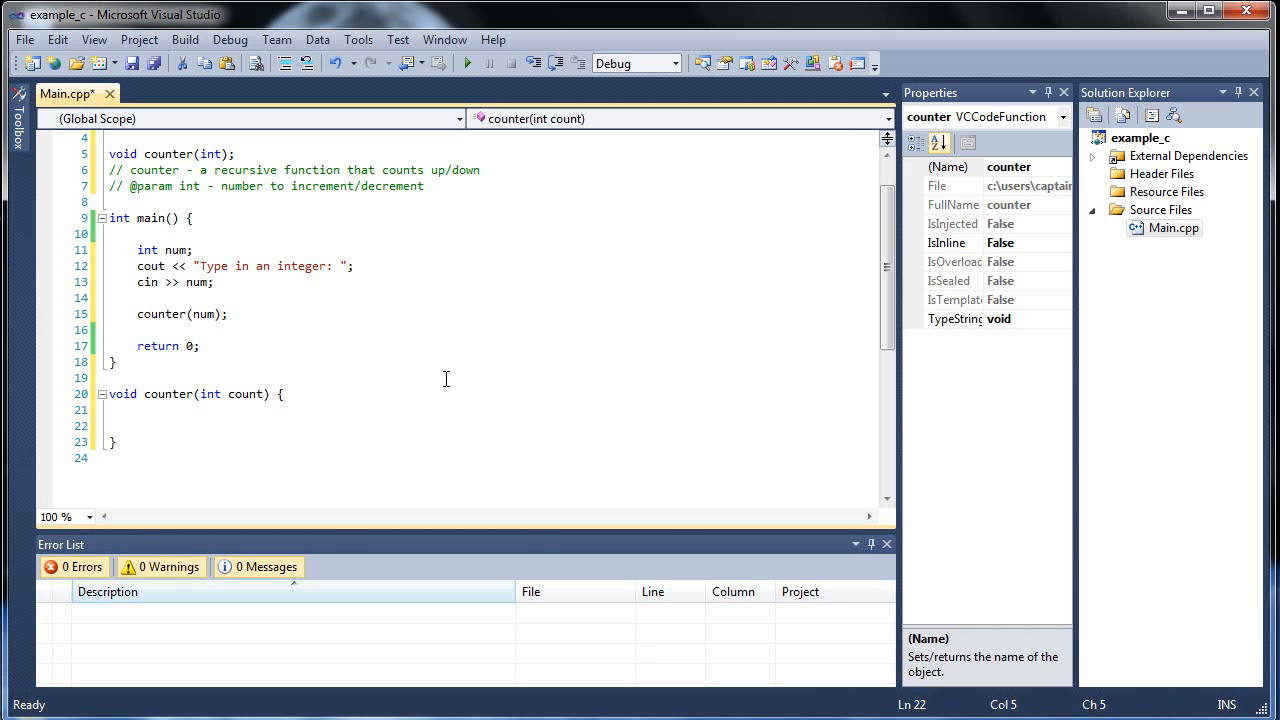
left_click(137, 425)
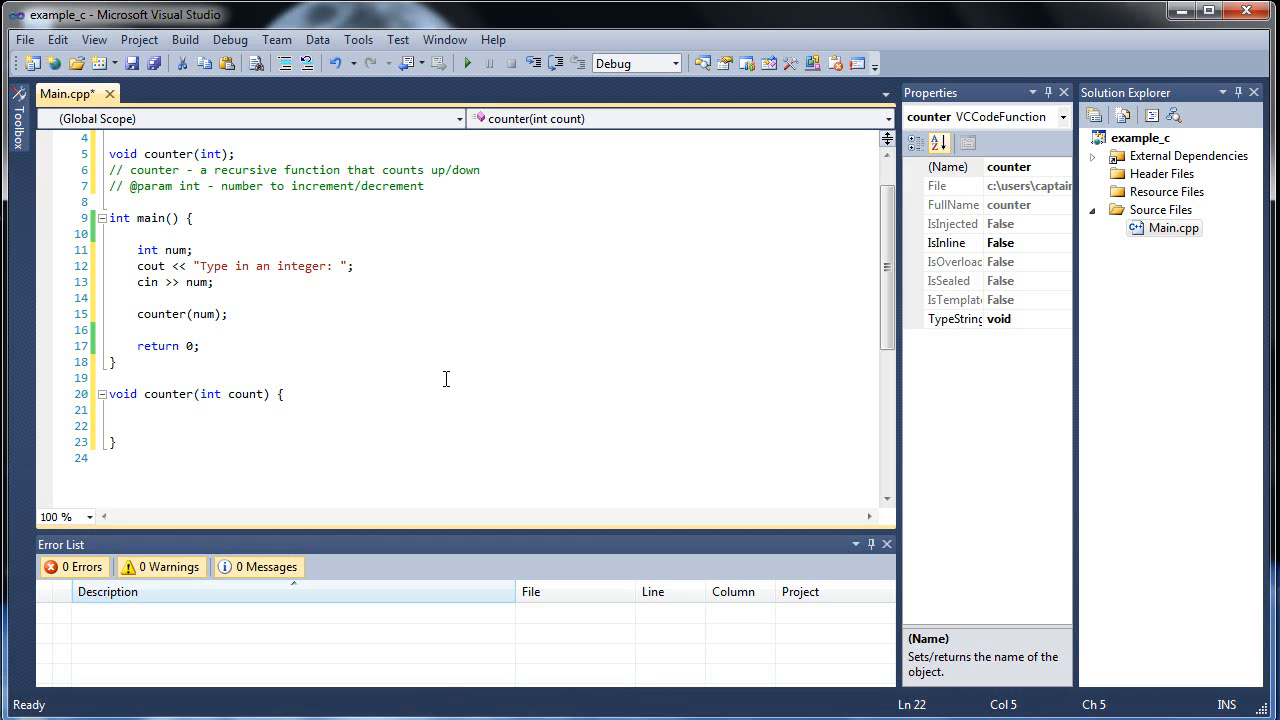
- Add an if (count > 1) block to counter's body
type("if ()")
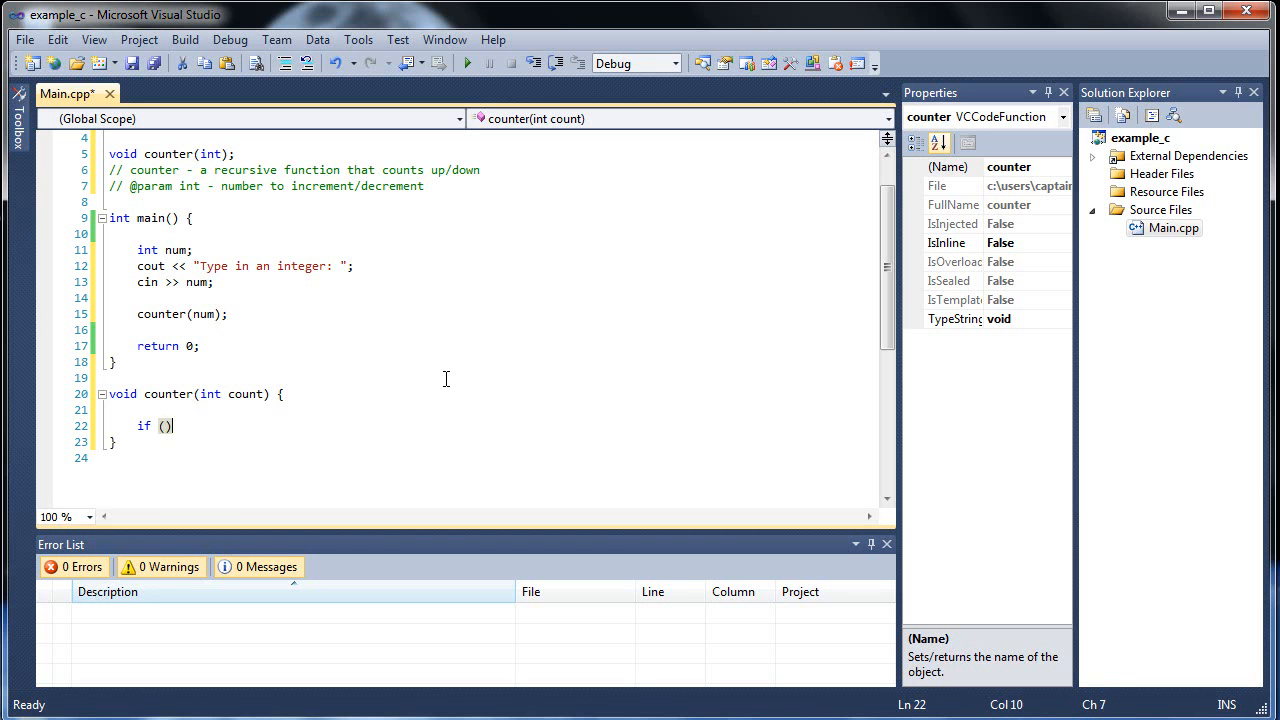
type("{")
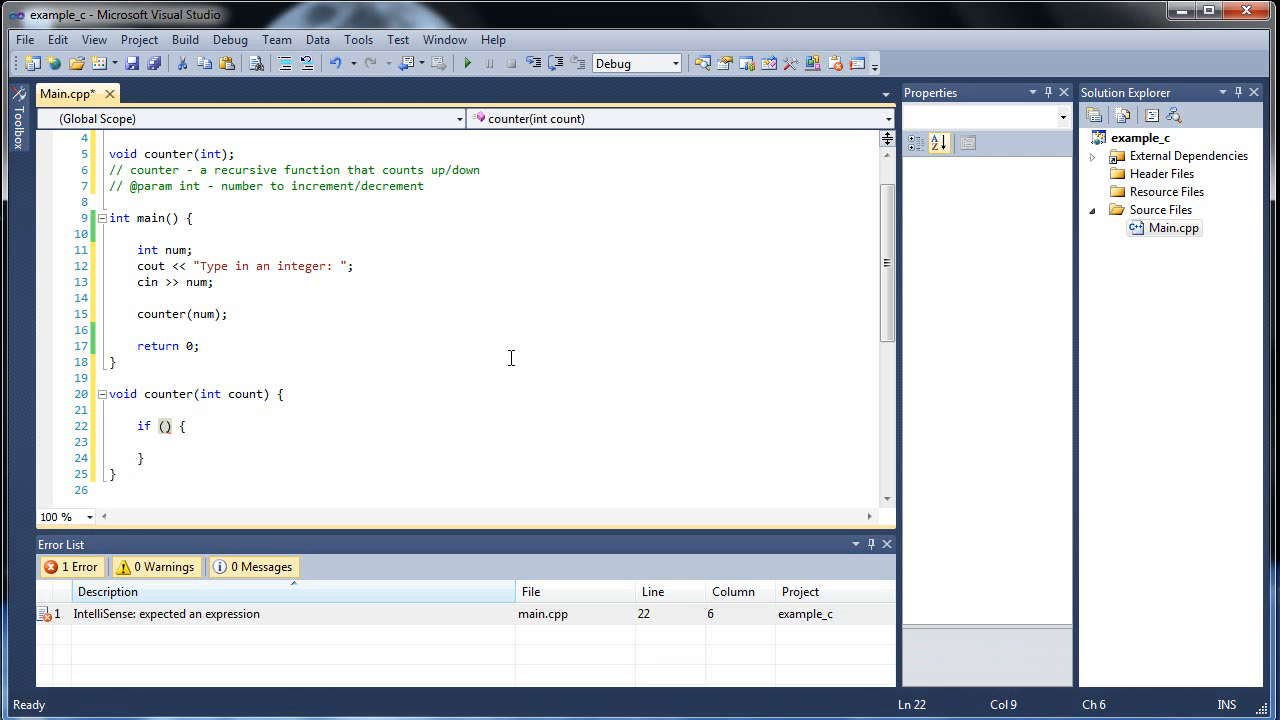
type("n")
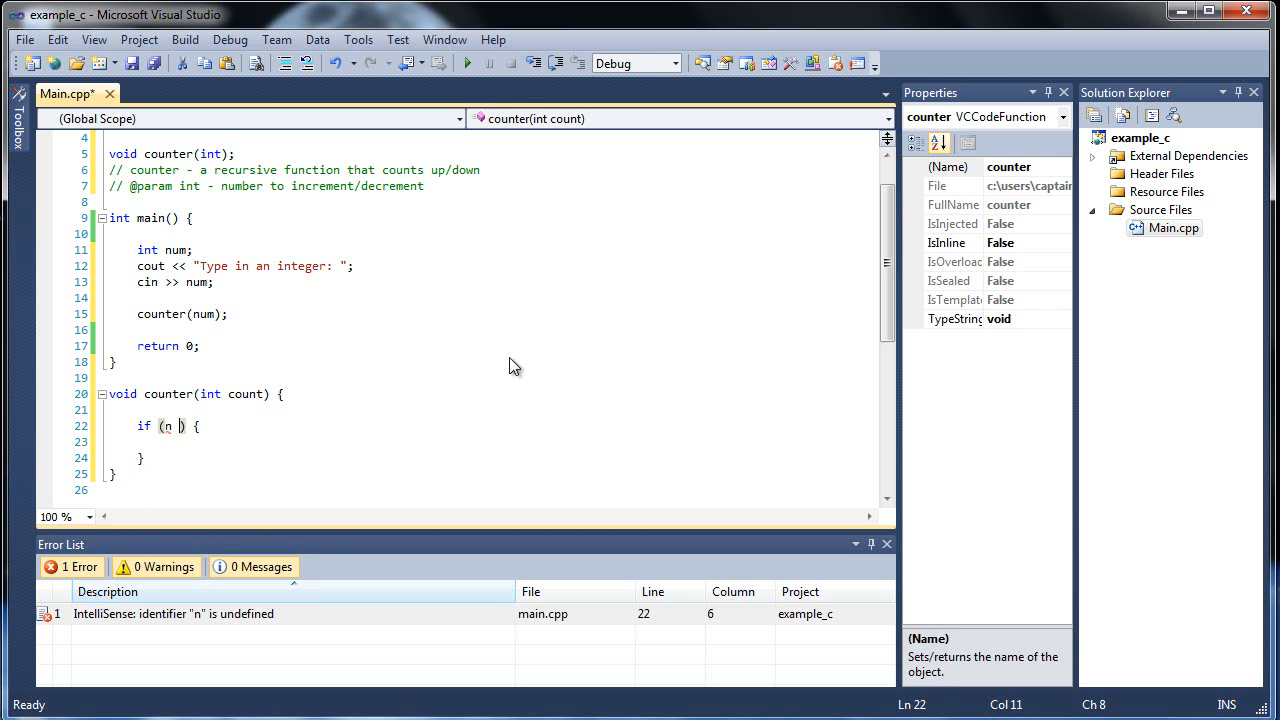
type(">")
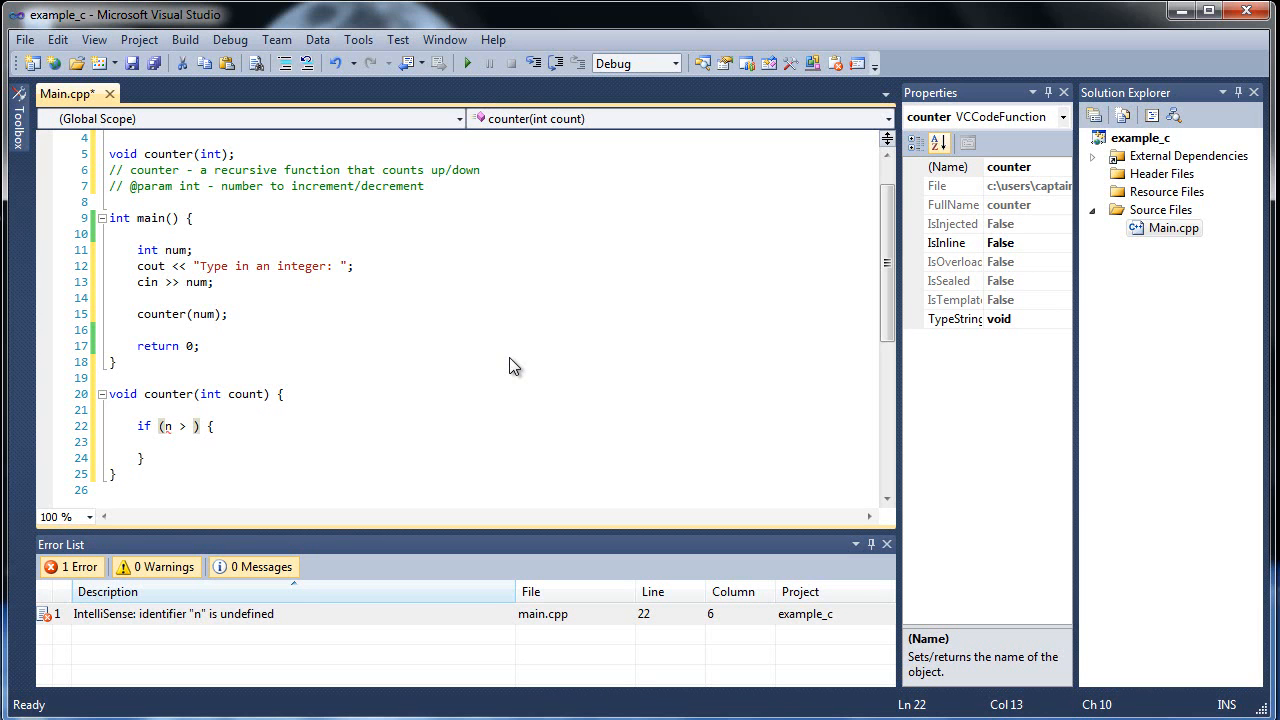
type("1")
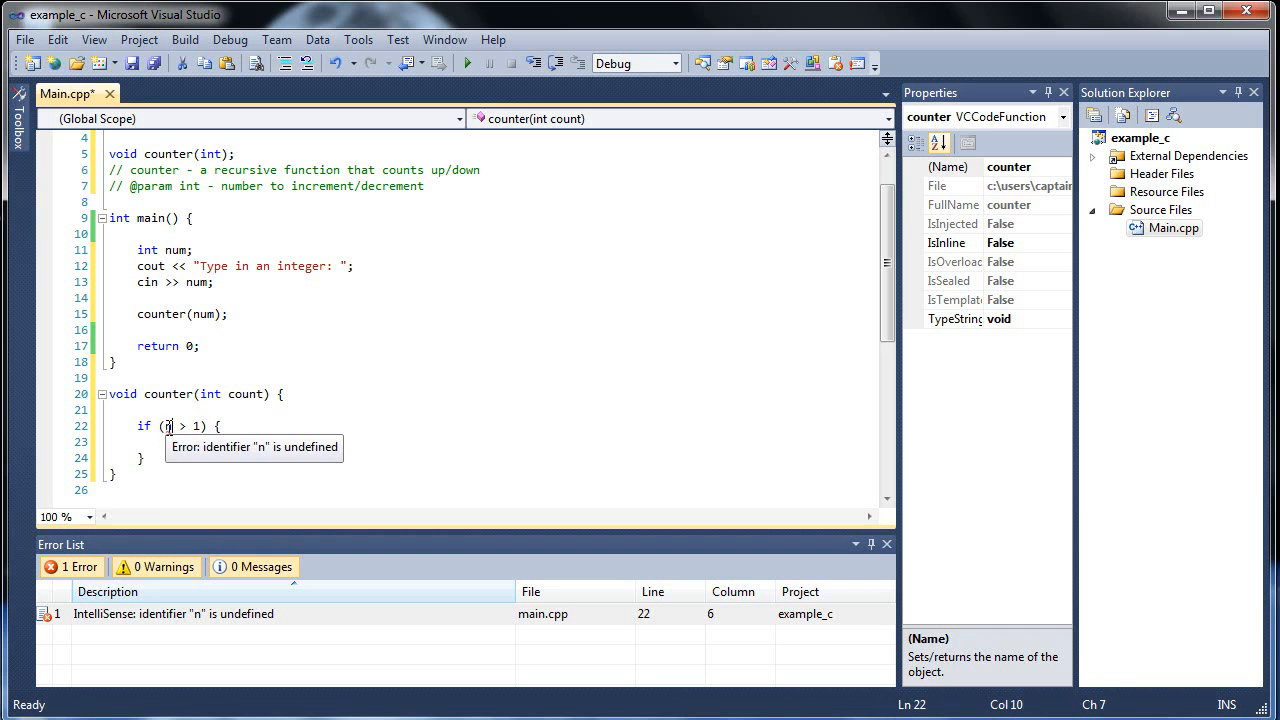
type("count")
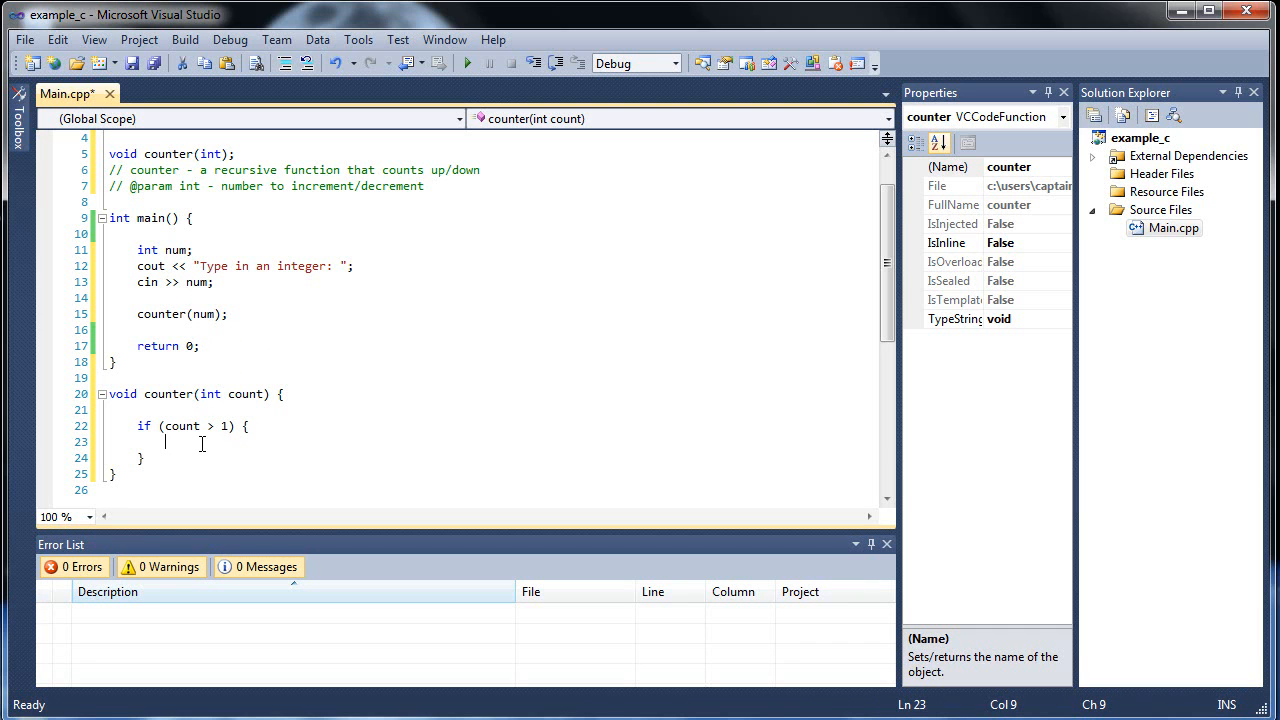
- Inside the if block, print "Number: " followed by count and endl
type("co")
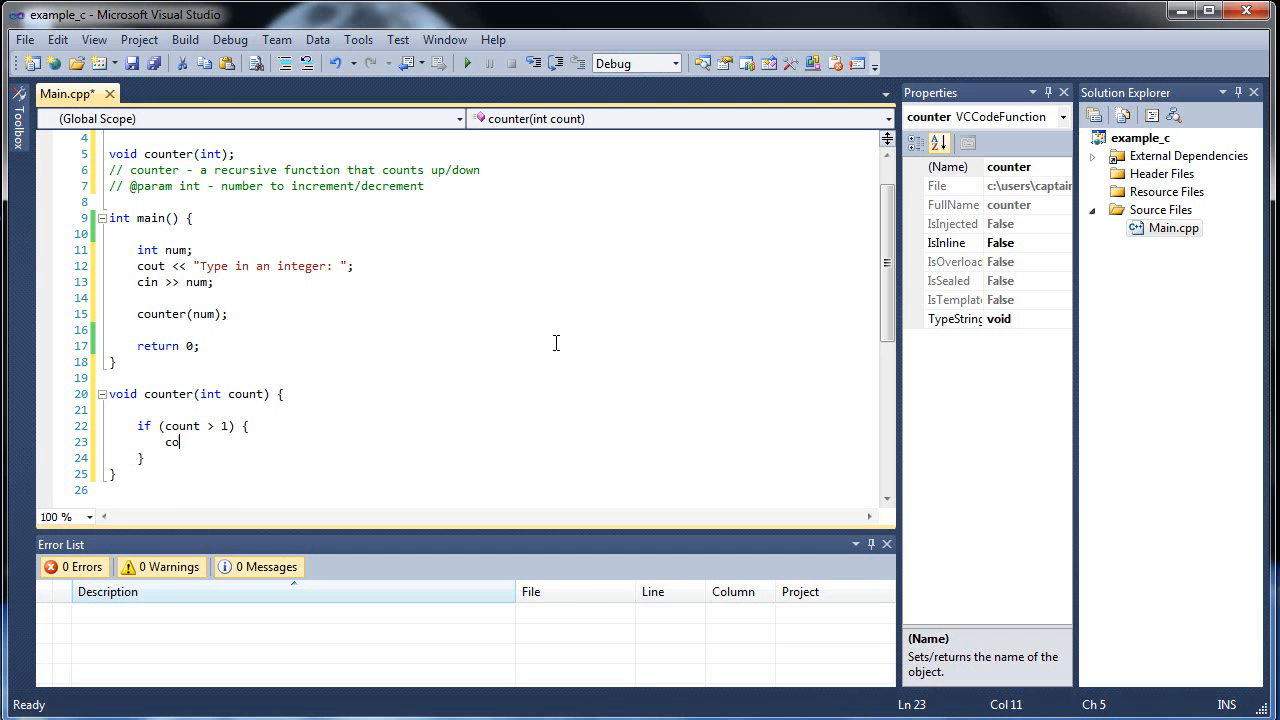
type("ut << \"")
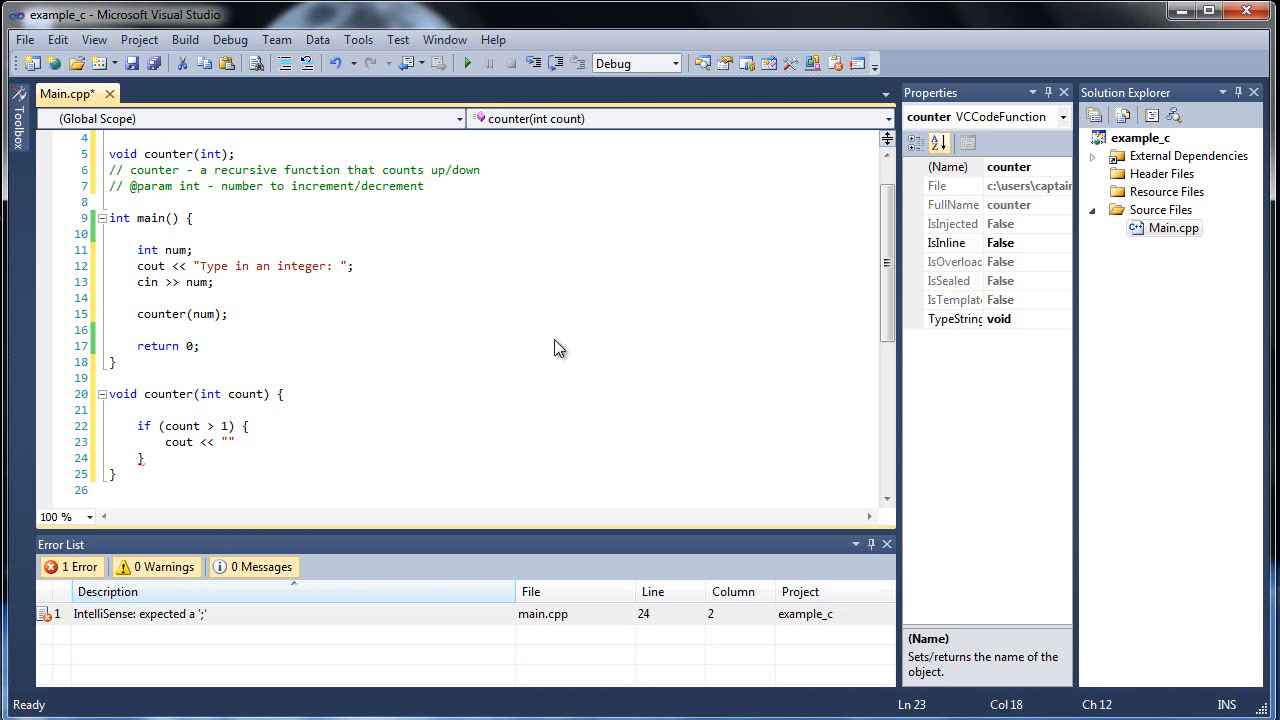
type("N")
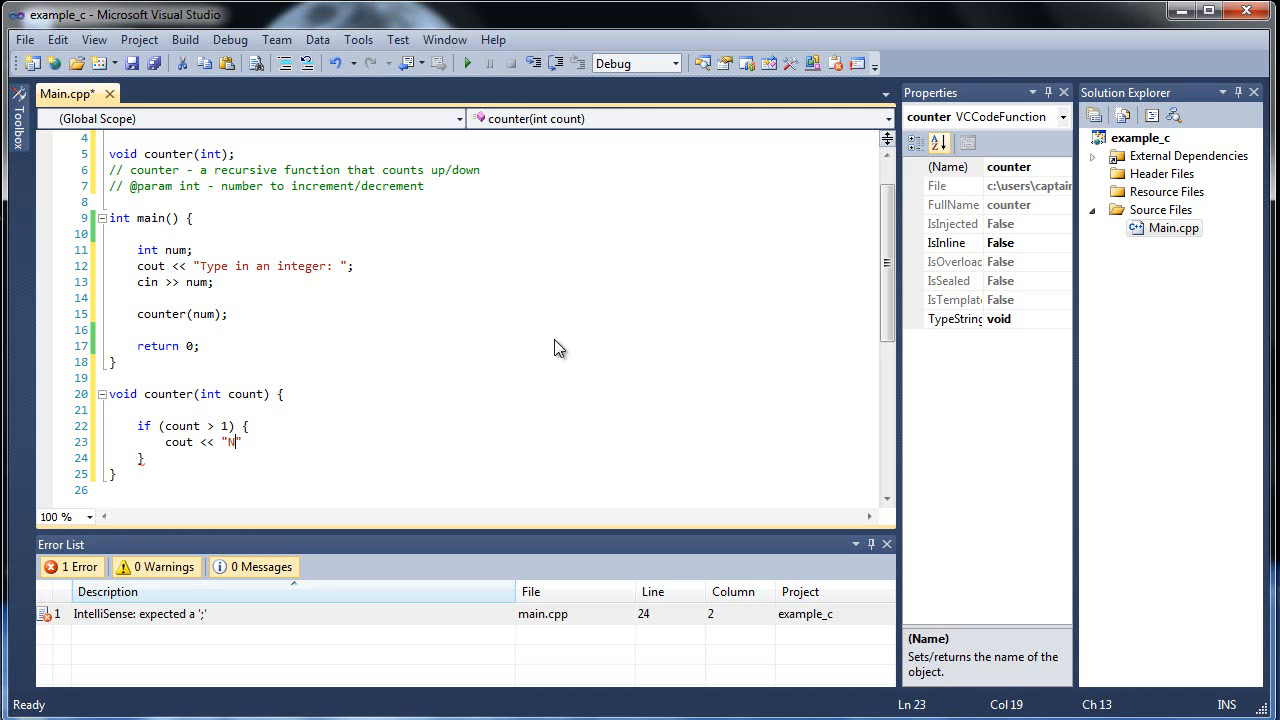
type("umber:")
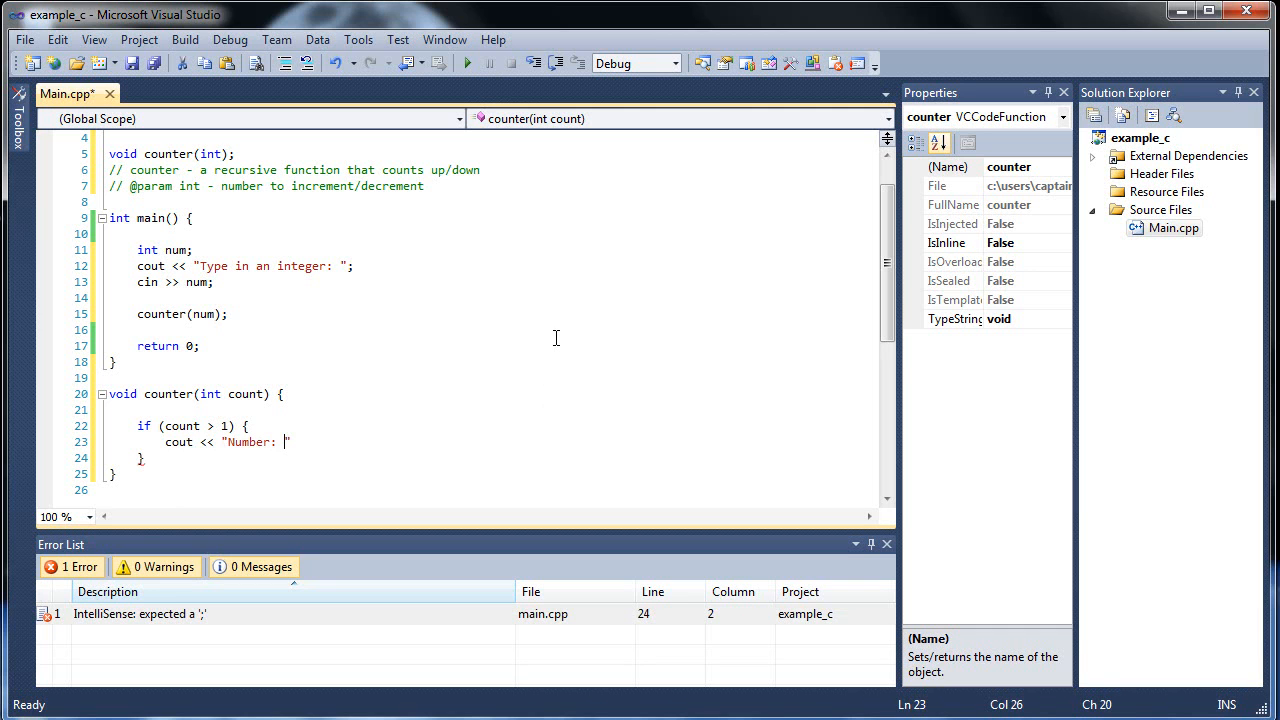
type("<<")
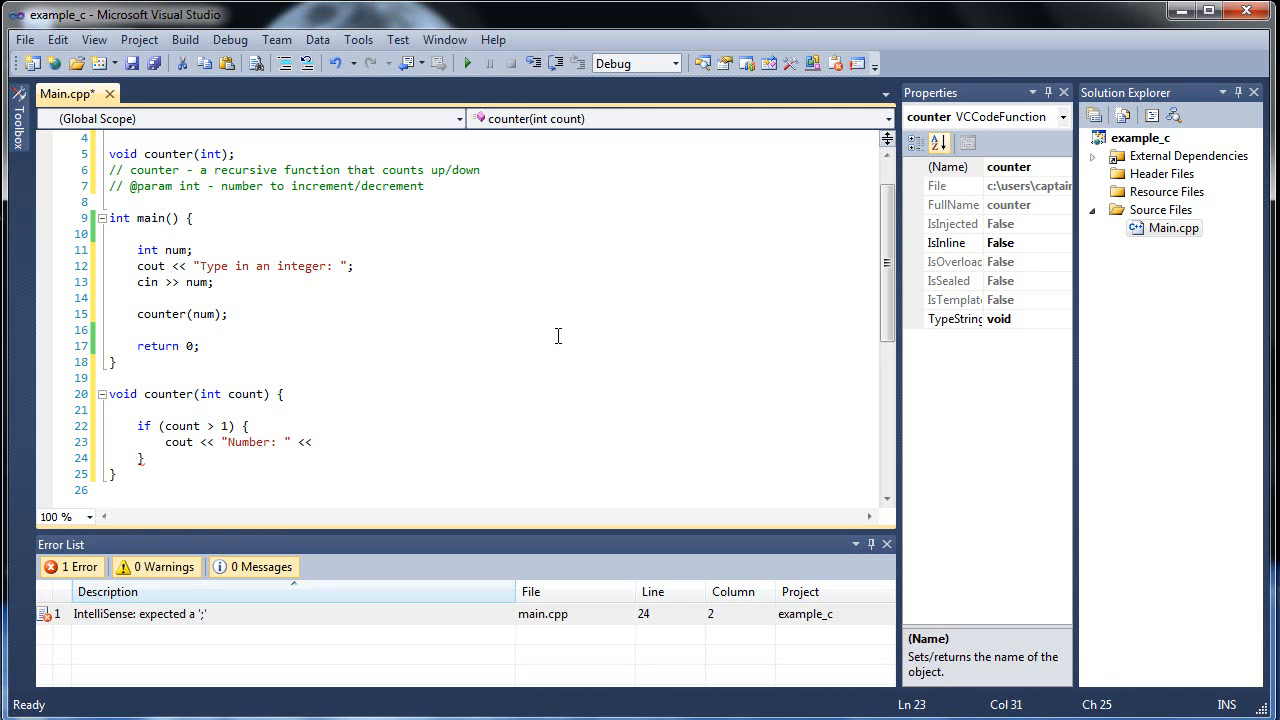
type("count")
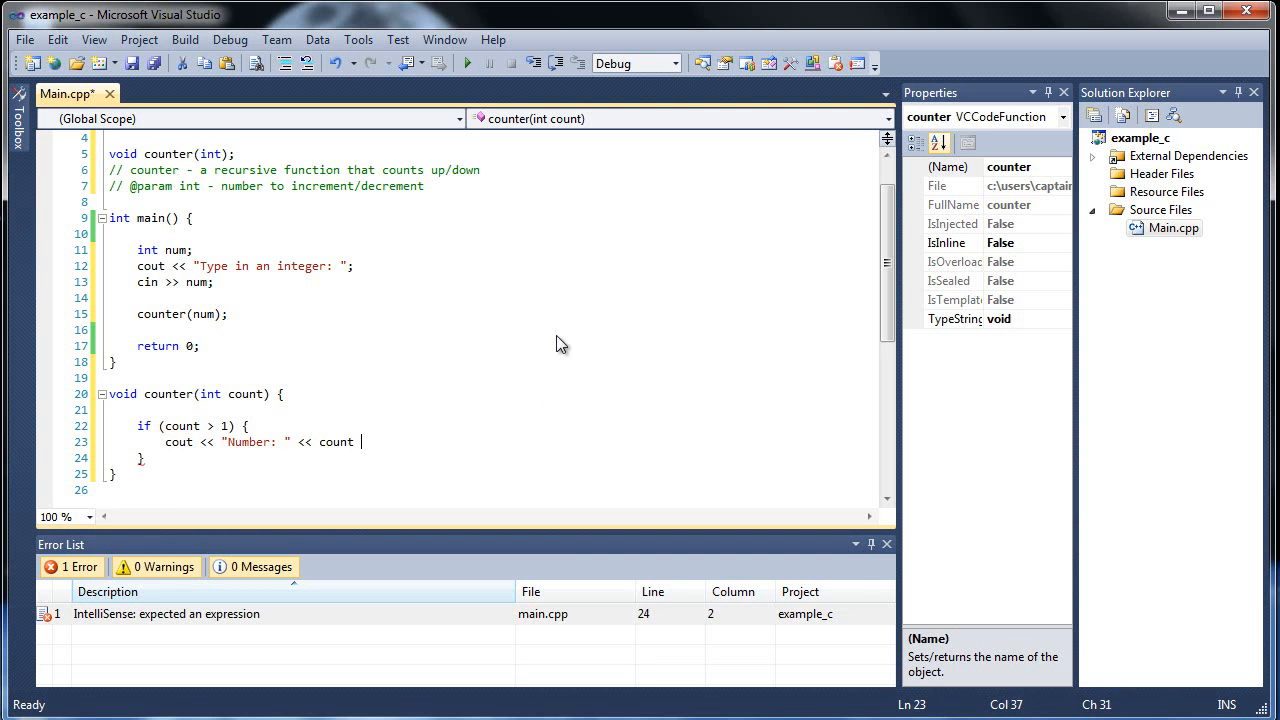
type("<< endl;")
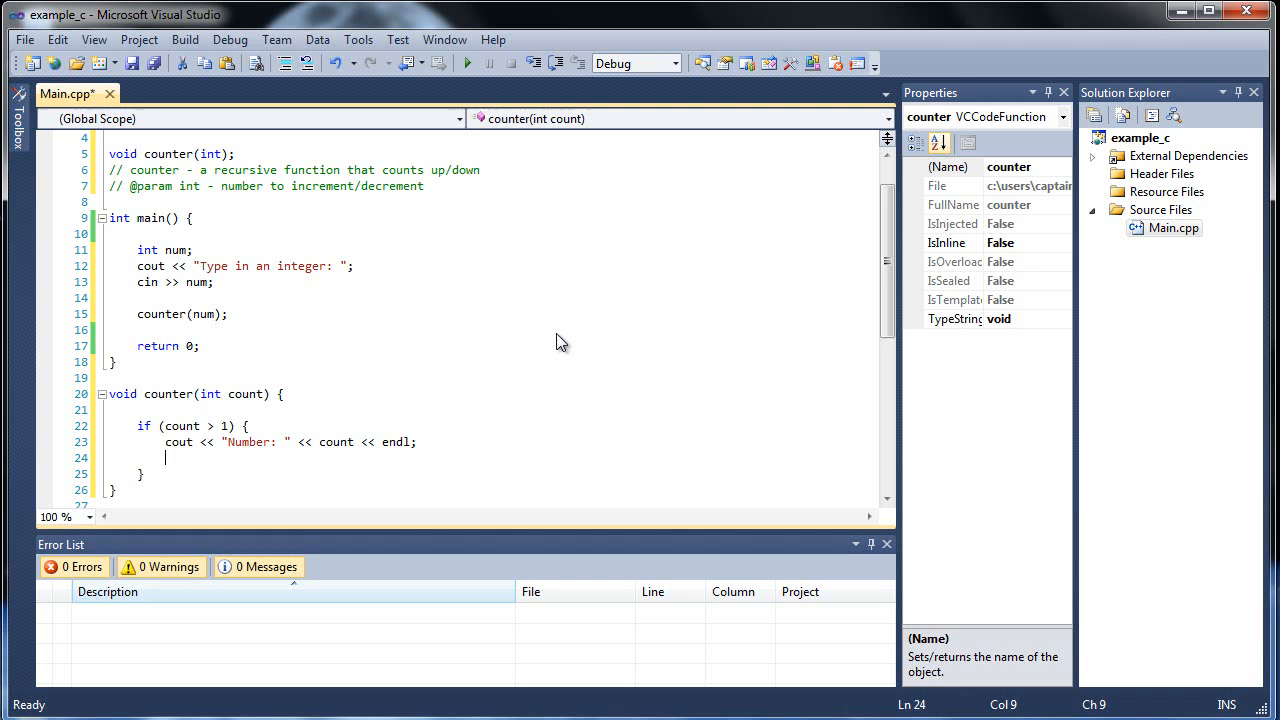
- Add a recursive counter(count) call below the print line
scroll("down", 3)
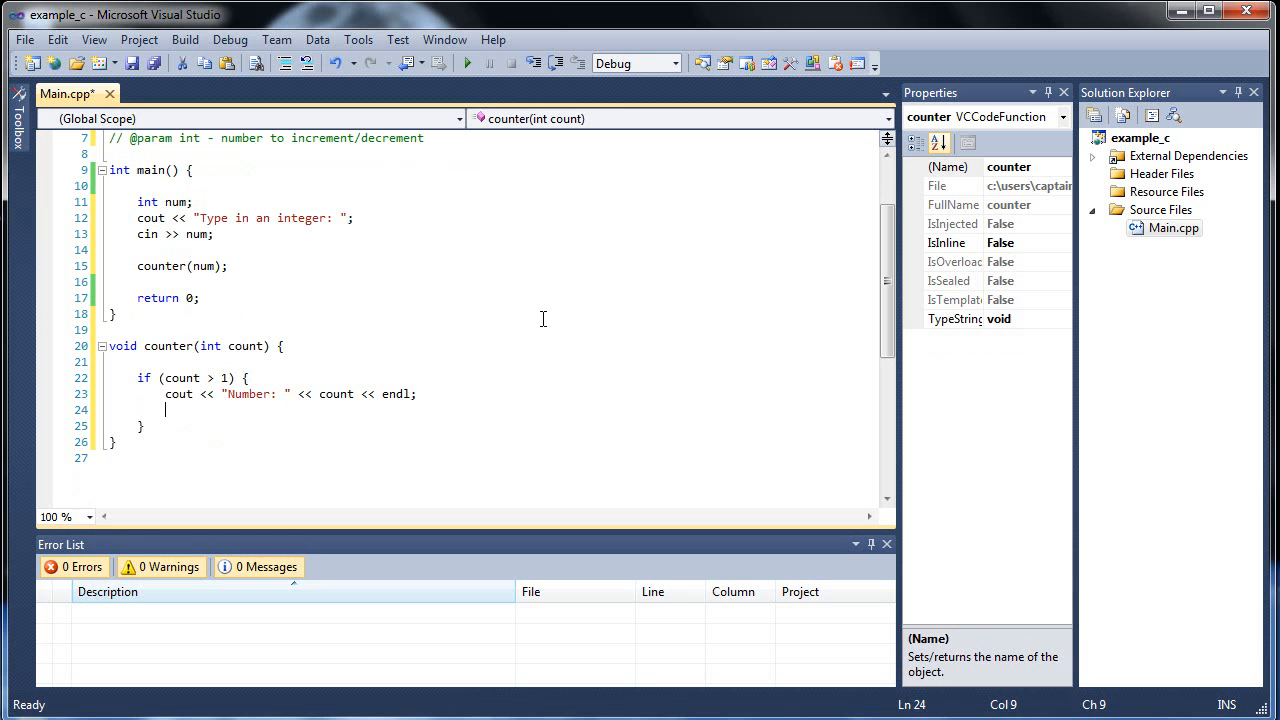
mouse_move(623, 344)
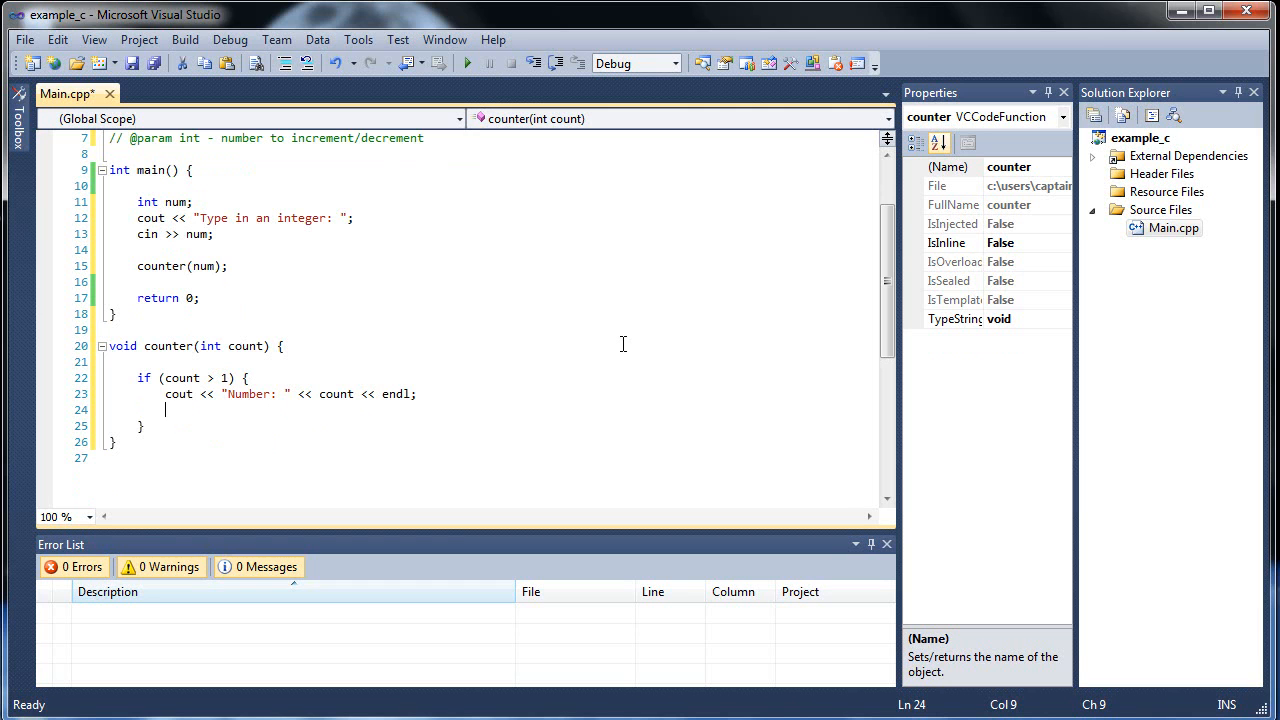
type("counter")
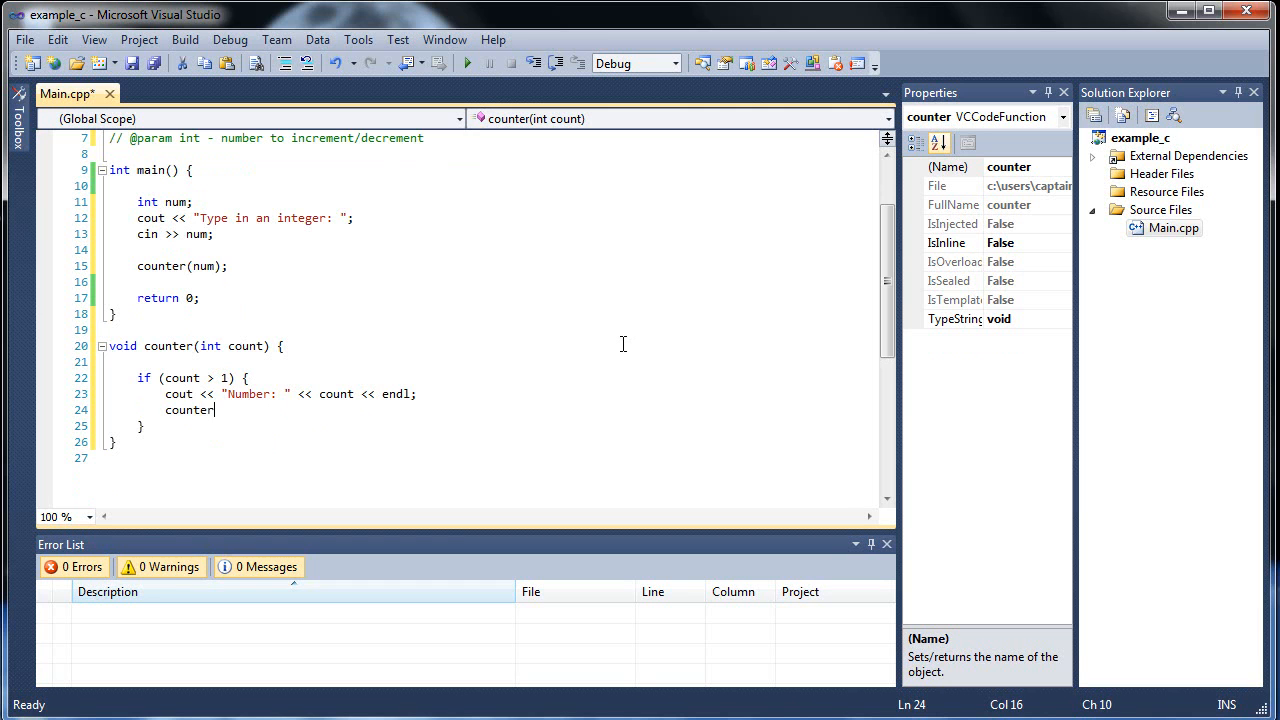
type("();")
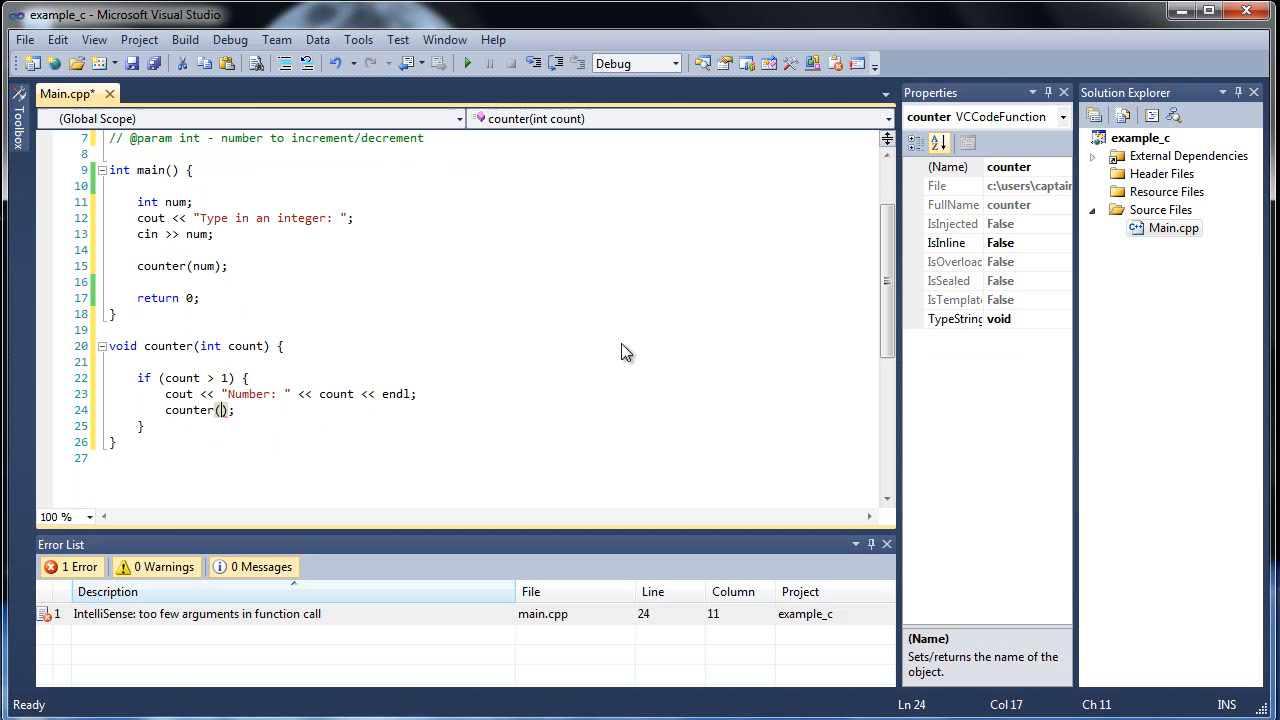
type("count")
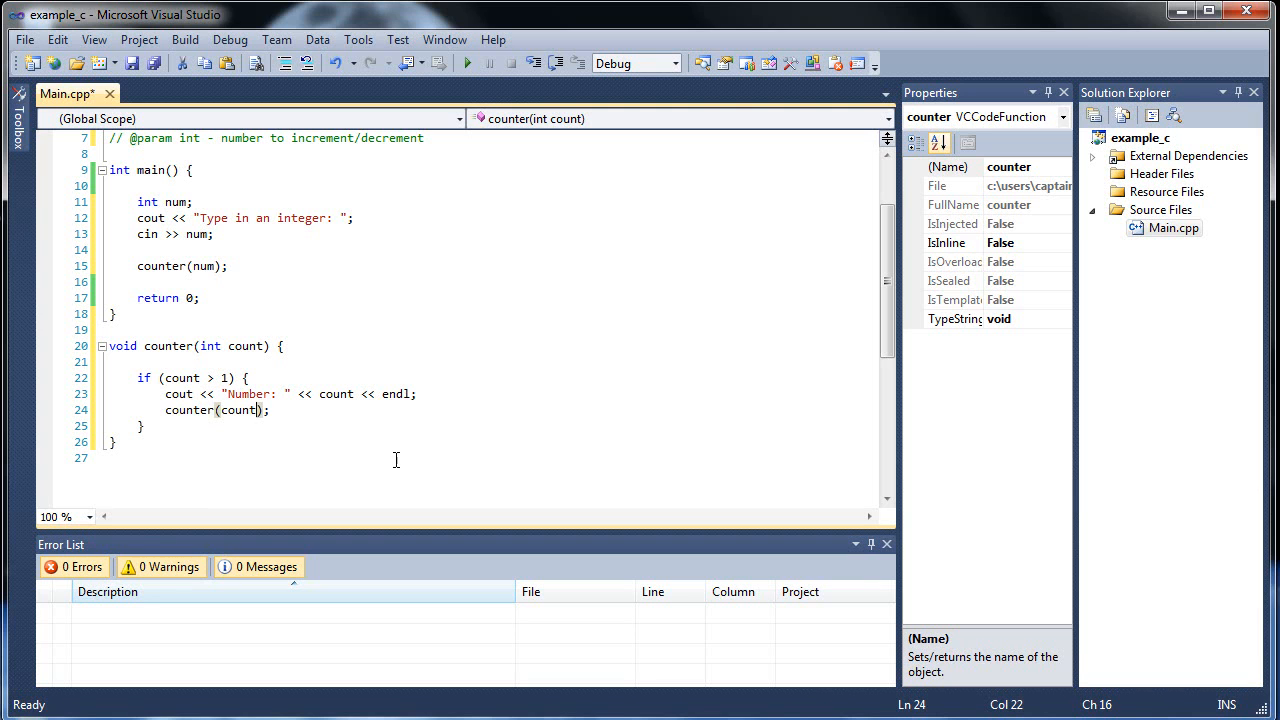
mouse_move(242, 410)
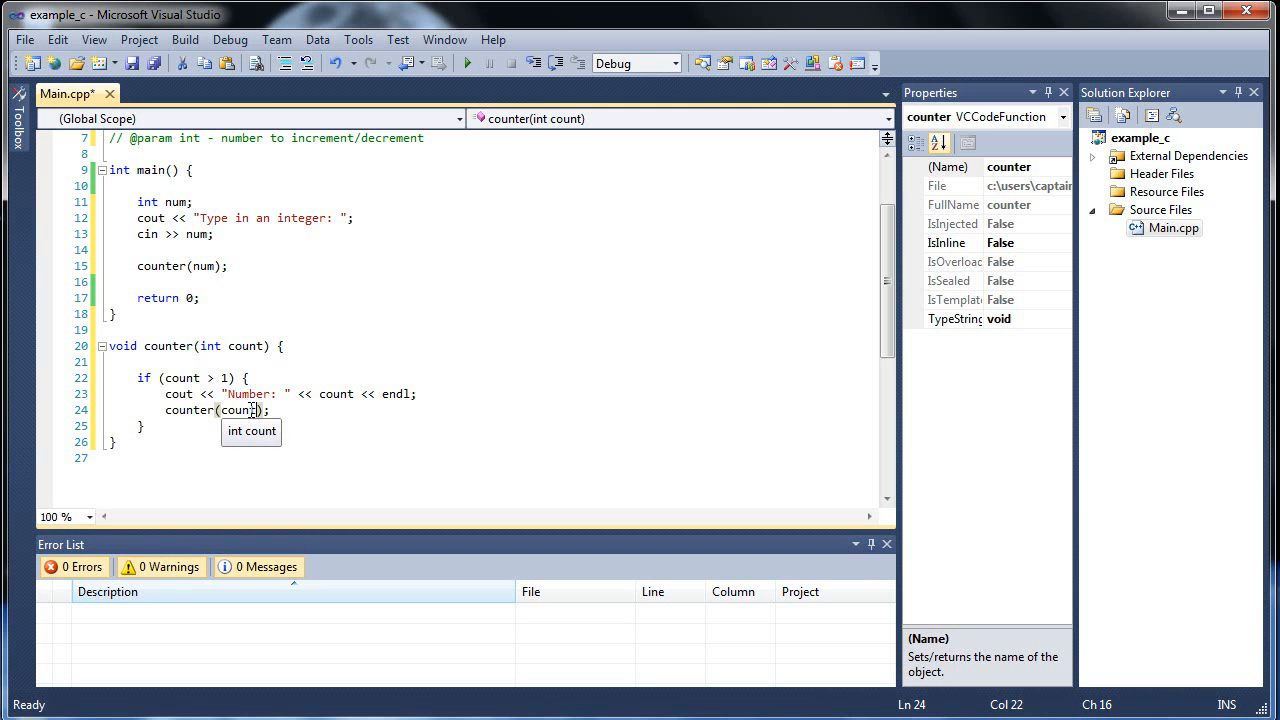
mouse_move(193, 373)
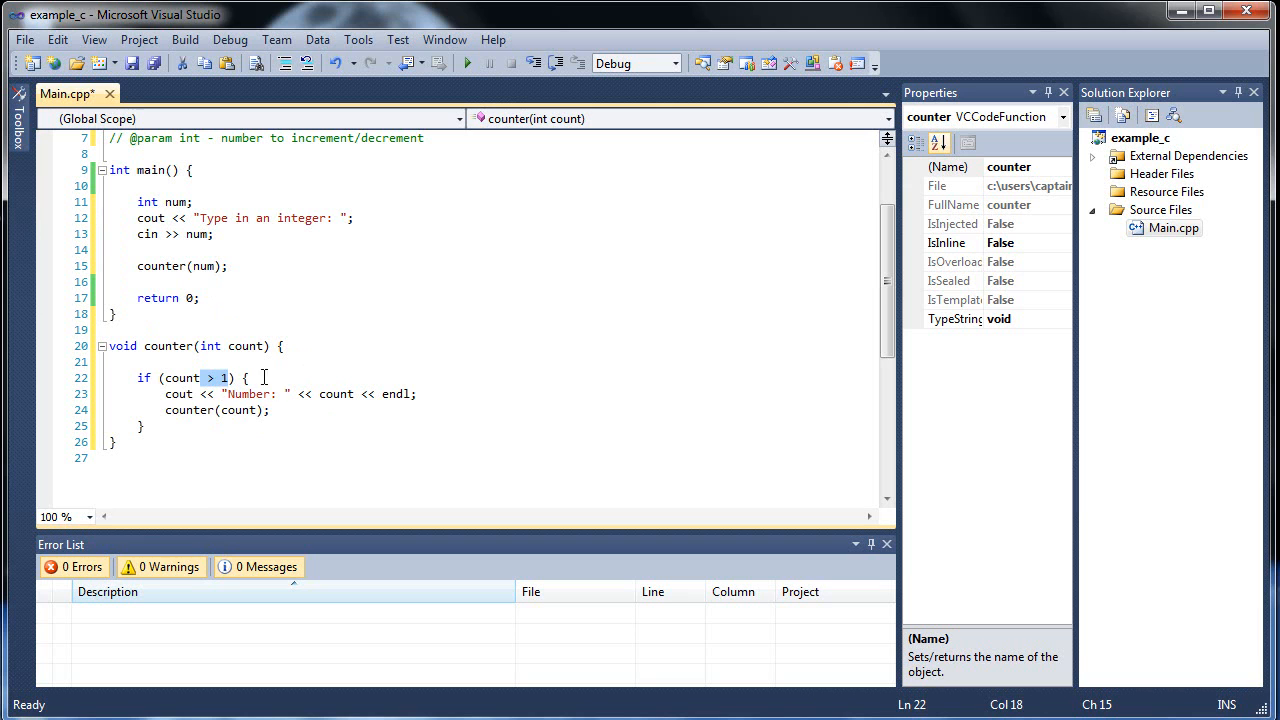
left_click(268, 377)
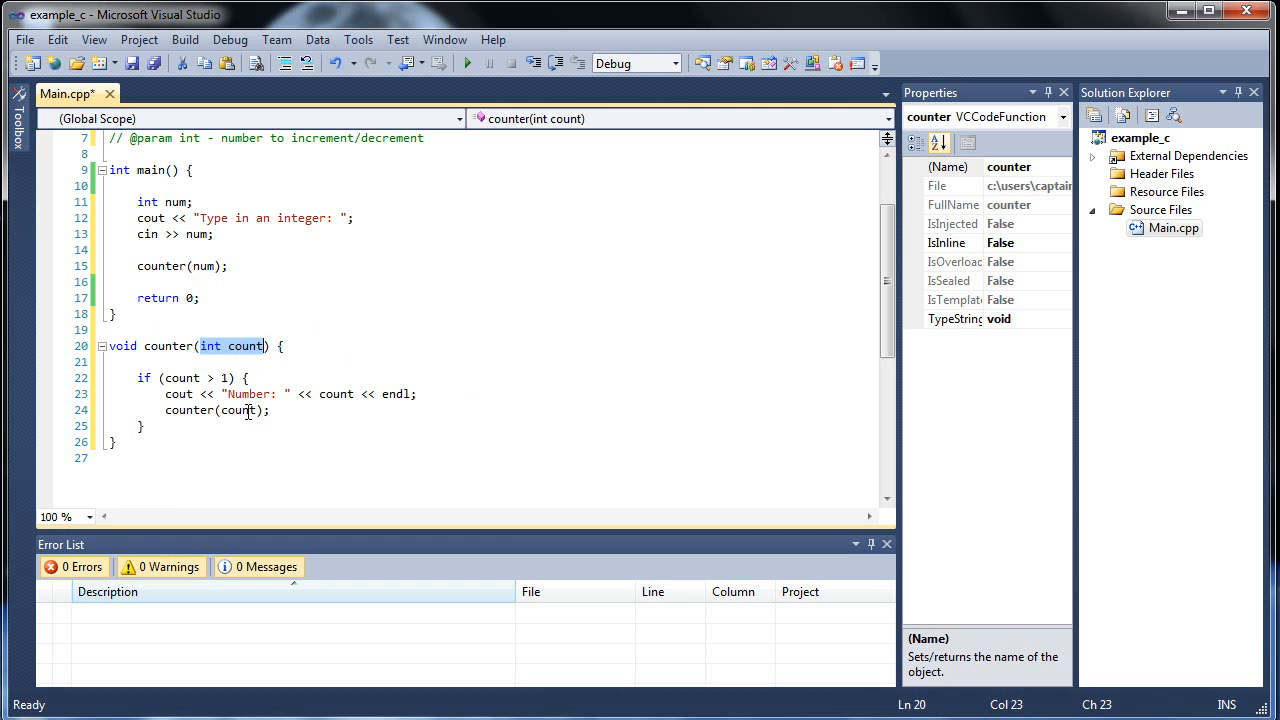
mouse_move(245, 410)
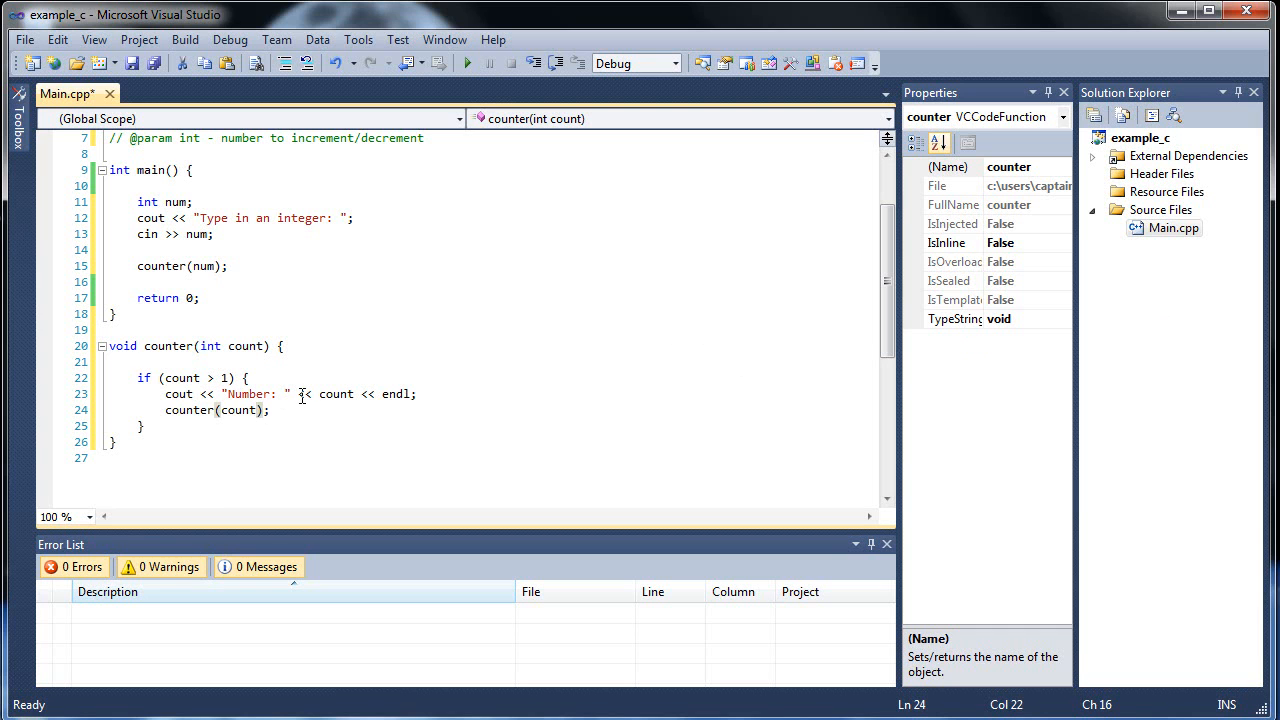
- Change the recursive call to counter(count - 1), save, then build and run with input 7
type("- 1")
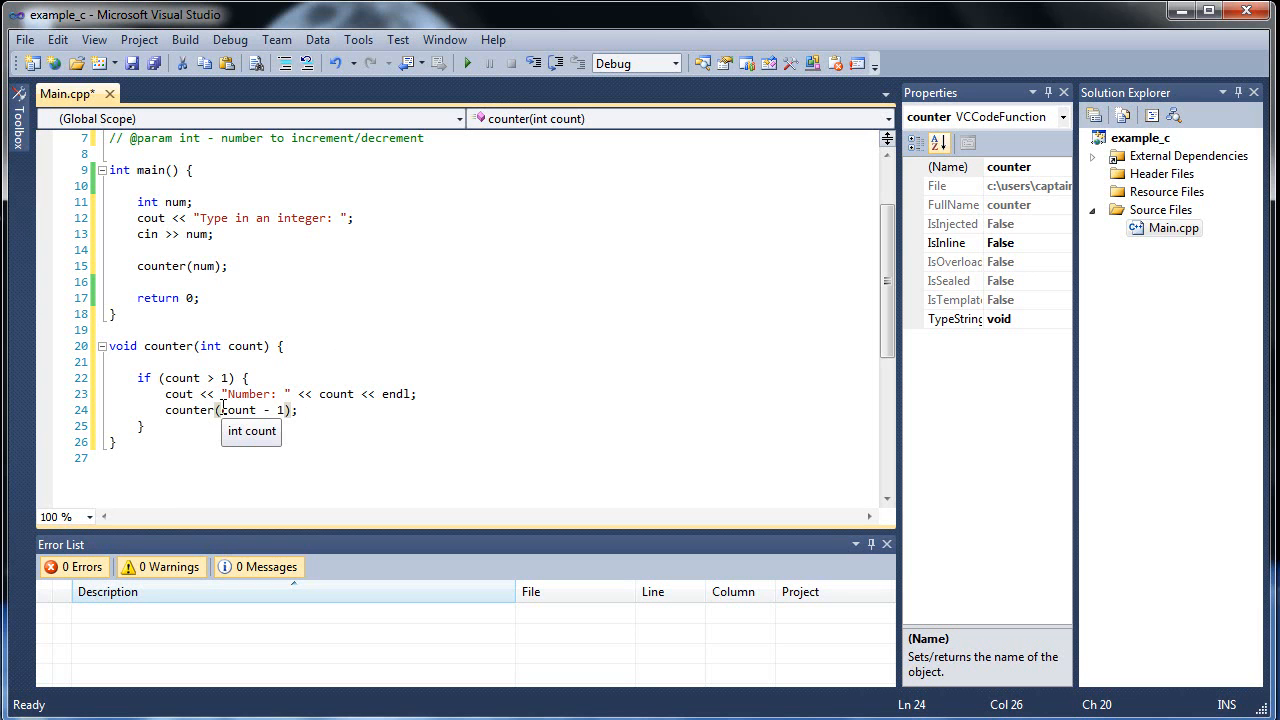
left_click(265, 393)
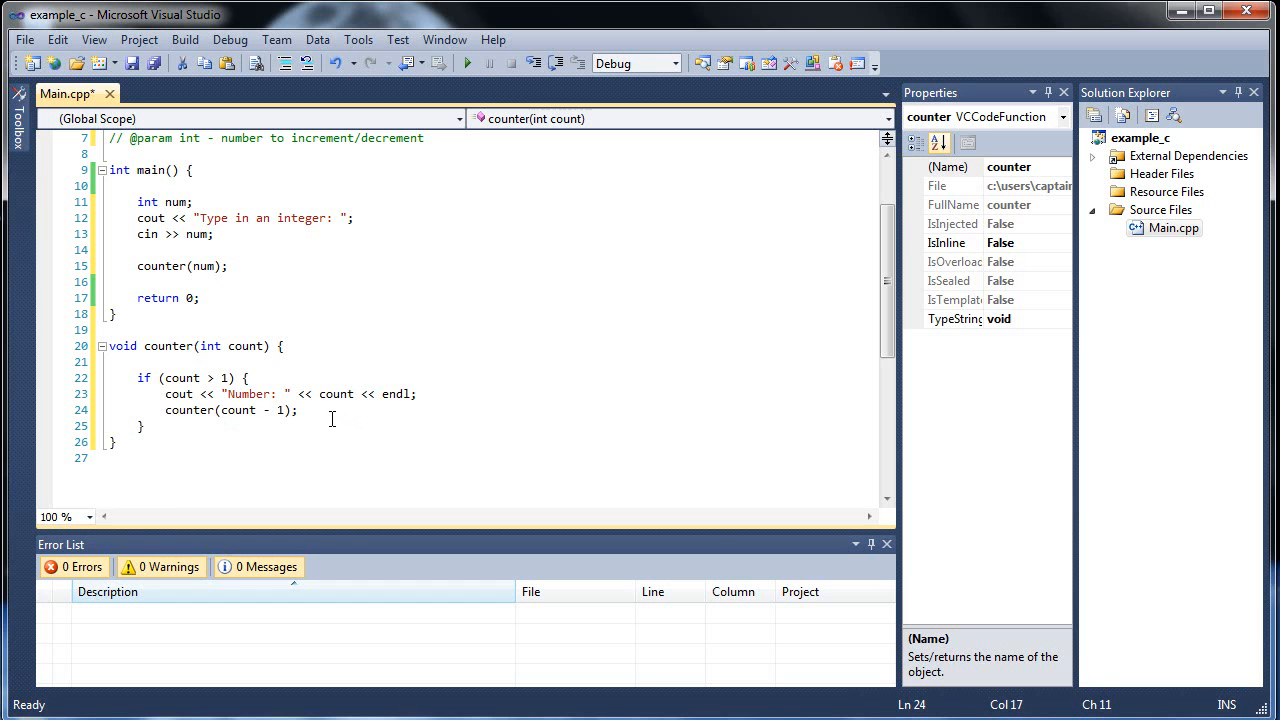
key("ctrl+s")
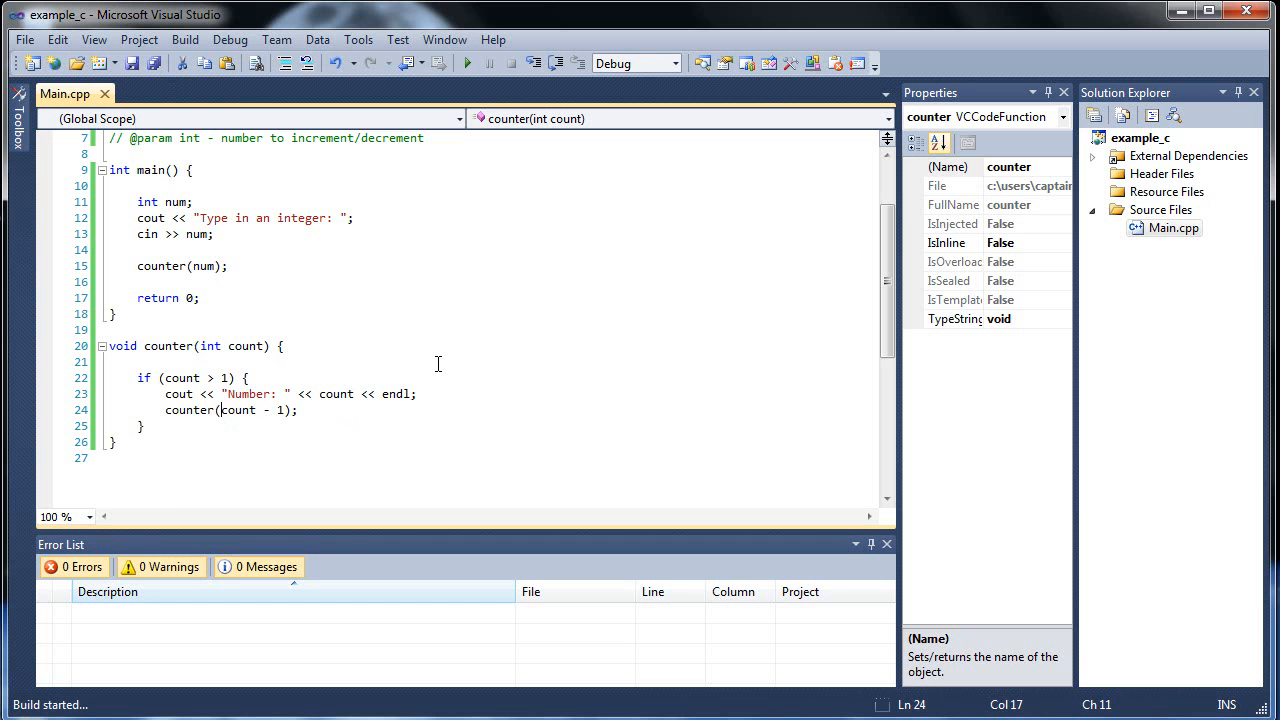
left_click(468, 63)
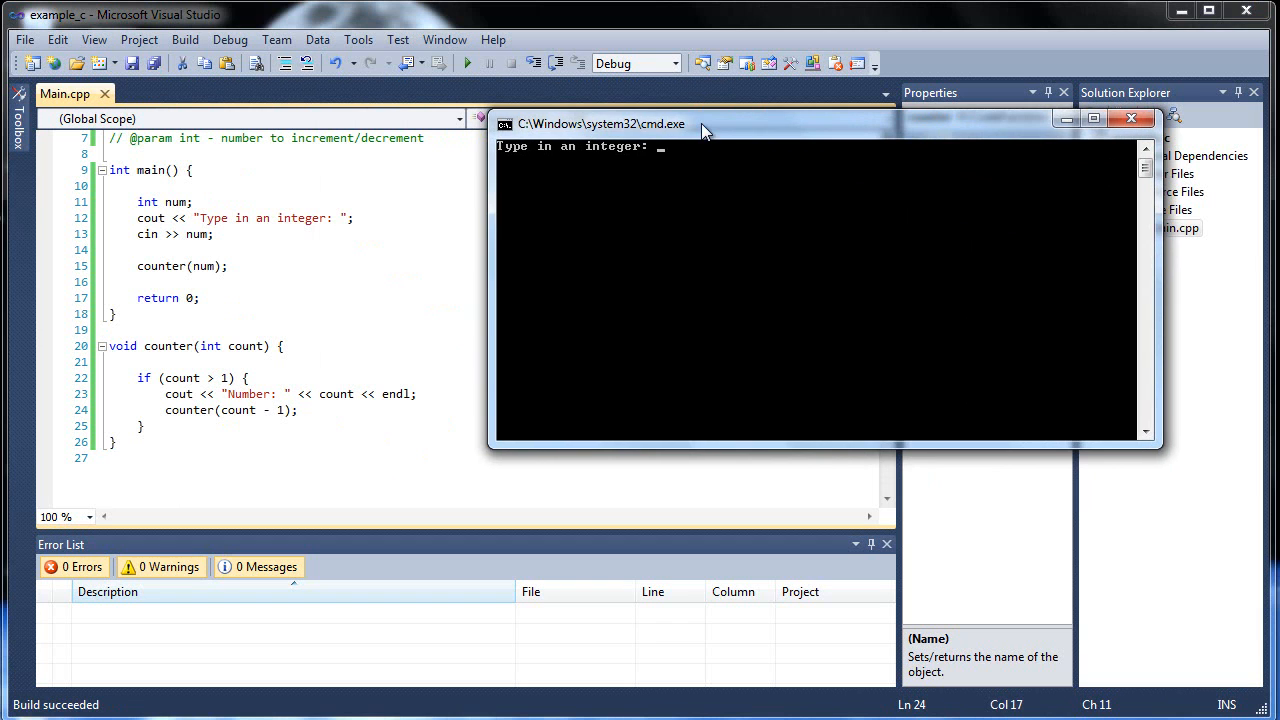
type("7")
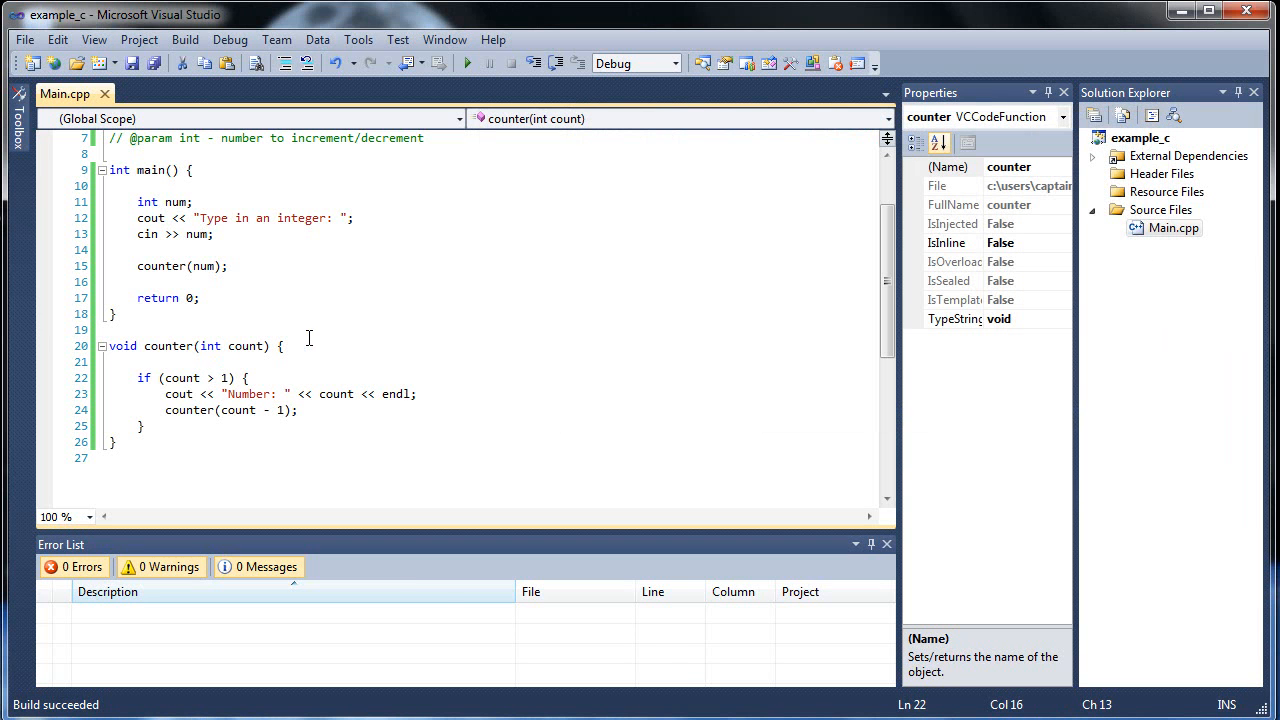
- Change the condition to count >= 1 and run the program with input 7
type("=")
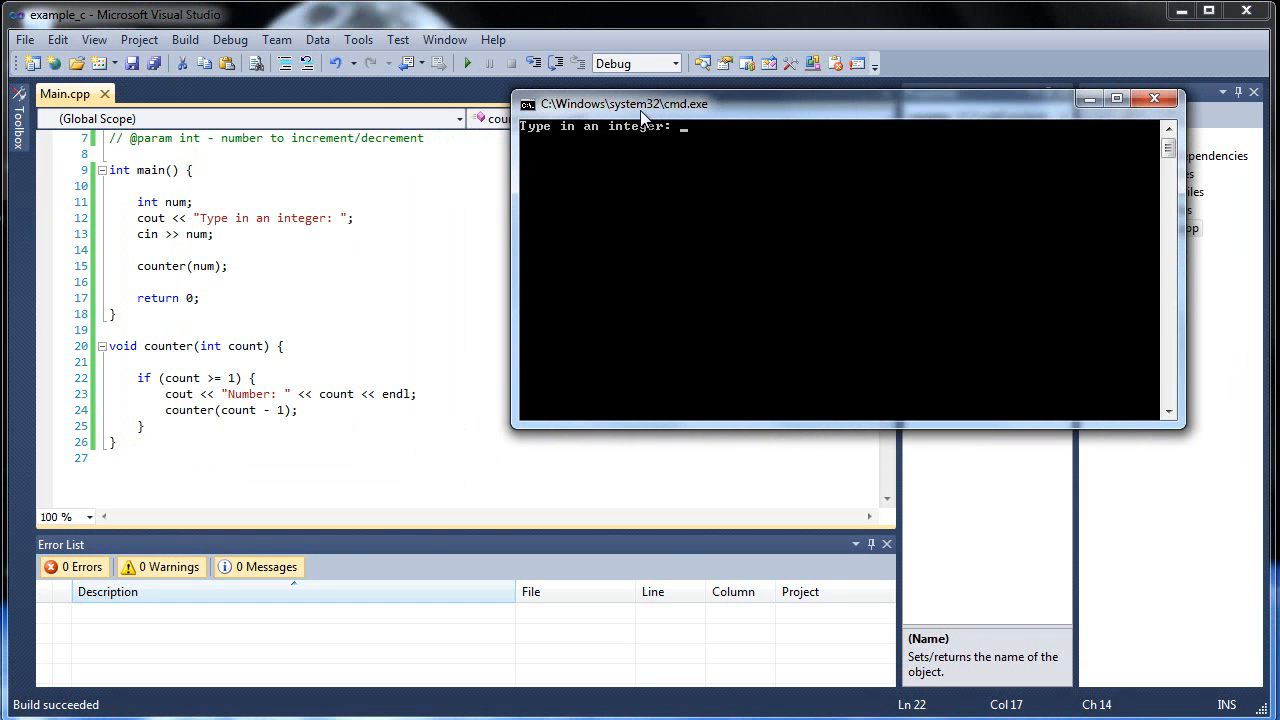
type("7")
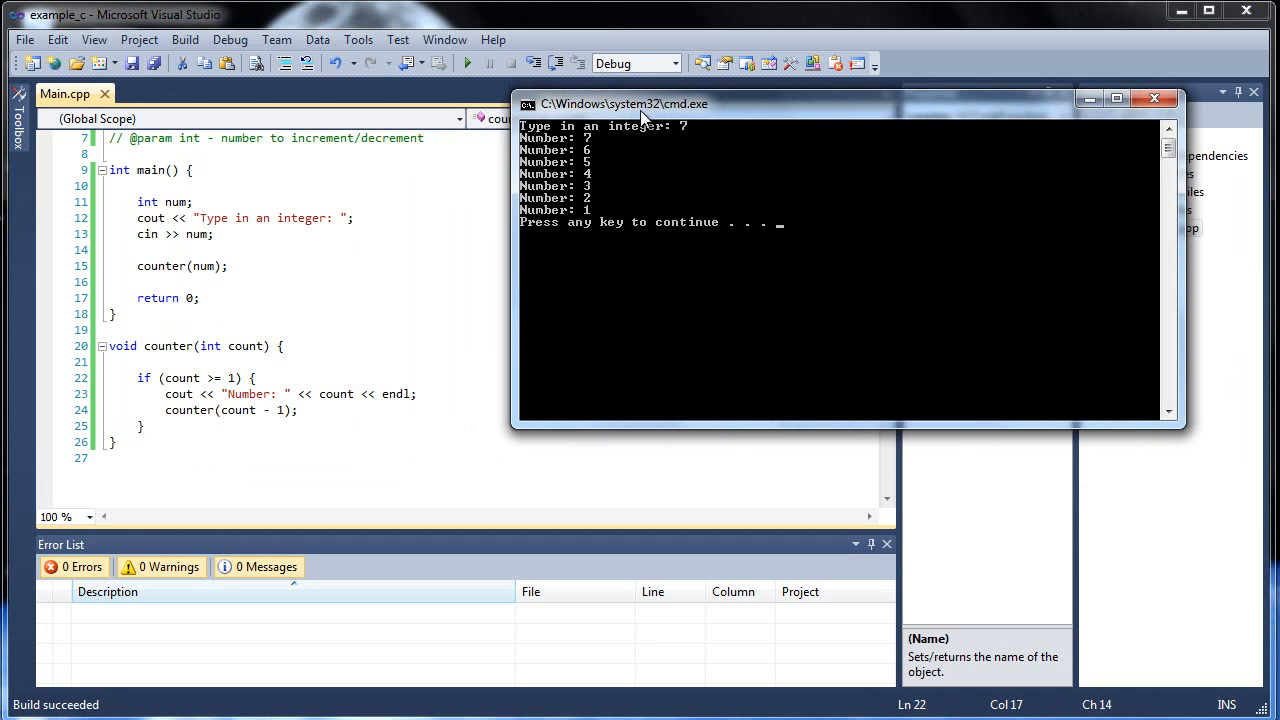
mouse_move(287, 244)
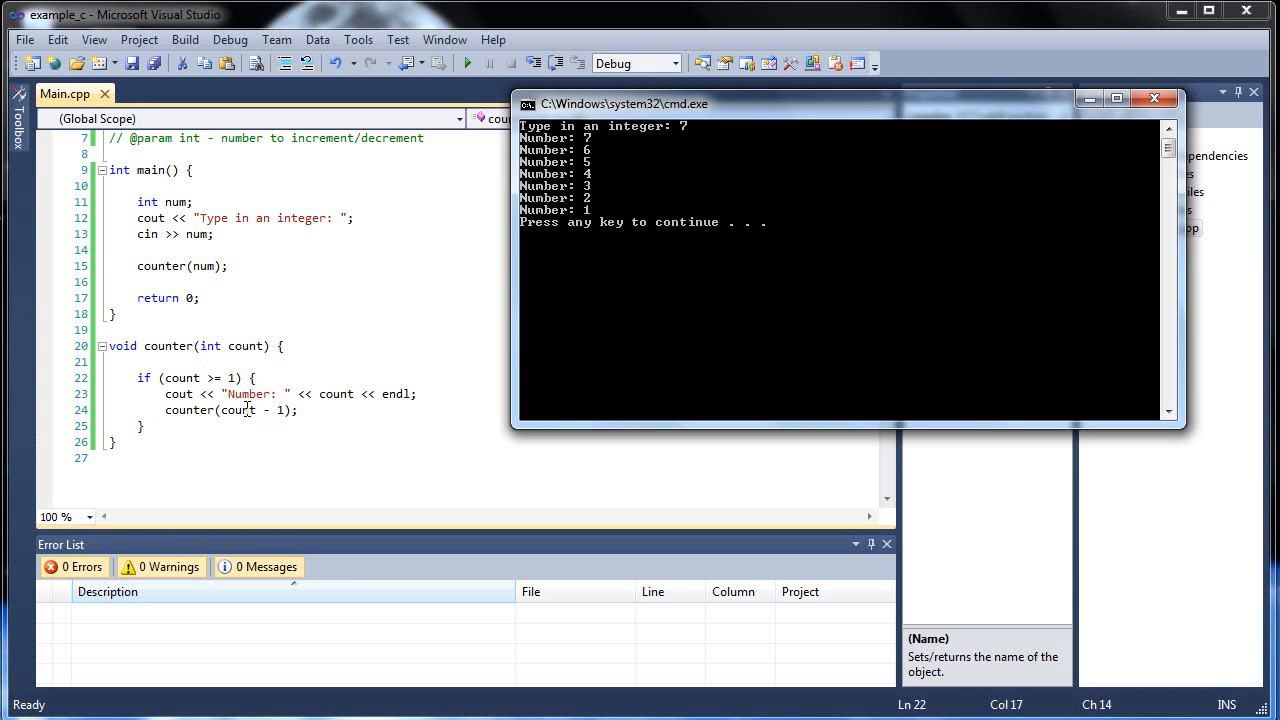
mouse_move(280, 410)
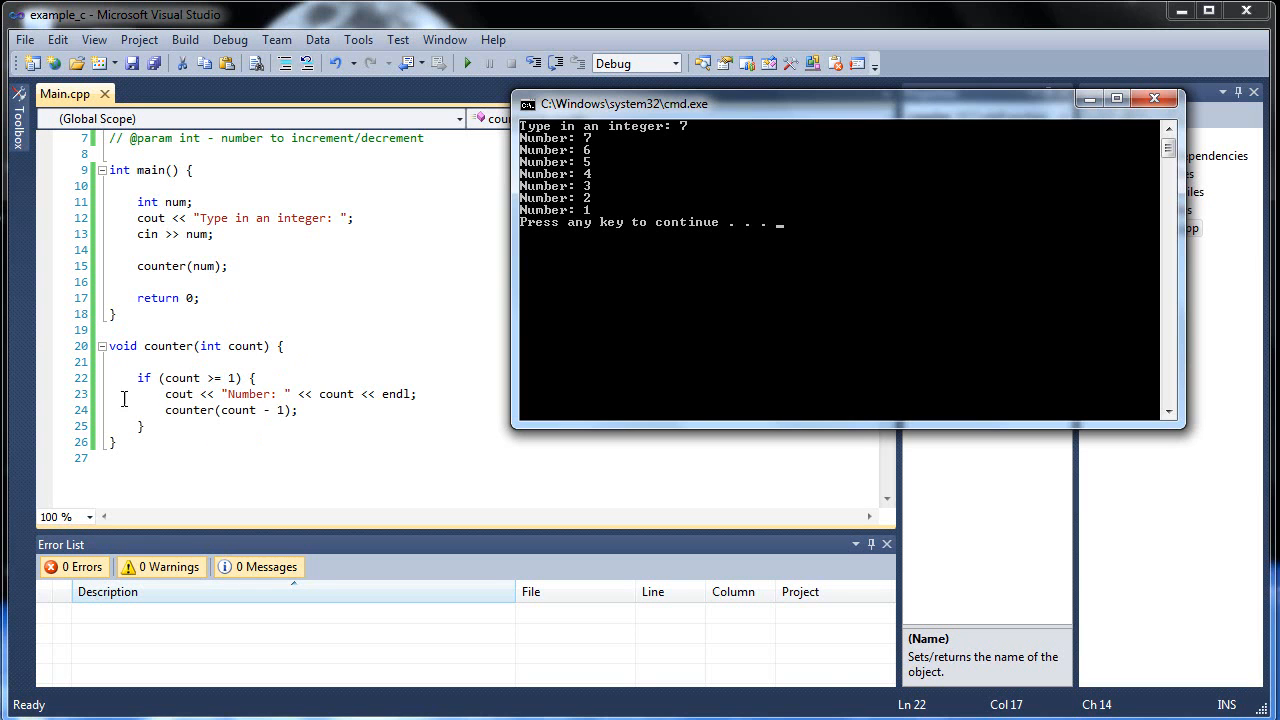
mouse_move(208, 390)
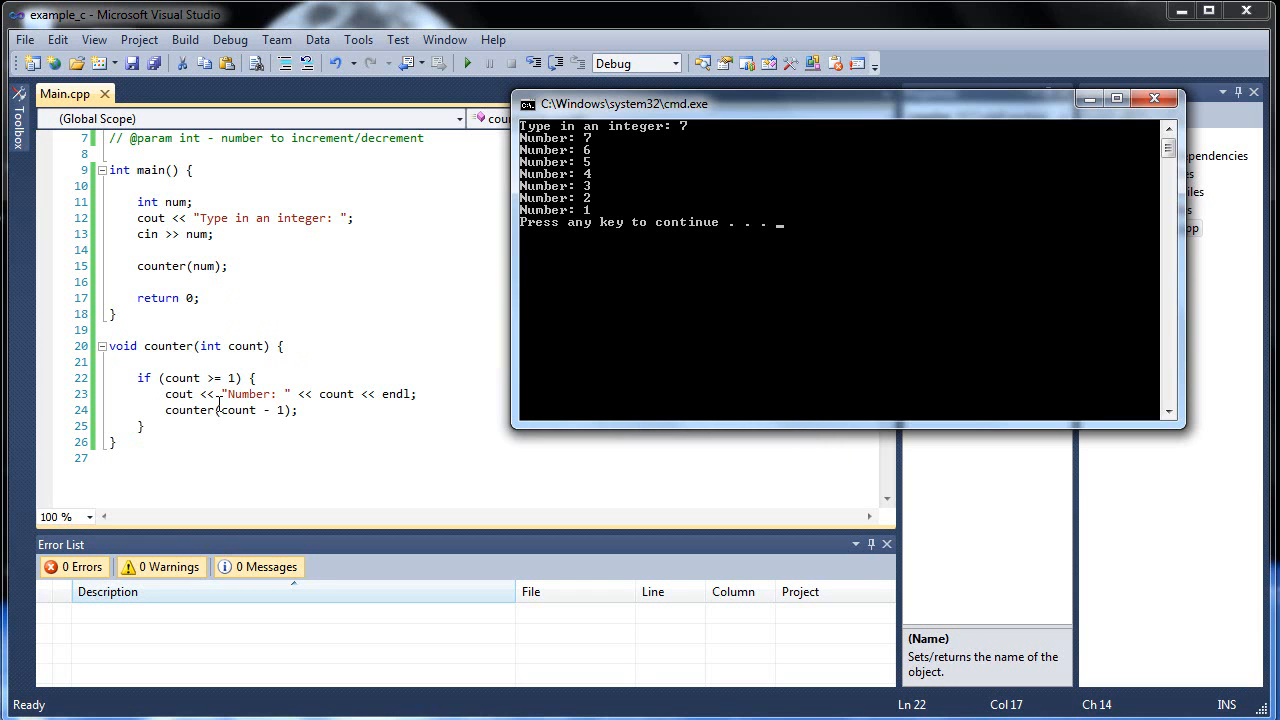
mouse_move(232, 416)
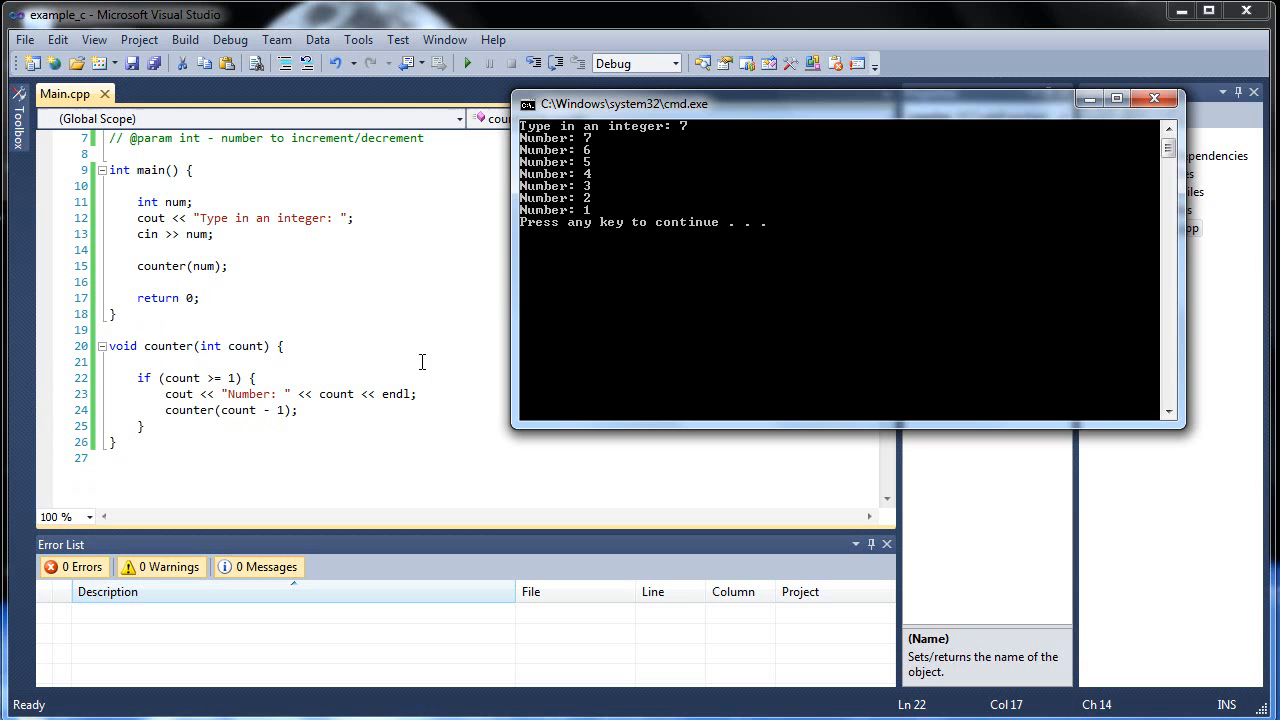
mouse_move(596, 205)
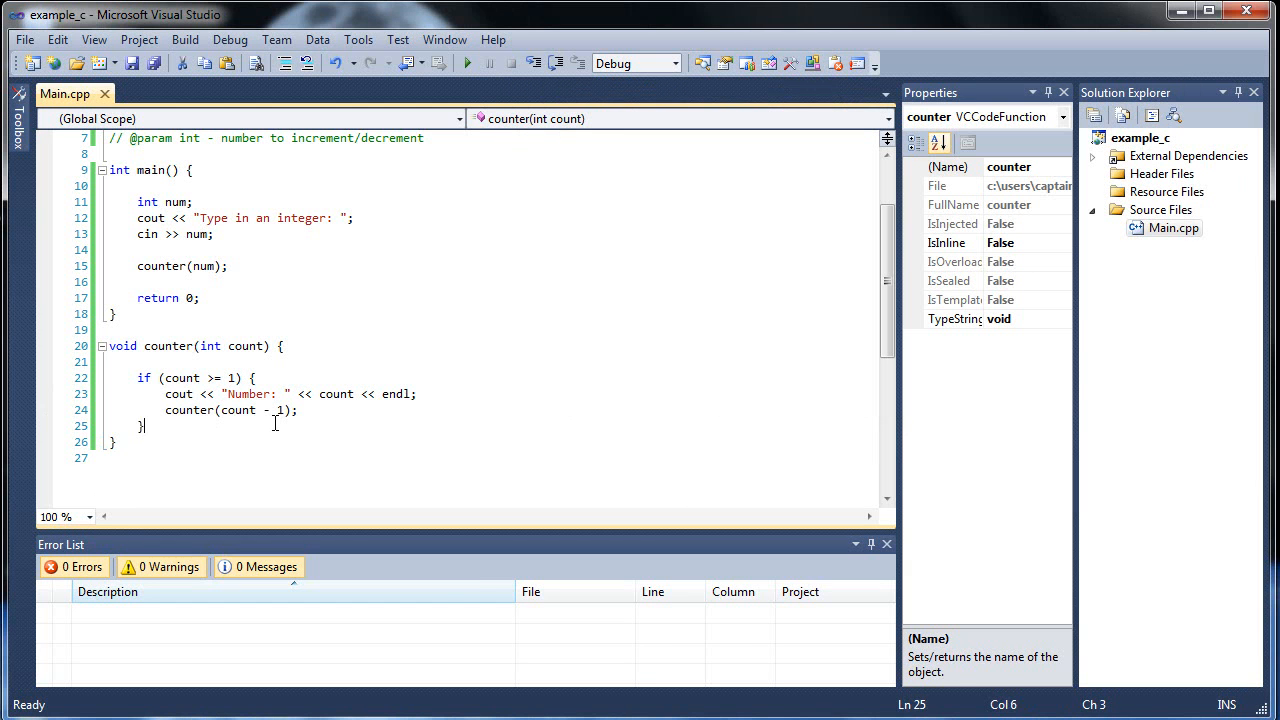
- Delete the stray "fghfghfg" line below the if block
type("fghfghfg")
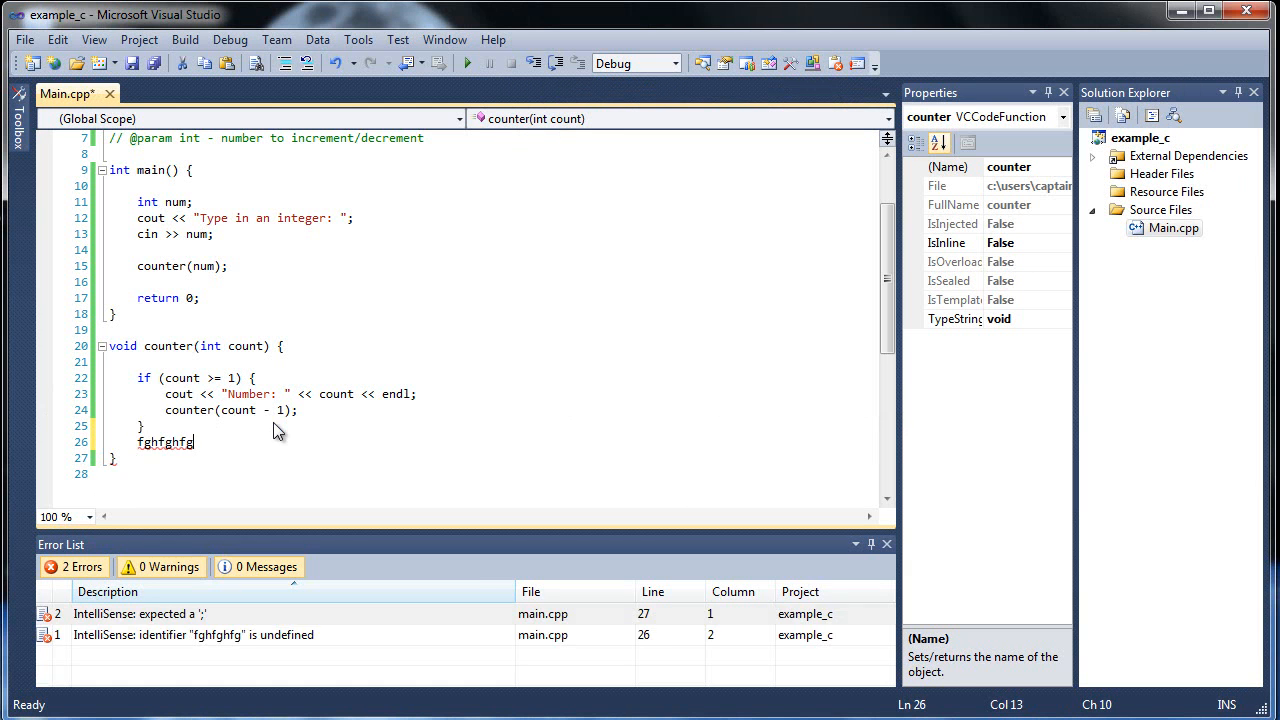
mouse_move(170, 442)
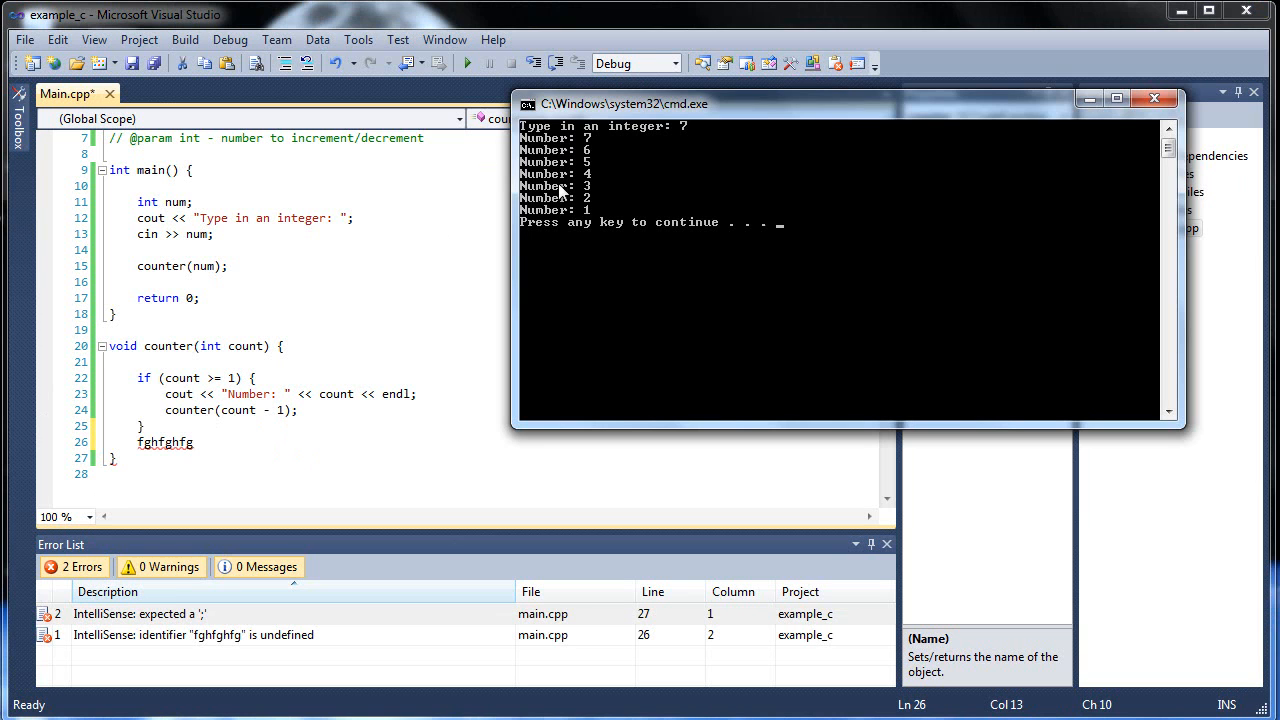
mouse_move(900, 181)
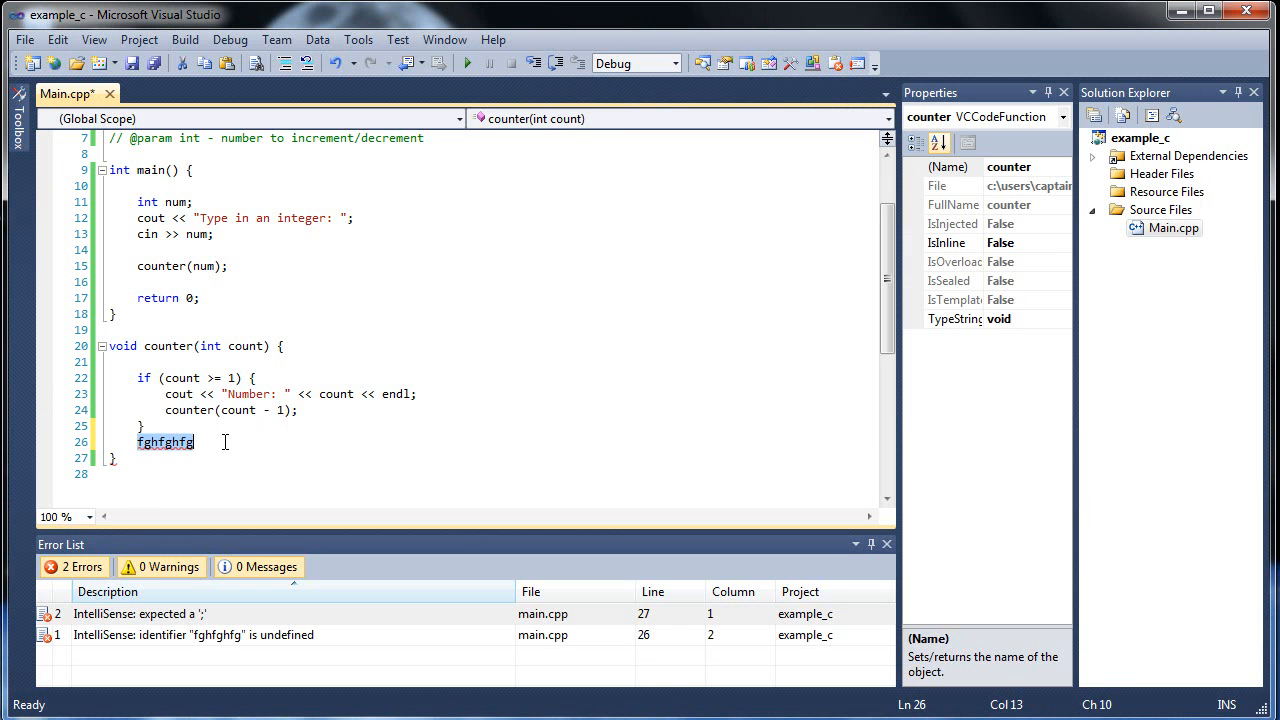
key("Delete")
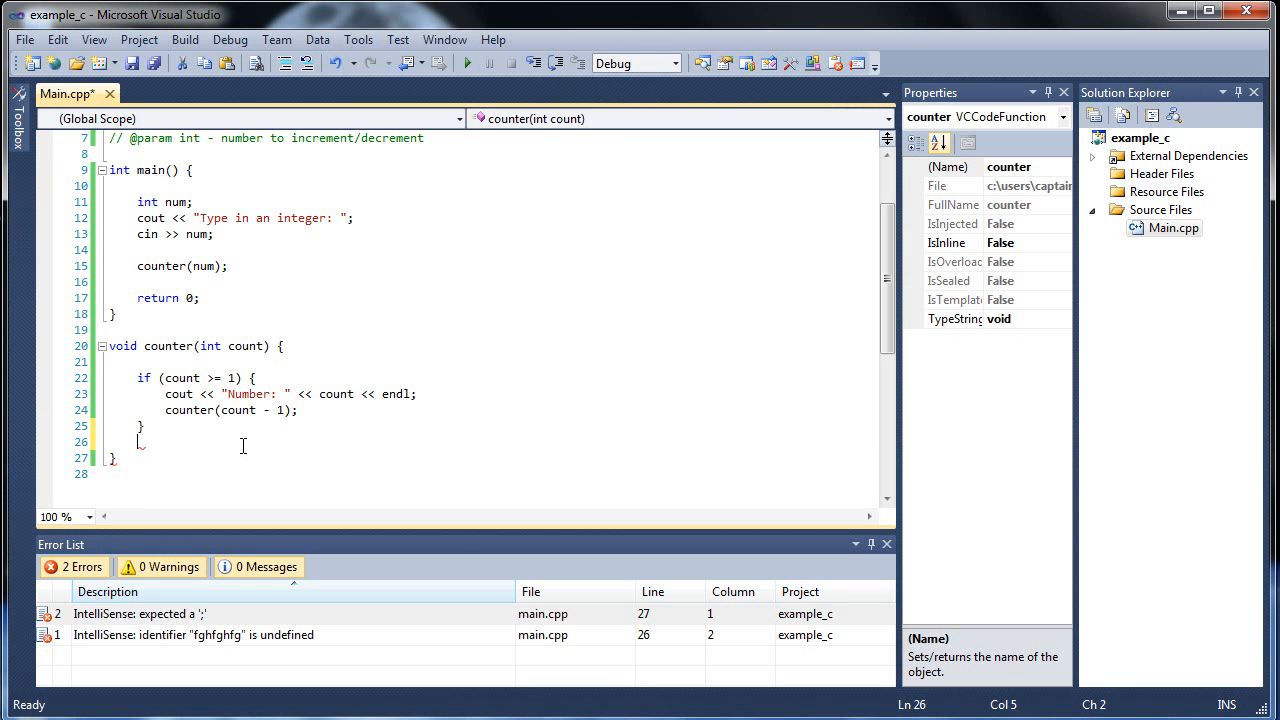
key("Backspace")
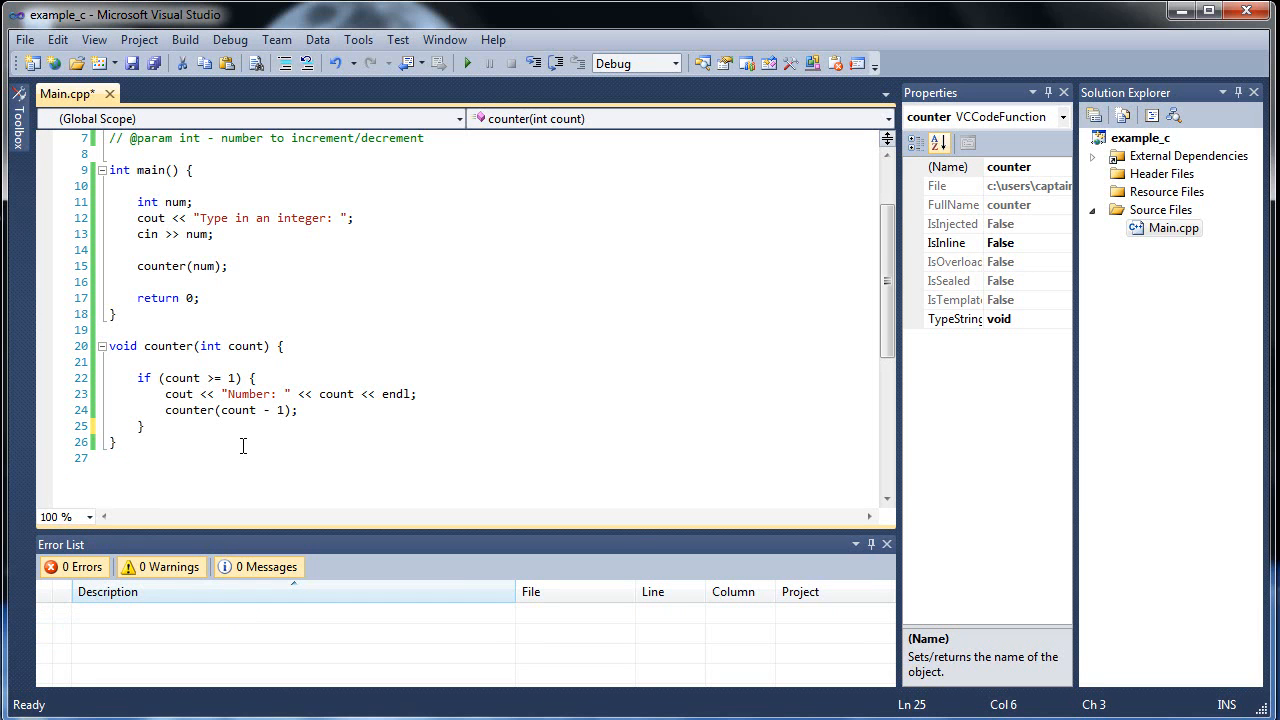
- Move the cout "Number: " line below the recursive call, then run with input 7
left_click(467, 63)
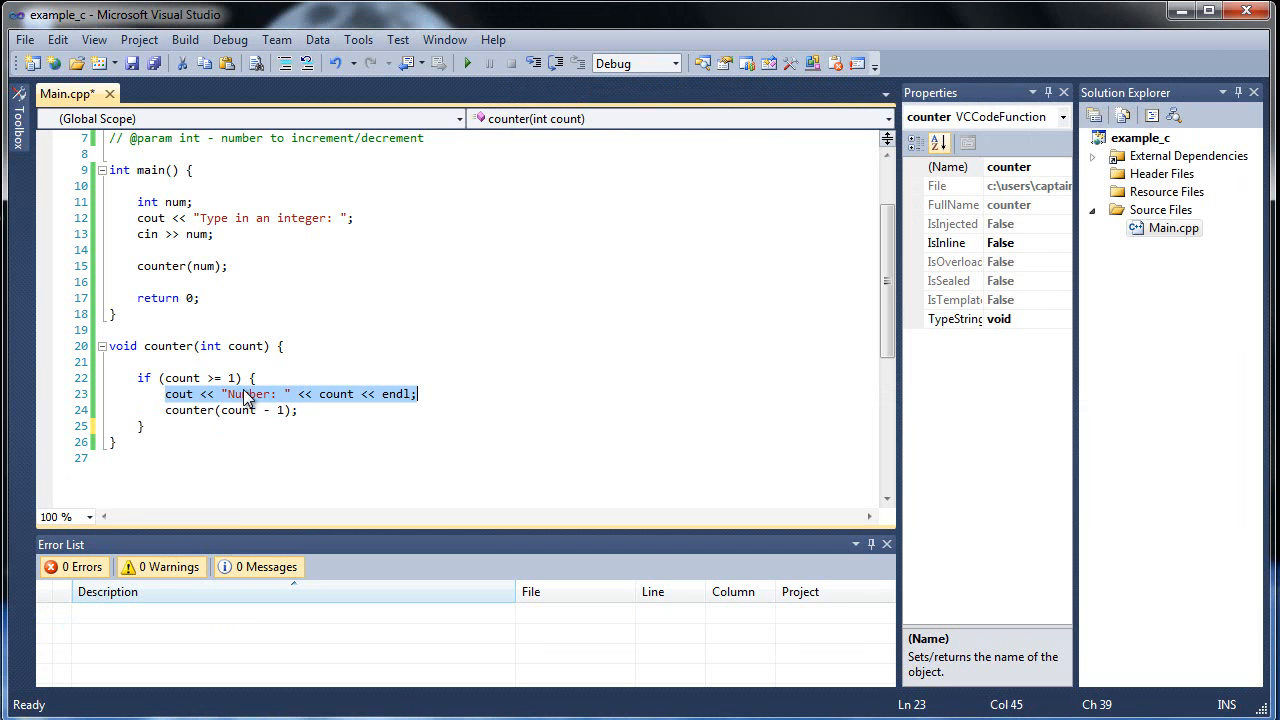
key("Delete")
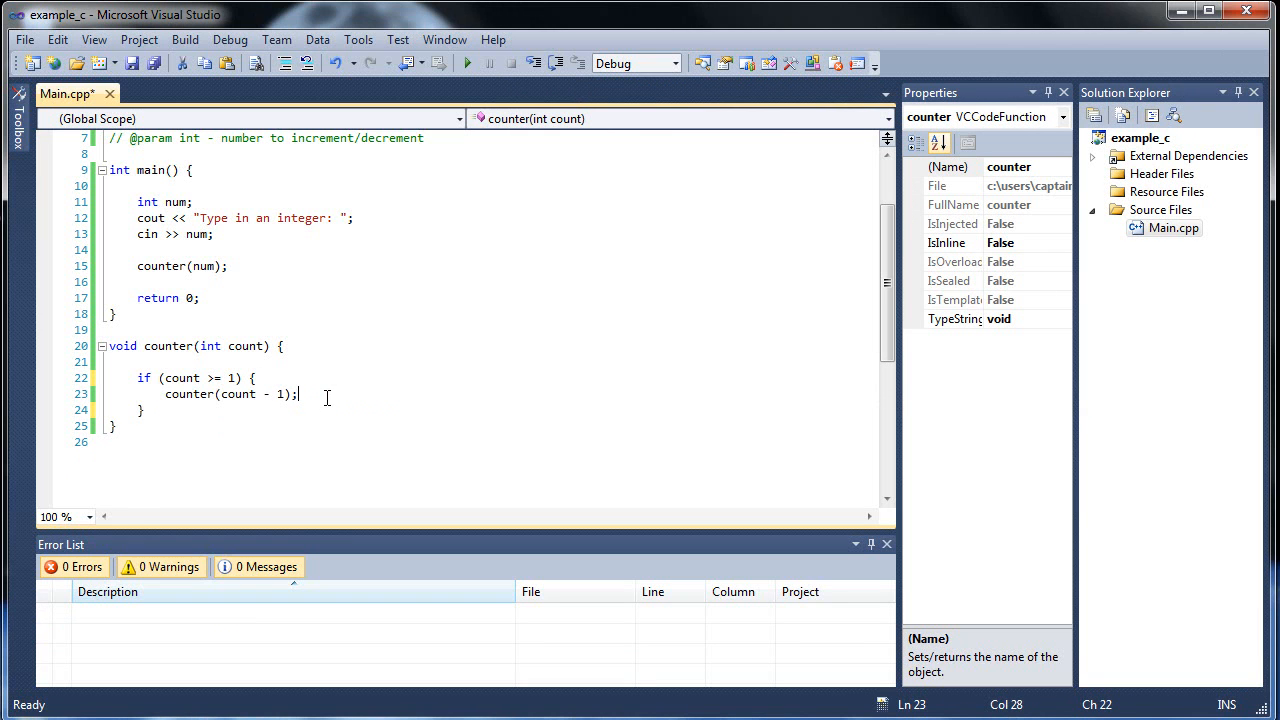
type("cout << \"Number: \" << count << endl;")
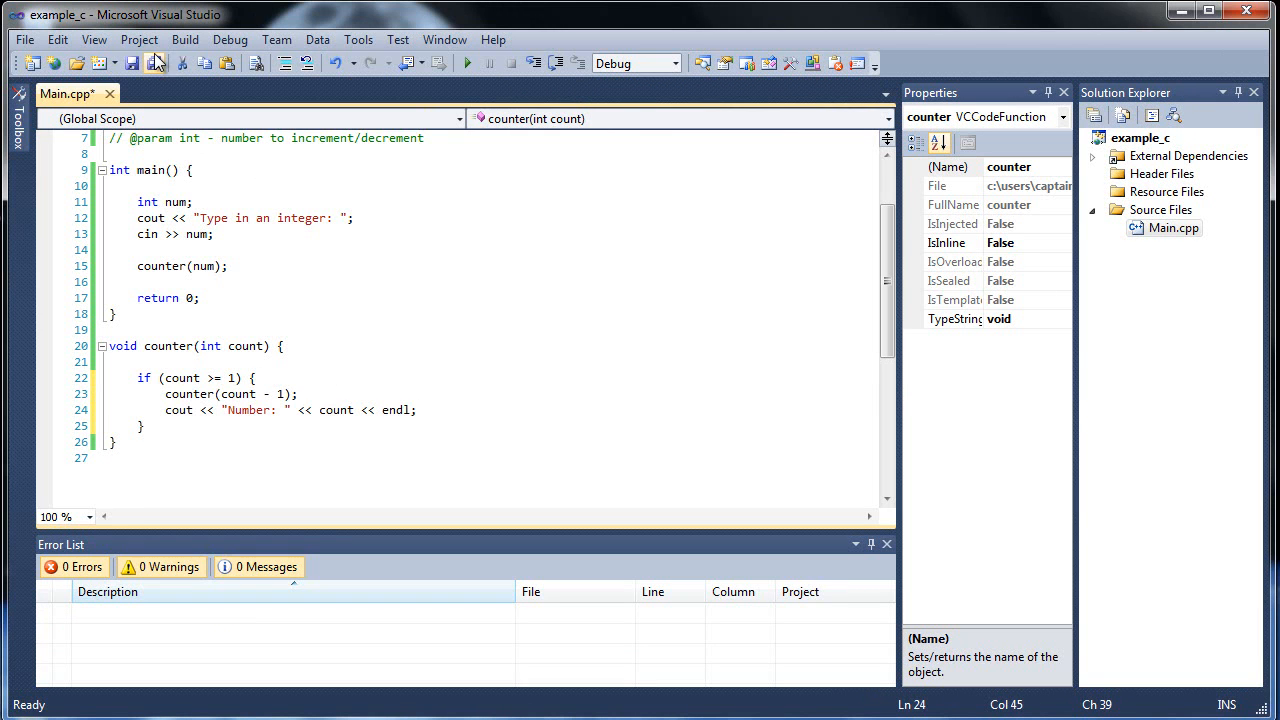
left_click(131, 63)
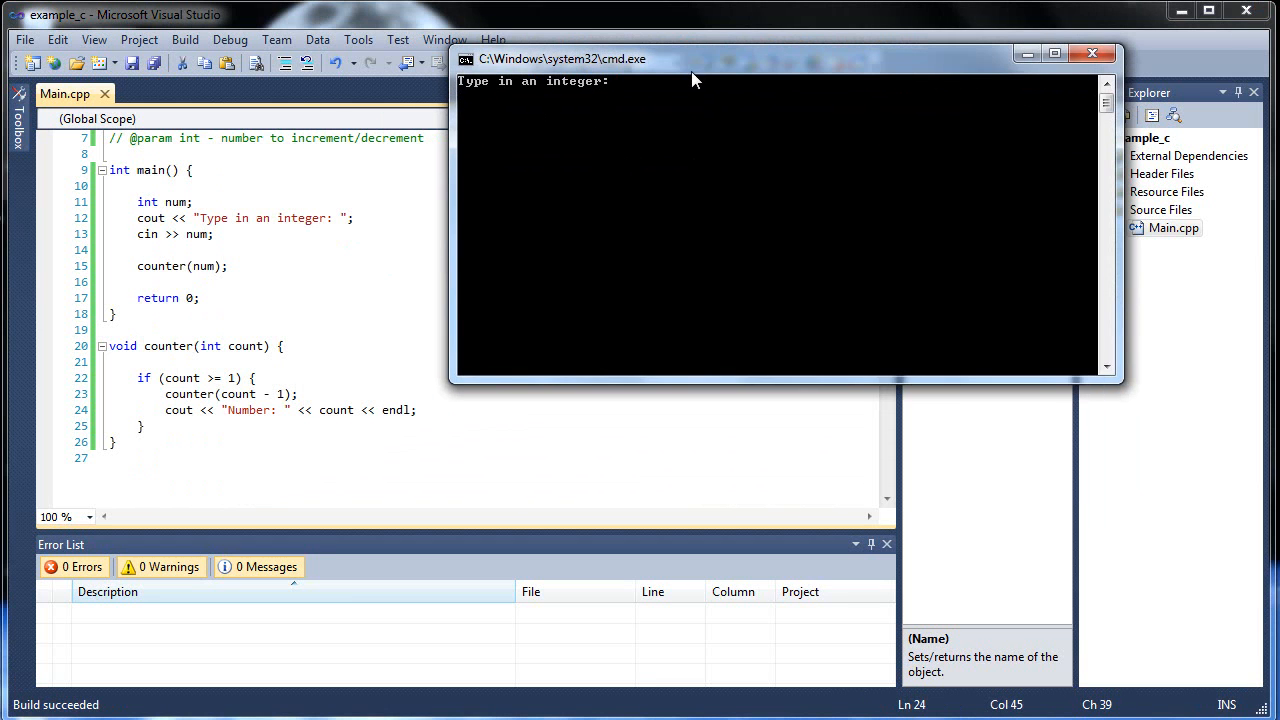
type("7")
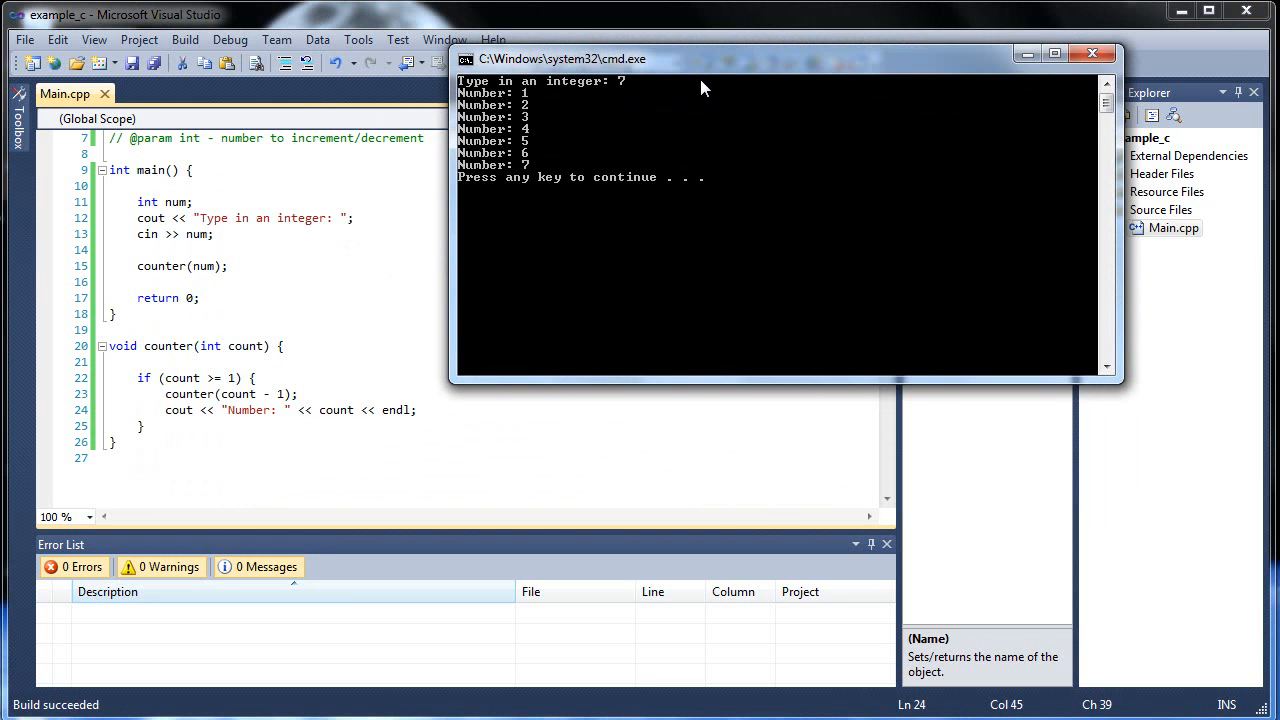
mouse_move(548, 103)
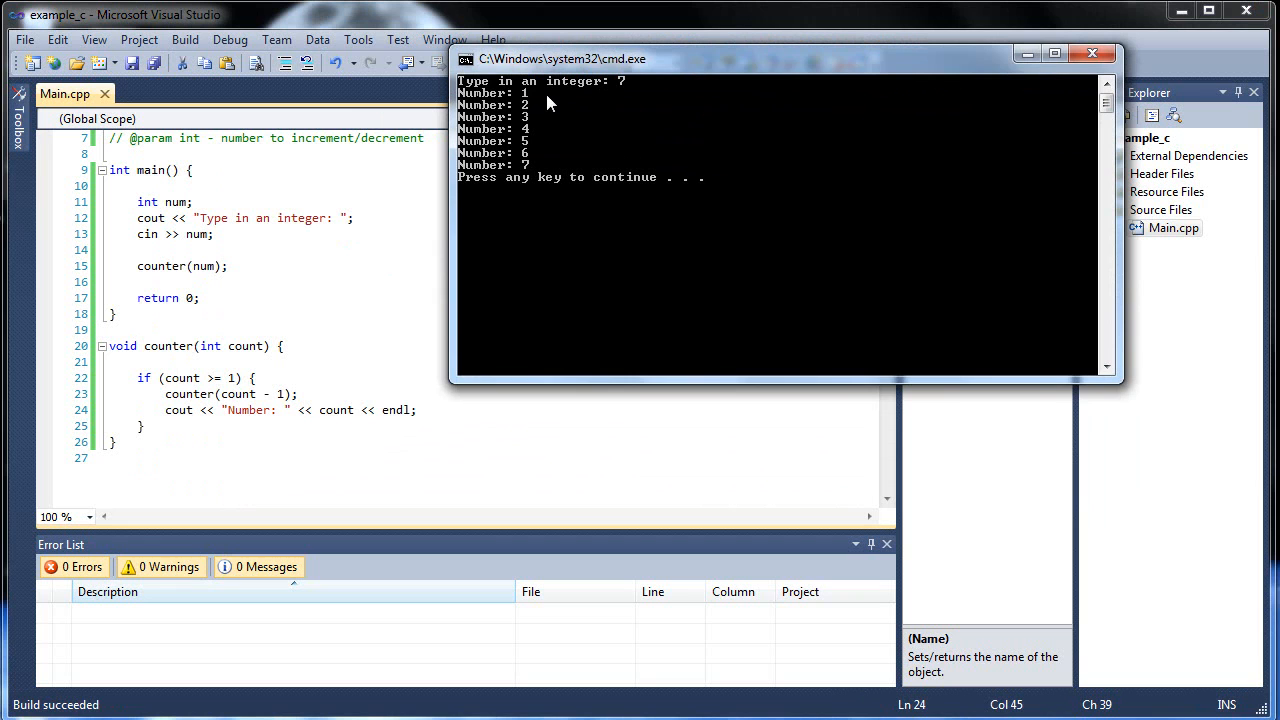
mouse_move(546, 150)
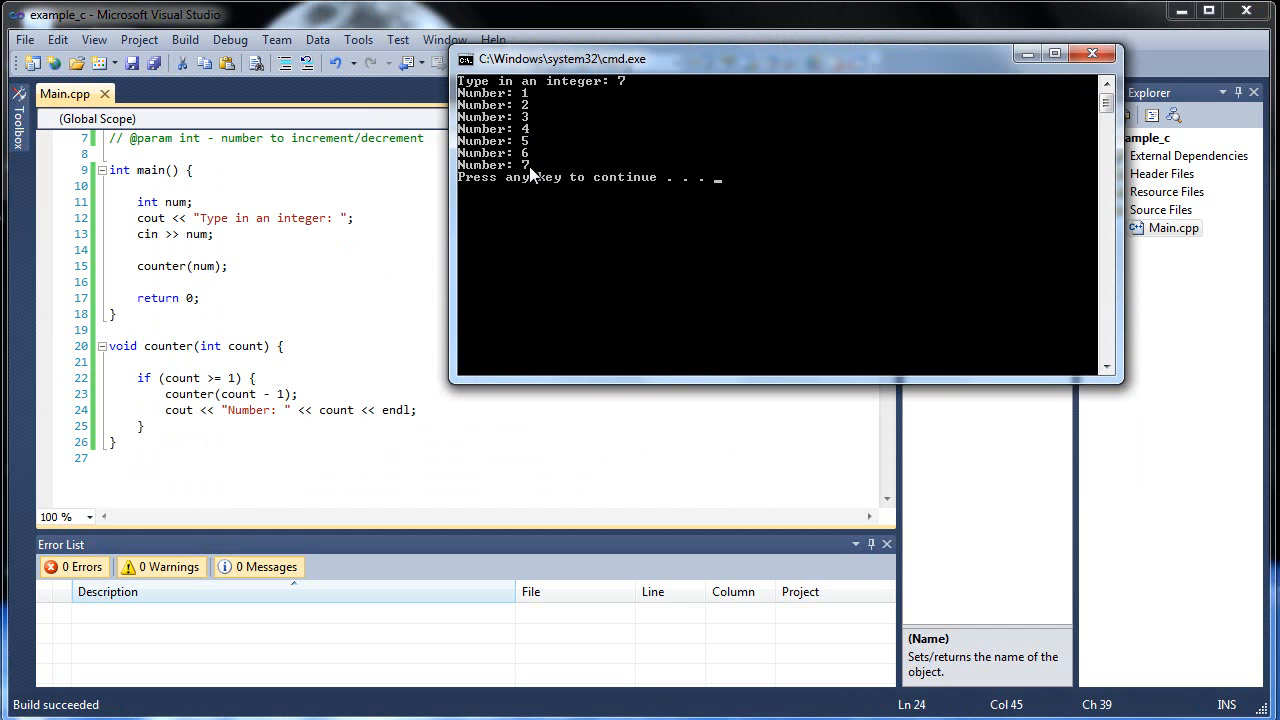
mouse_move(275, 393)
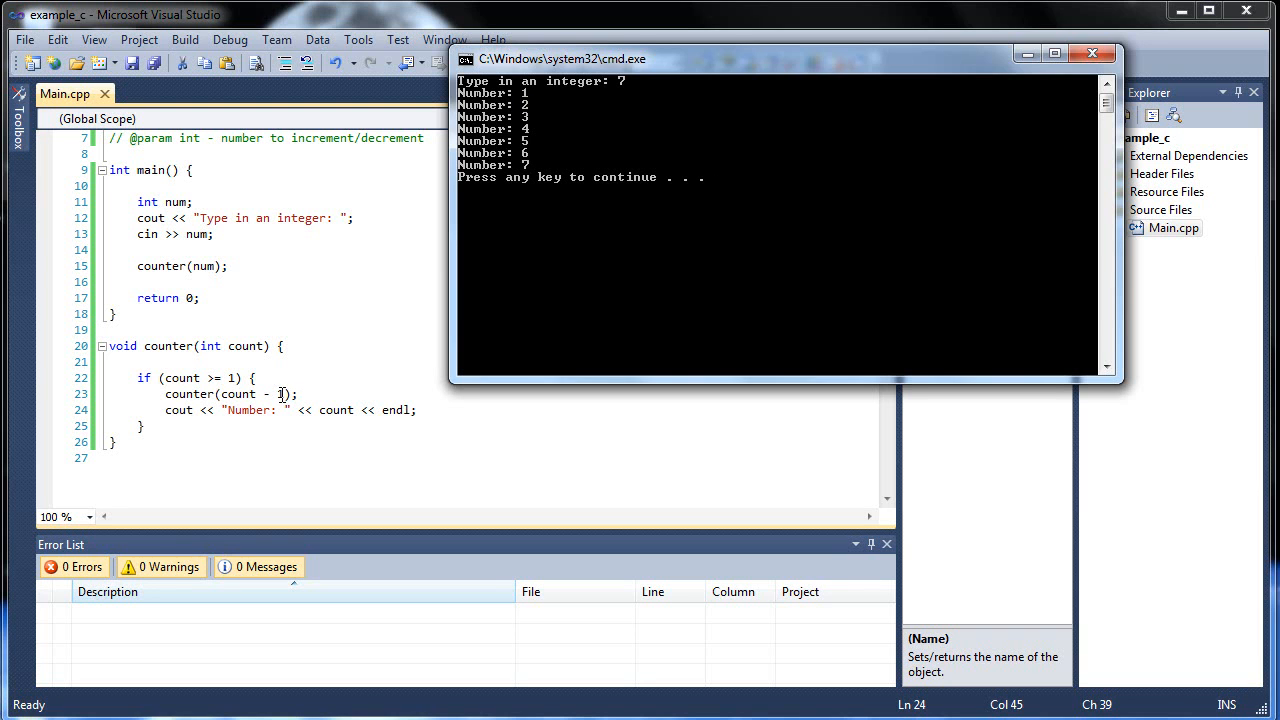
mouse_move(271, 428)
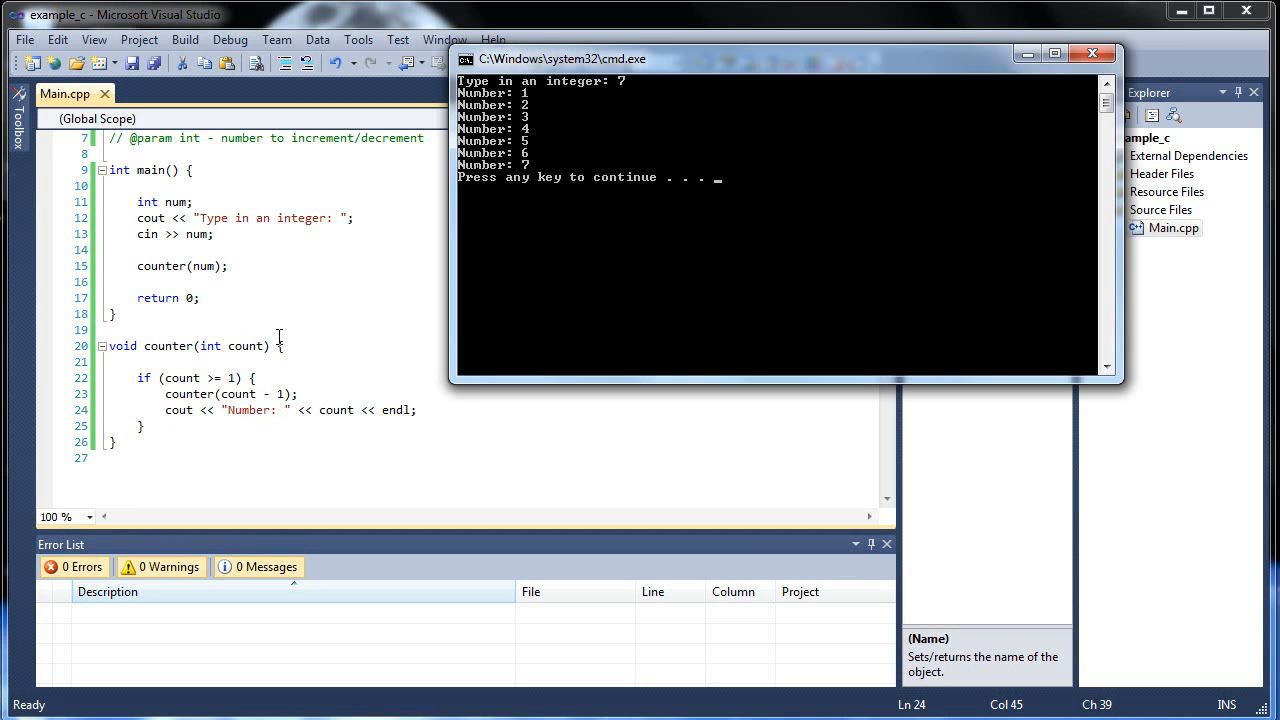
mouse_move(150, 383)
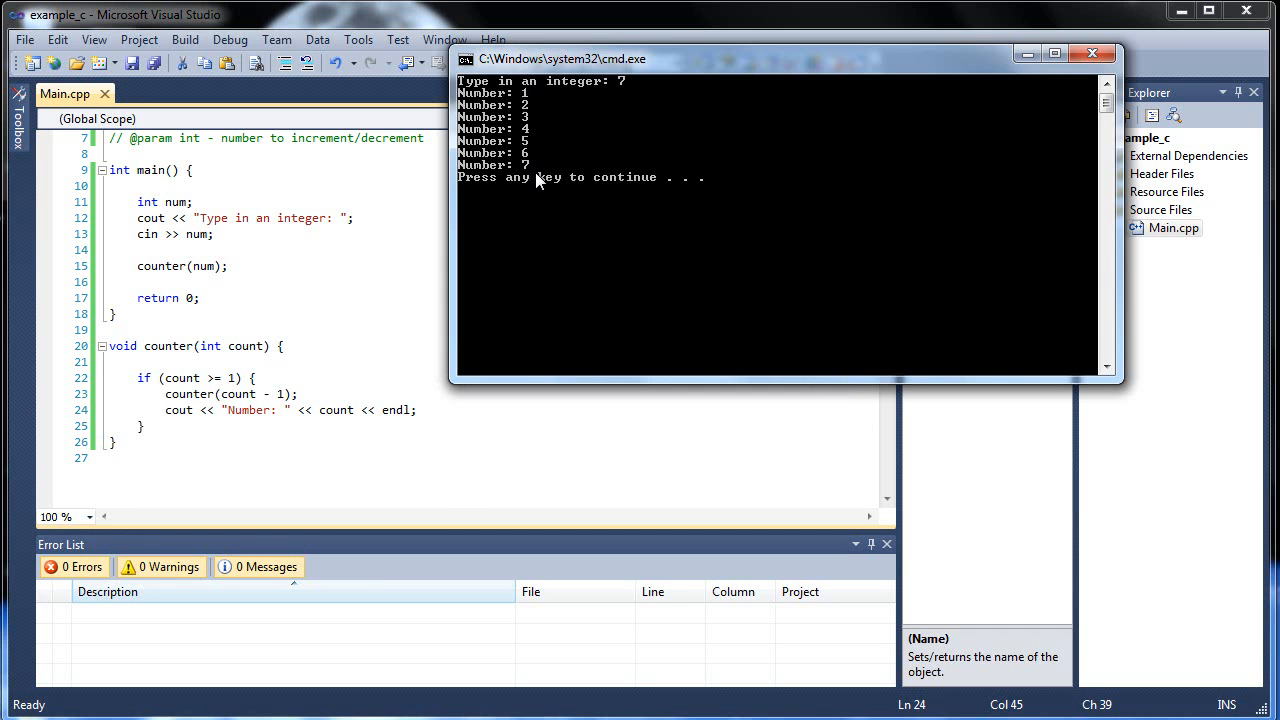
mouse_move(648, 148)
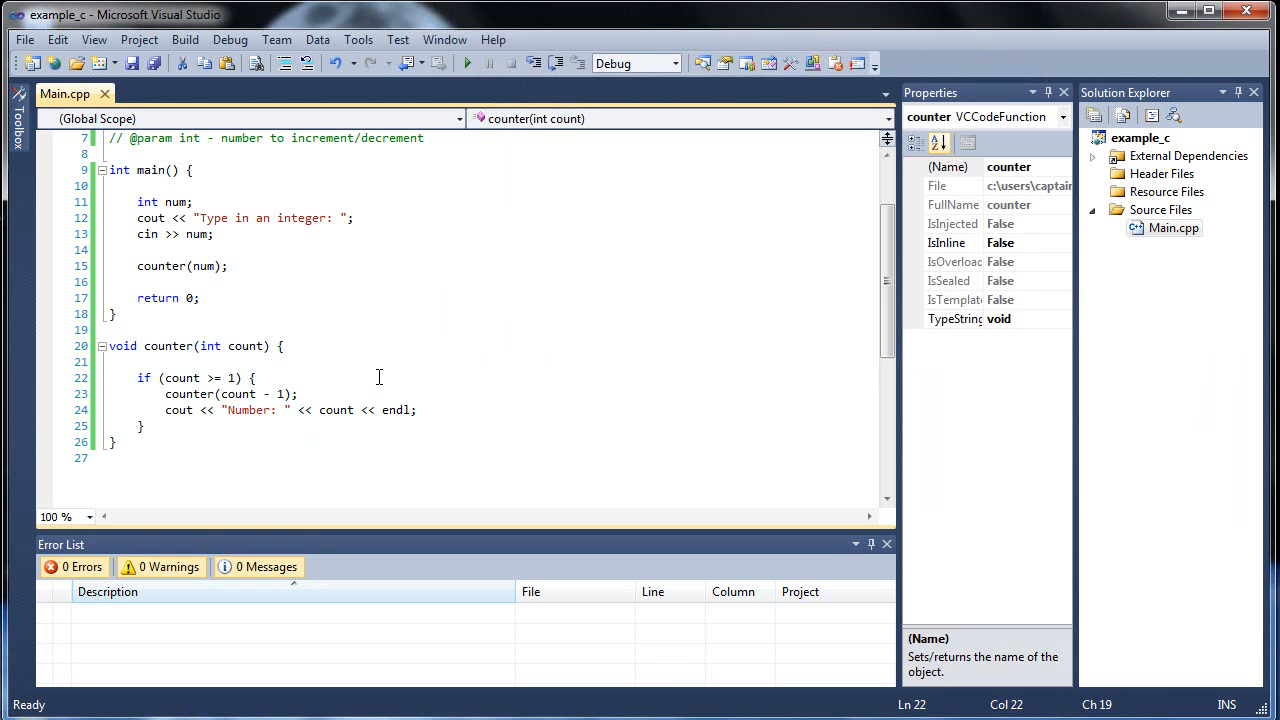
left_click(256, 377)
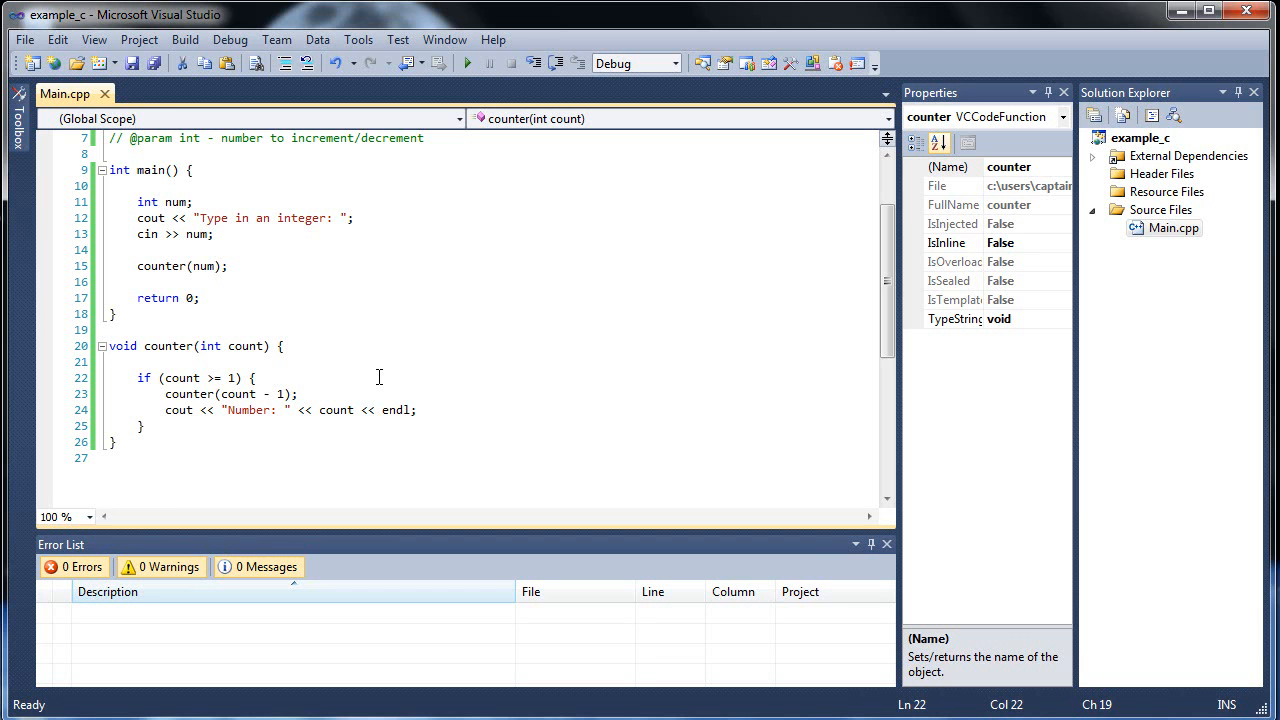
left_click(256, 377)
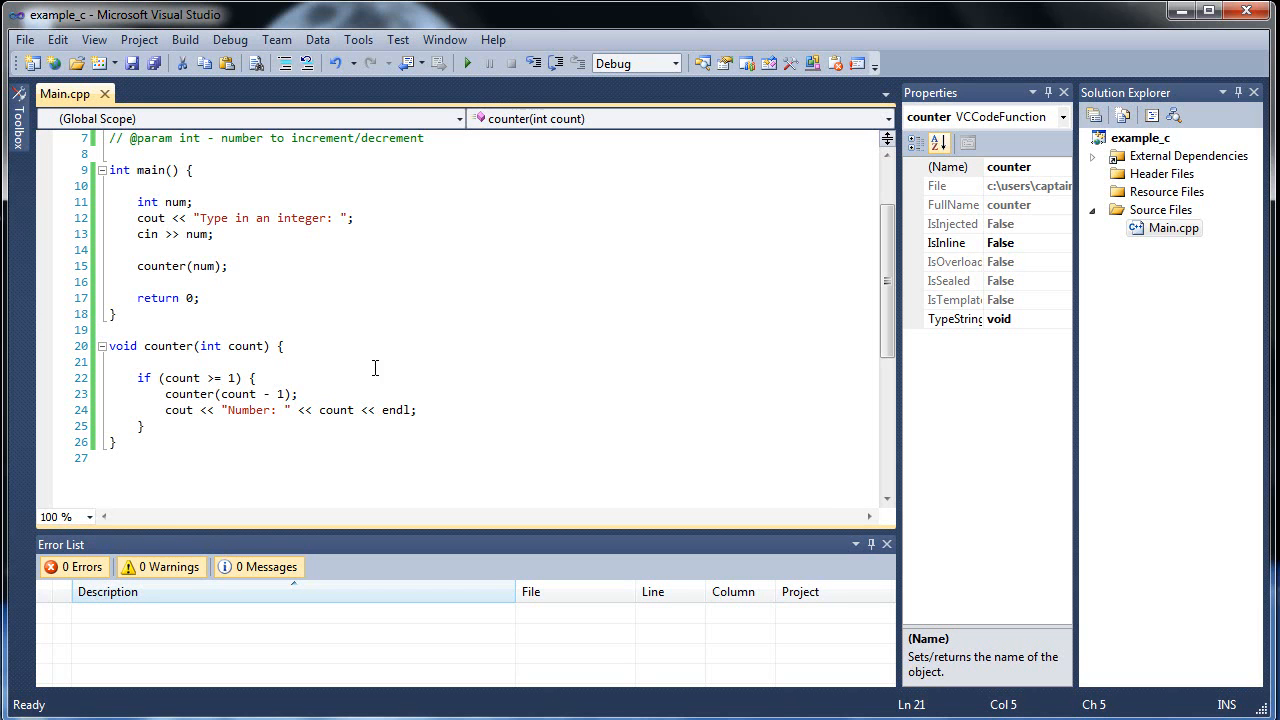
left_click(256, 377)
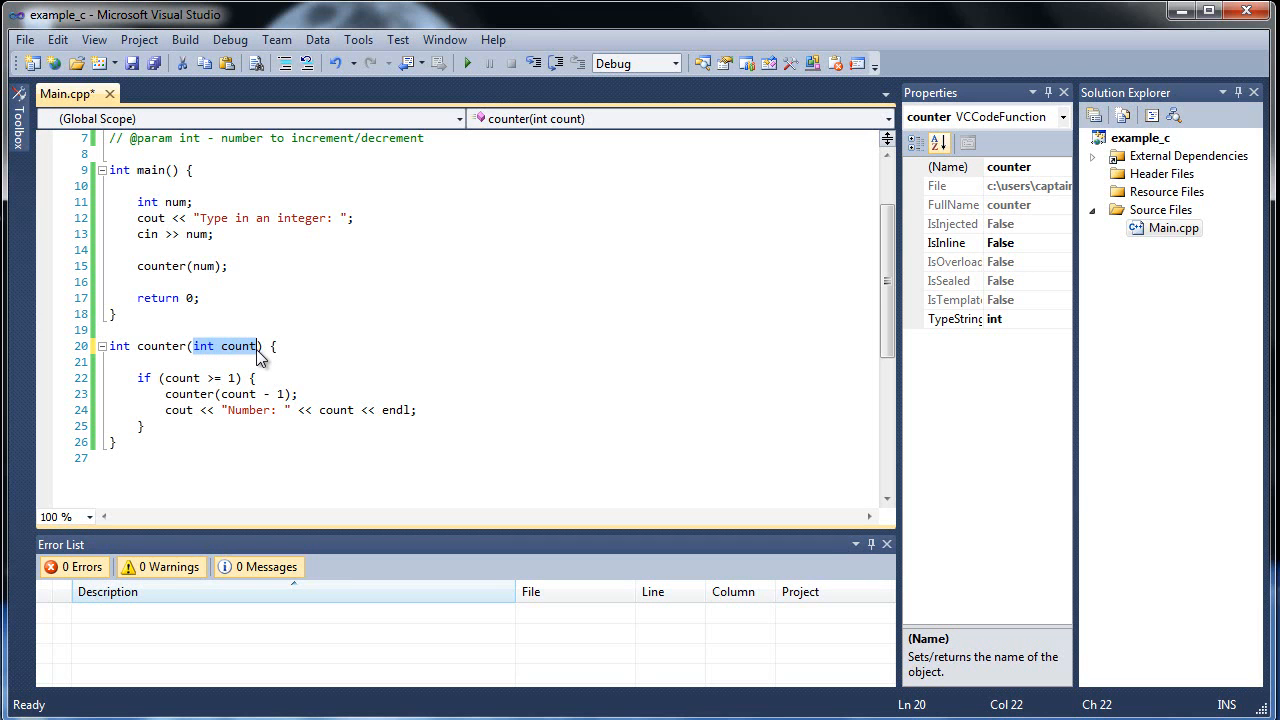
- Select the num argument in main's counter call, then select counter's old recursion code
left_click(205, 266)
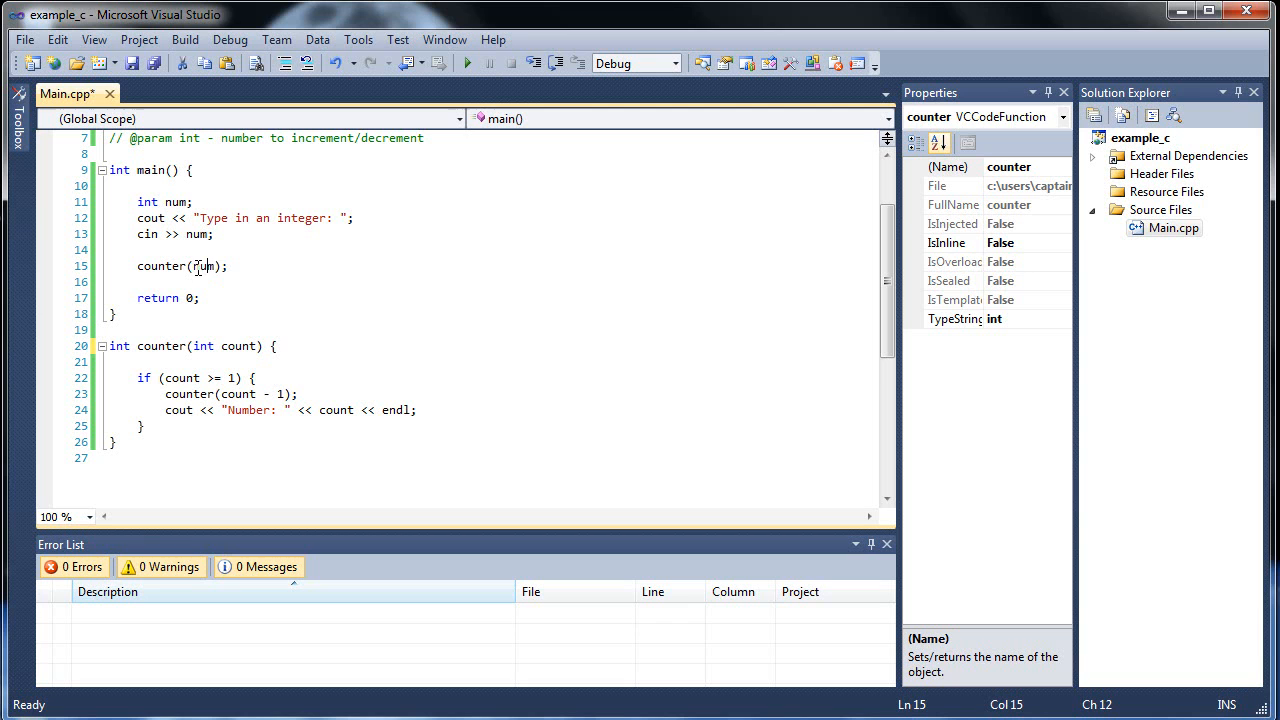
double_click(204, 266)
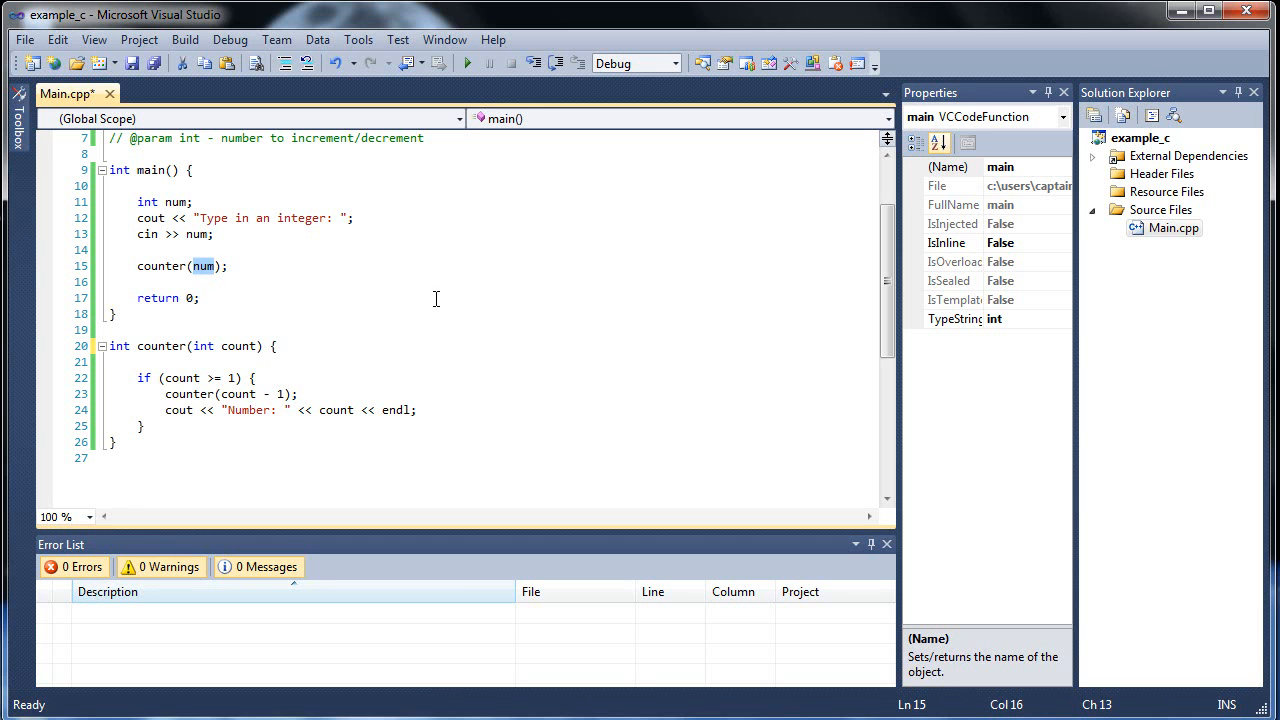
left_click_drag(137, 377, 143, 426)
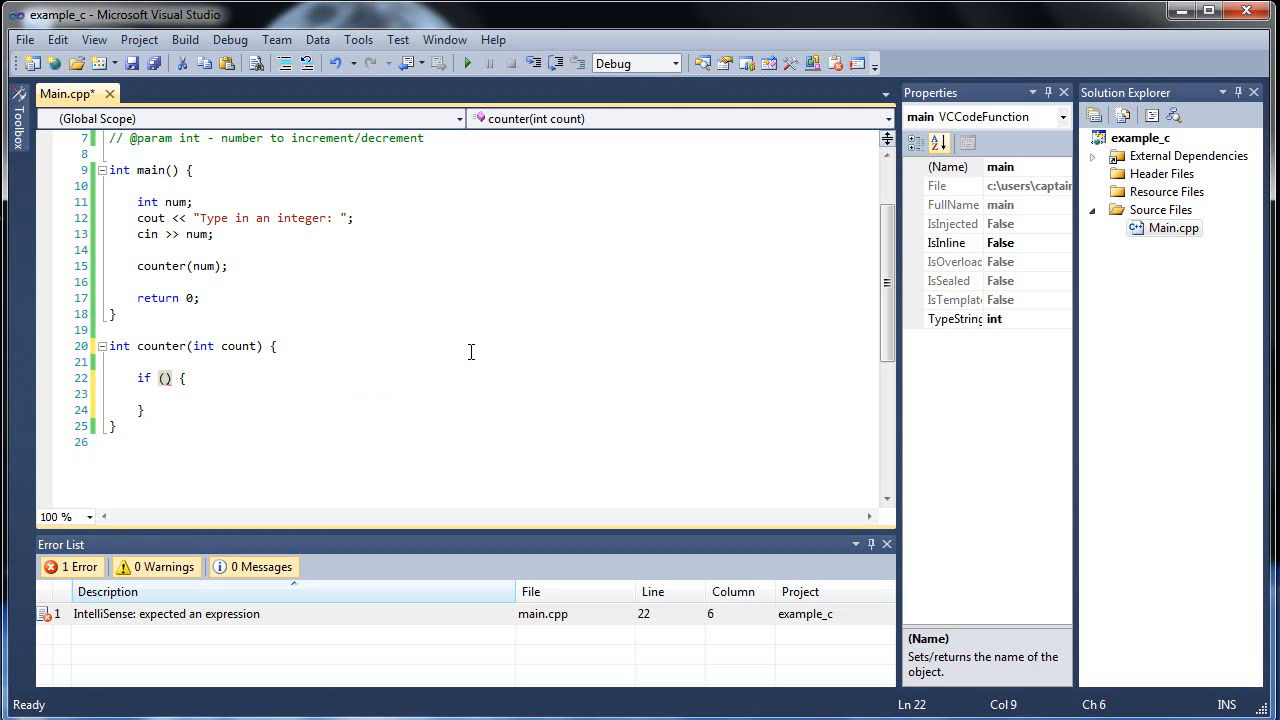
- Write the base case if (count <= 1) { return 1; } in counter
left_click(165, 378)
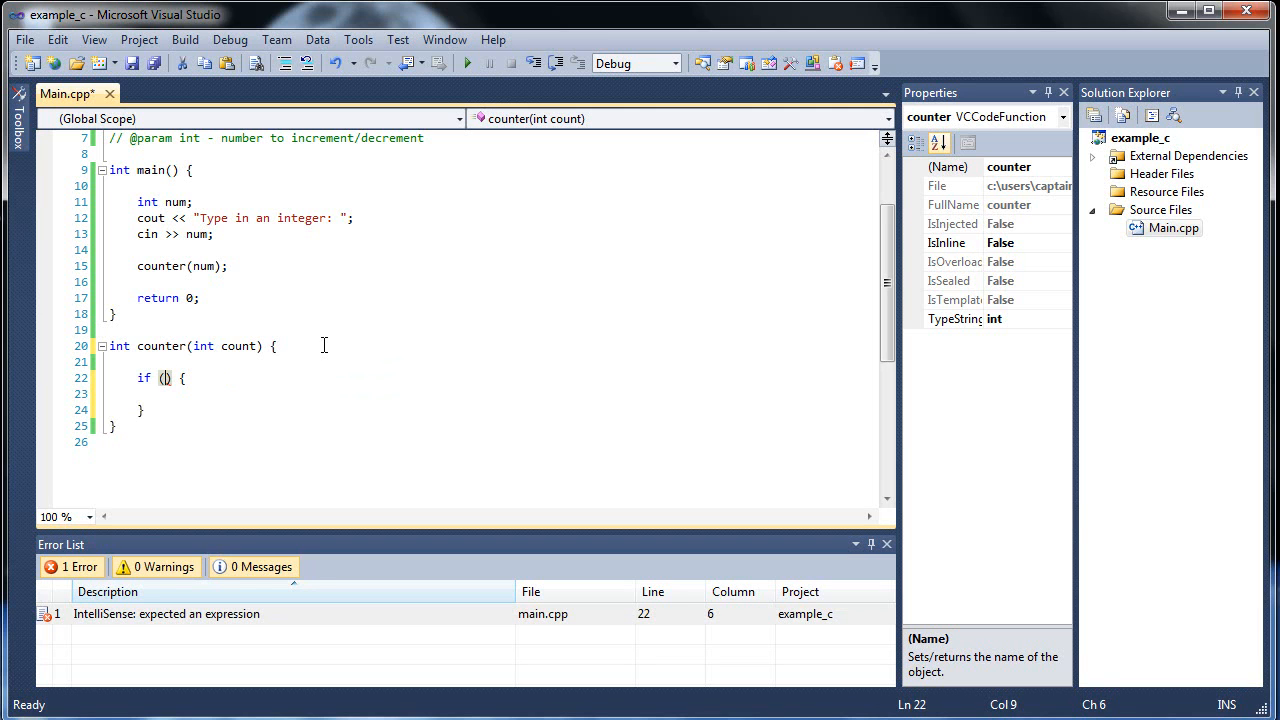
type("count")
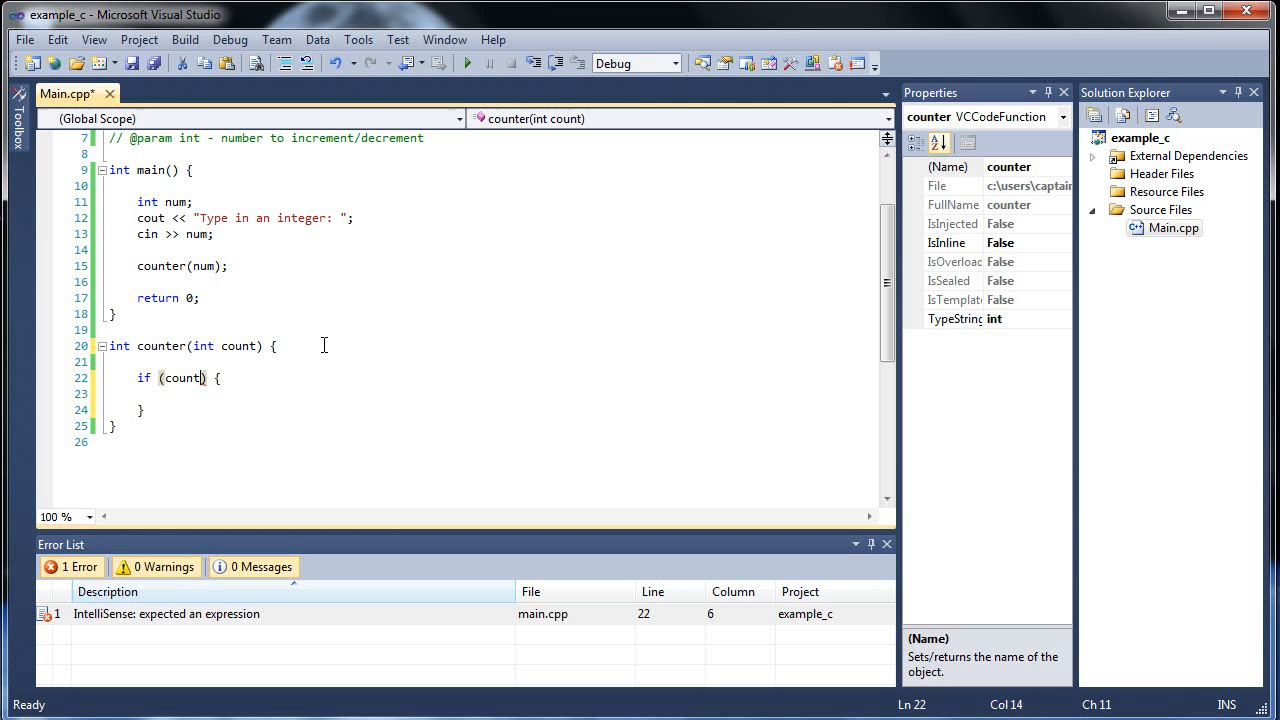
type("<")
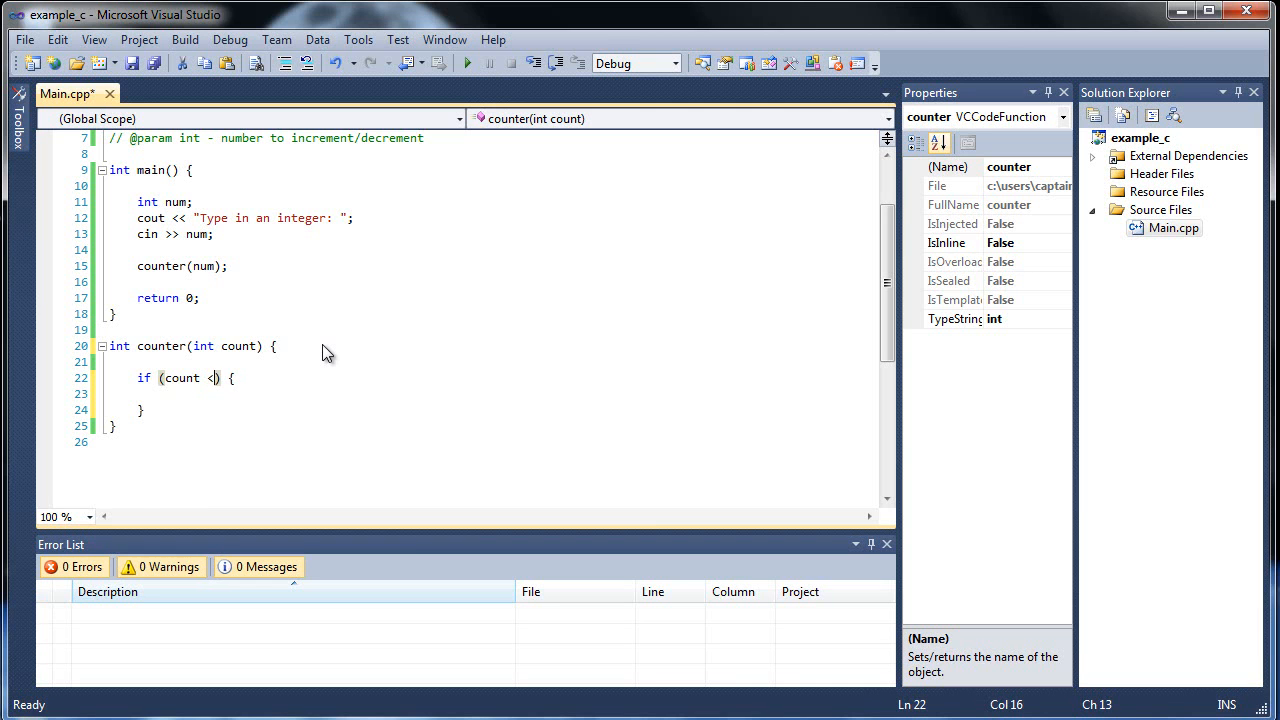
type("= 1")
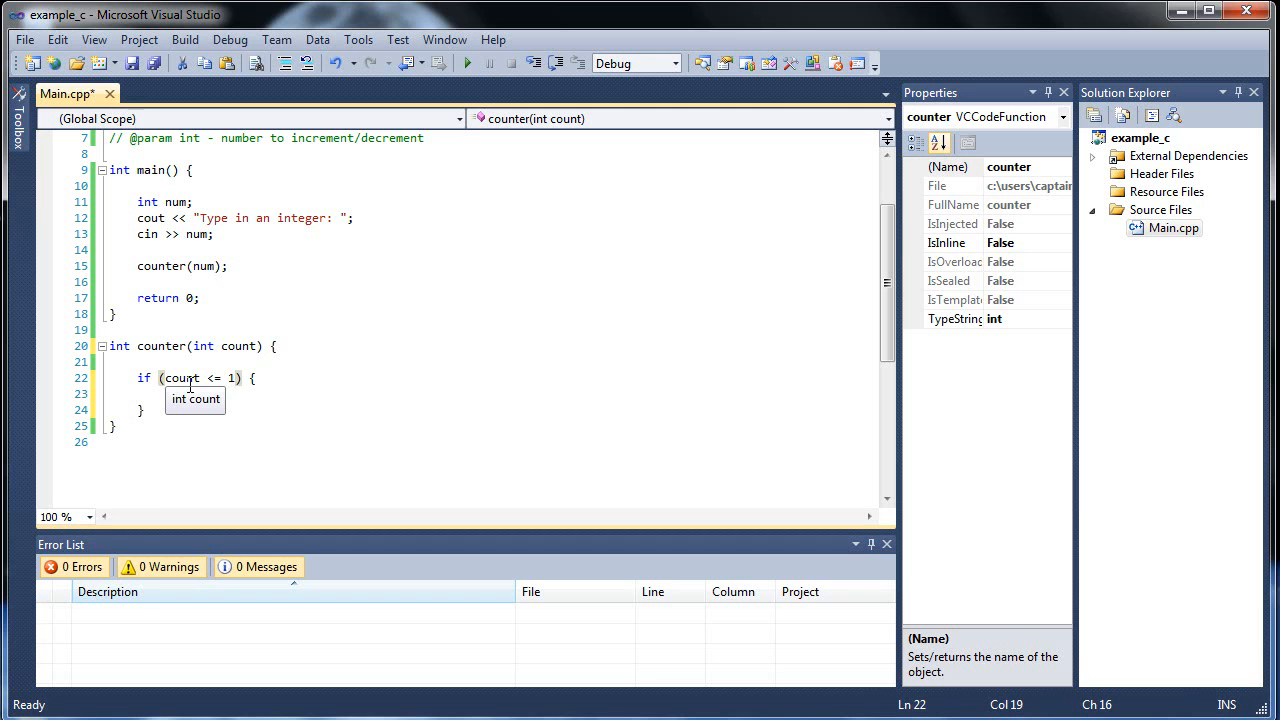
mouse_move(318, 406)
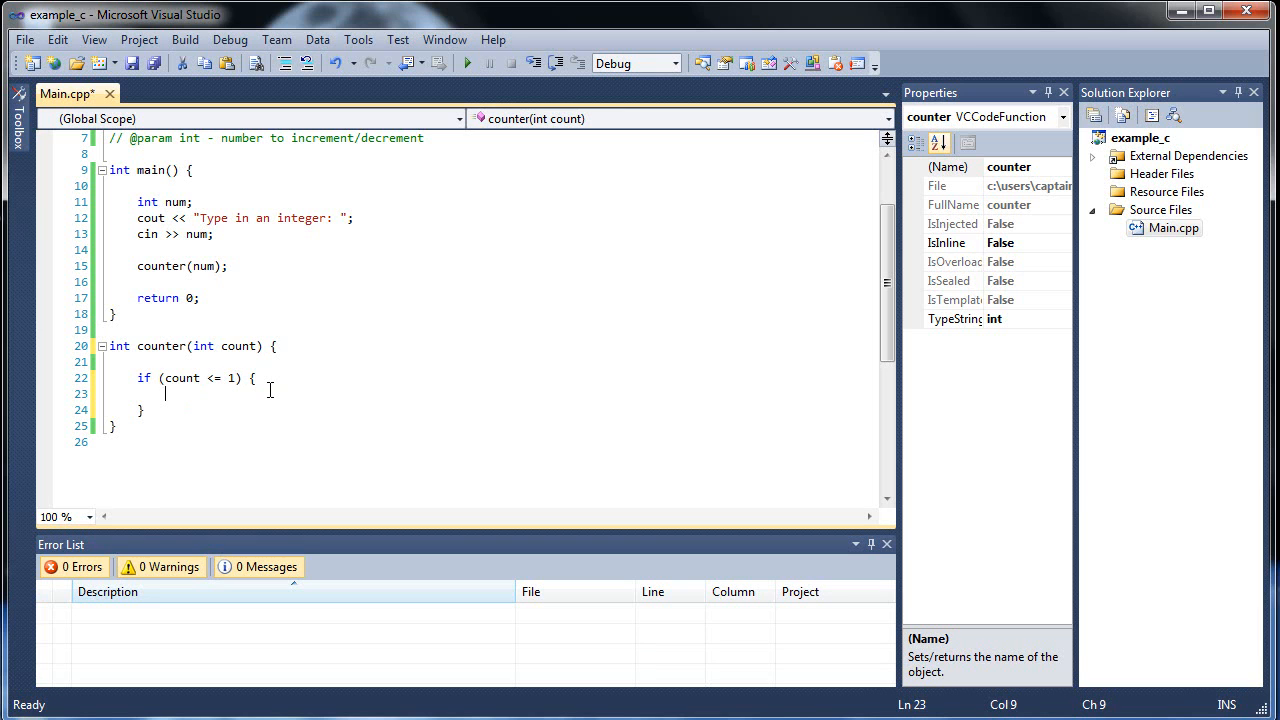
type("return 1;")
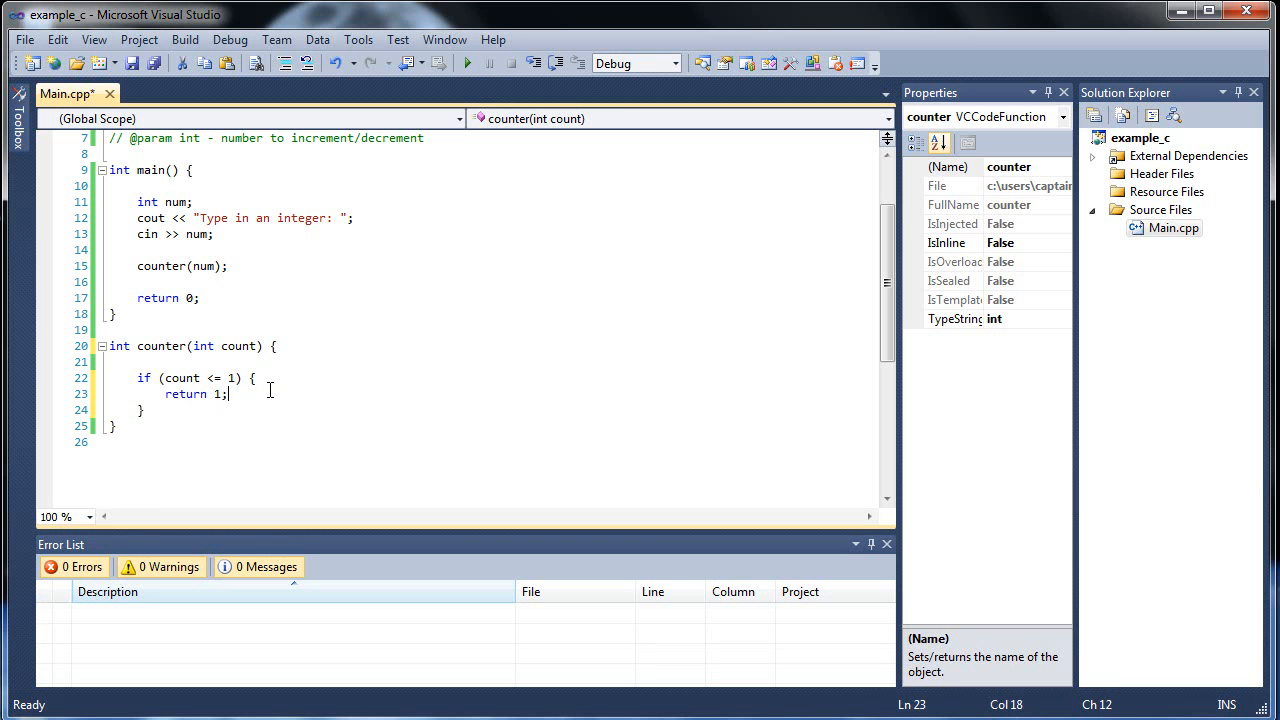
mouse_move(265, 372)
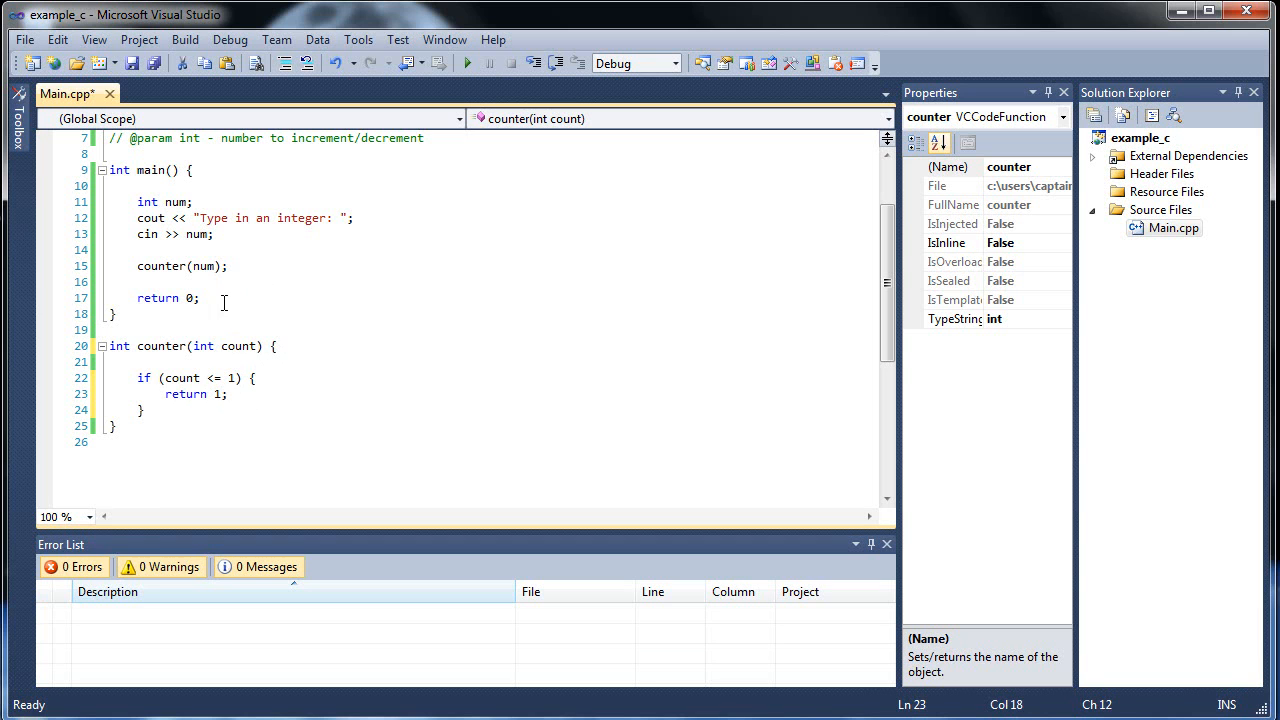
type("cout <<")
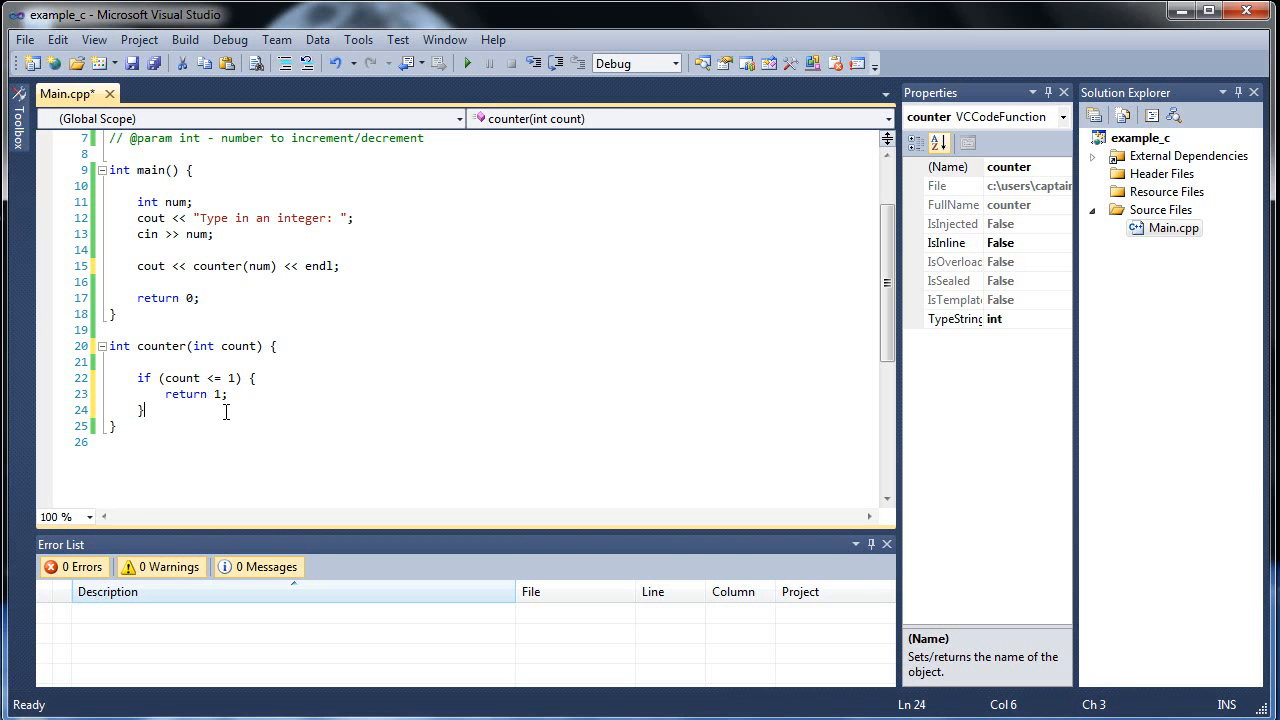
mouse_move(430, 372)
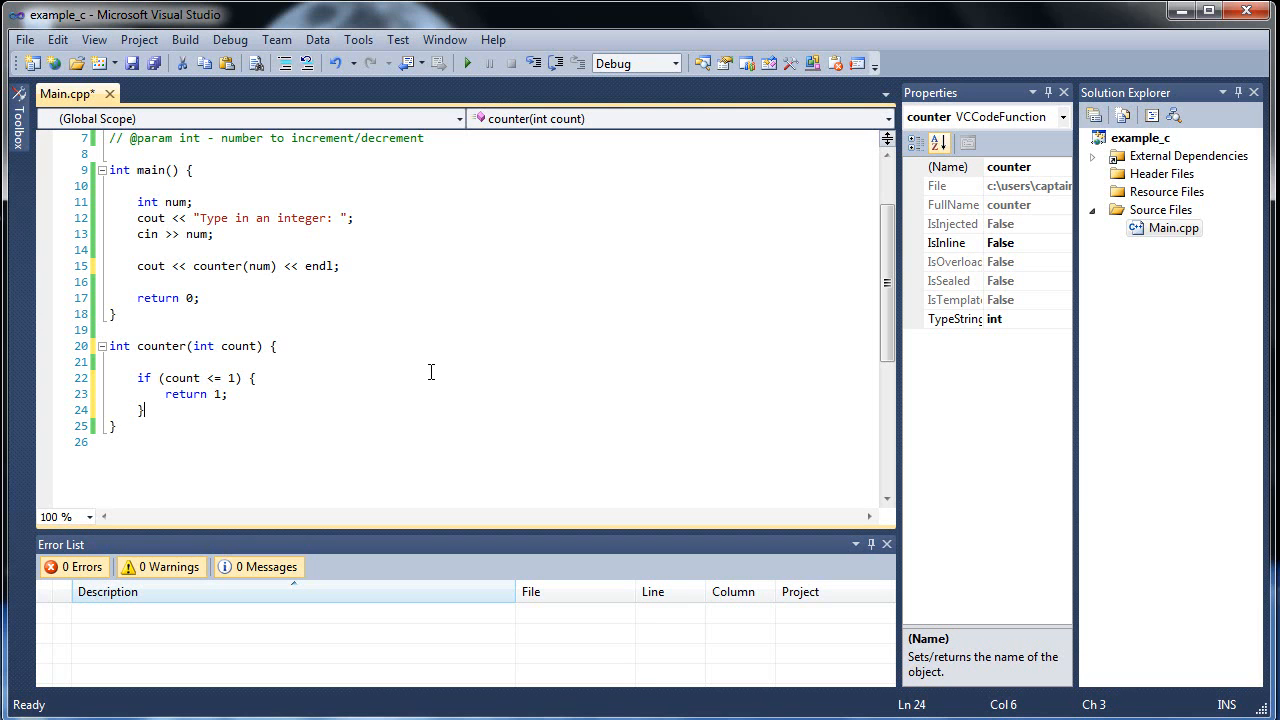
- Add an empty else { } block after the if (count <= 1) base case in counter()
type("else {")
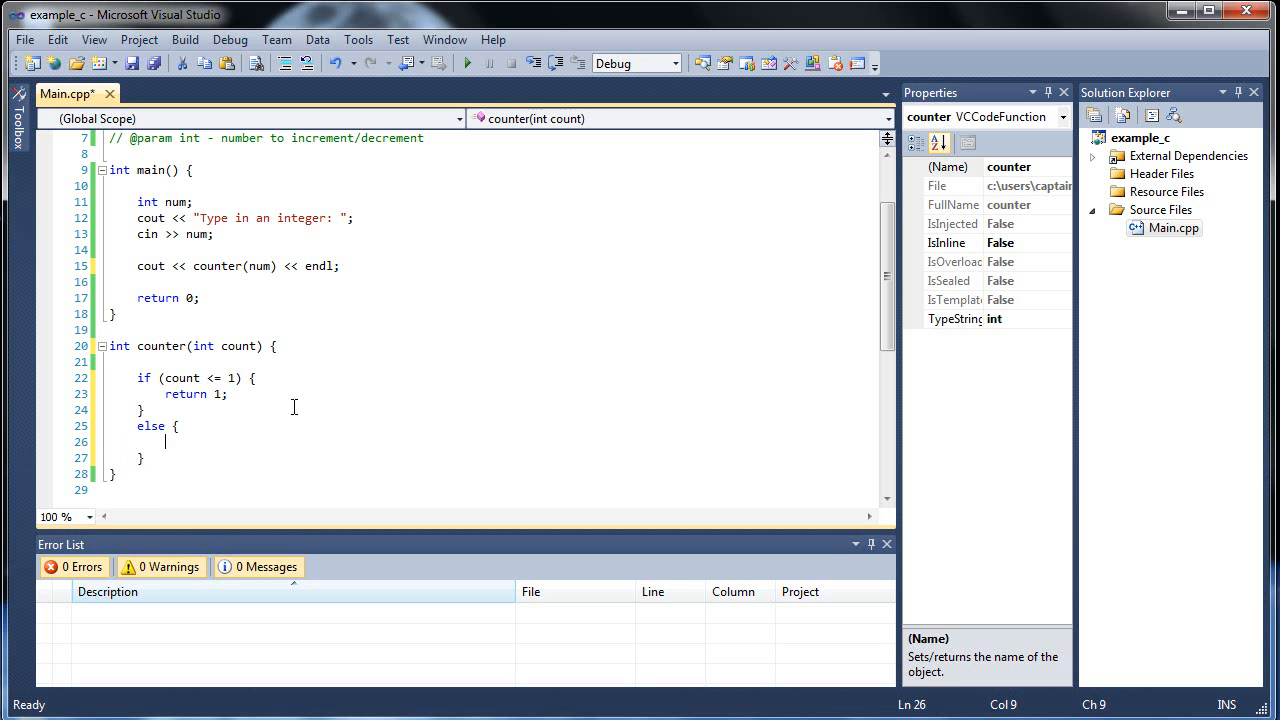
mouse_move(411, 376)
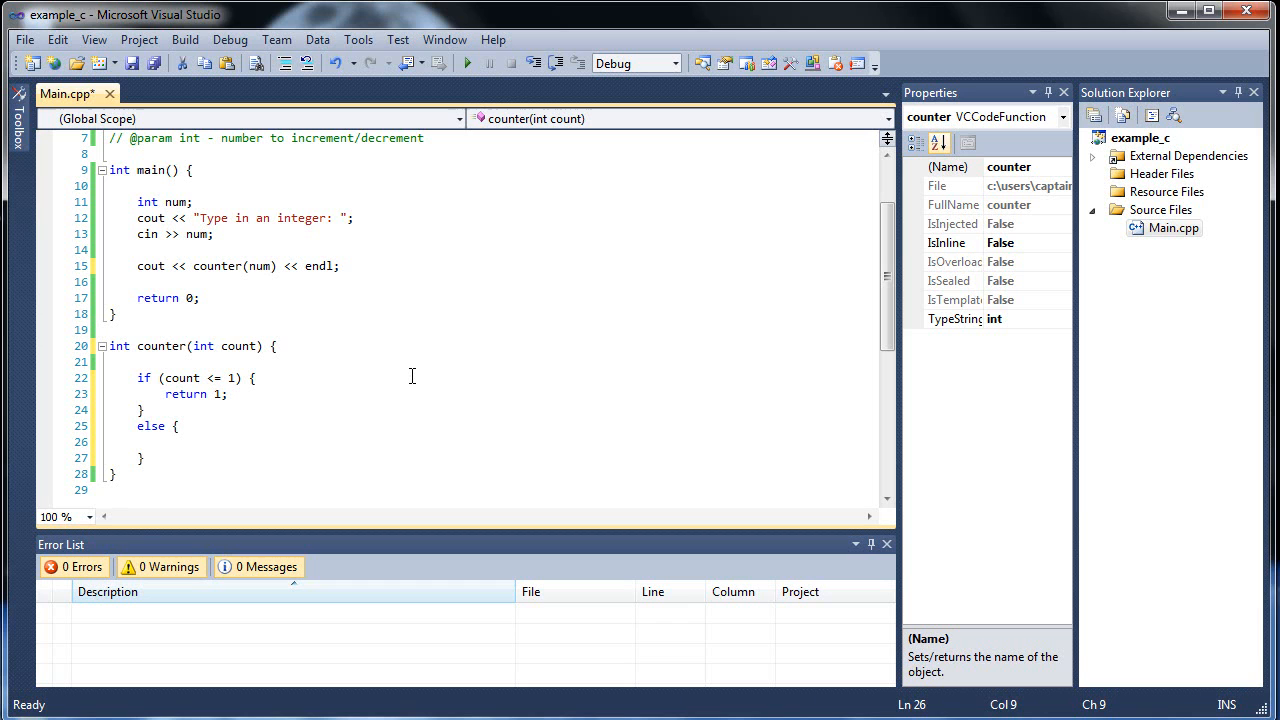
type("//")
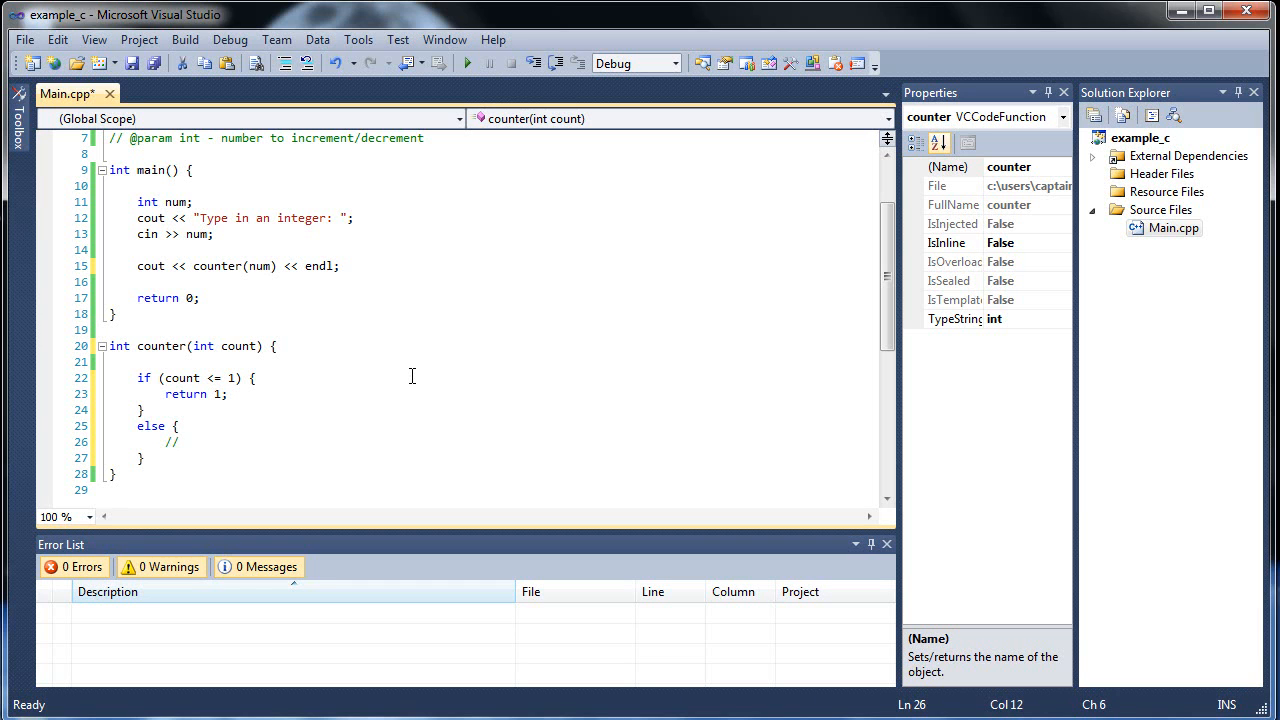
left_click(180, 442)
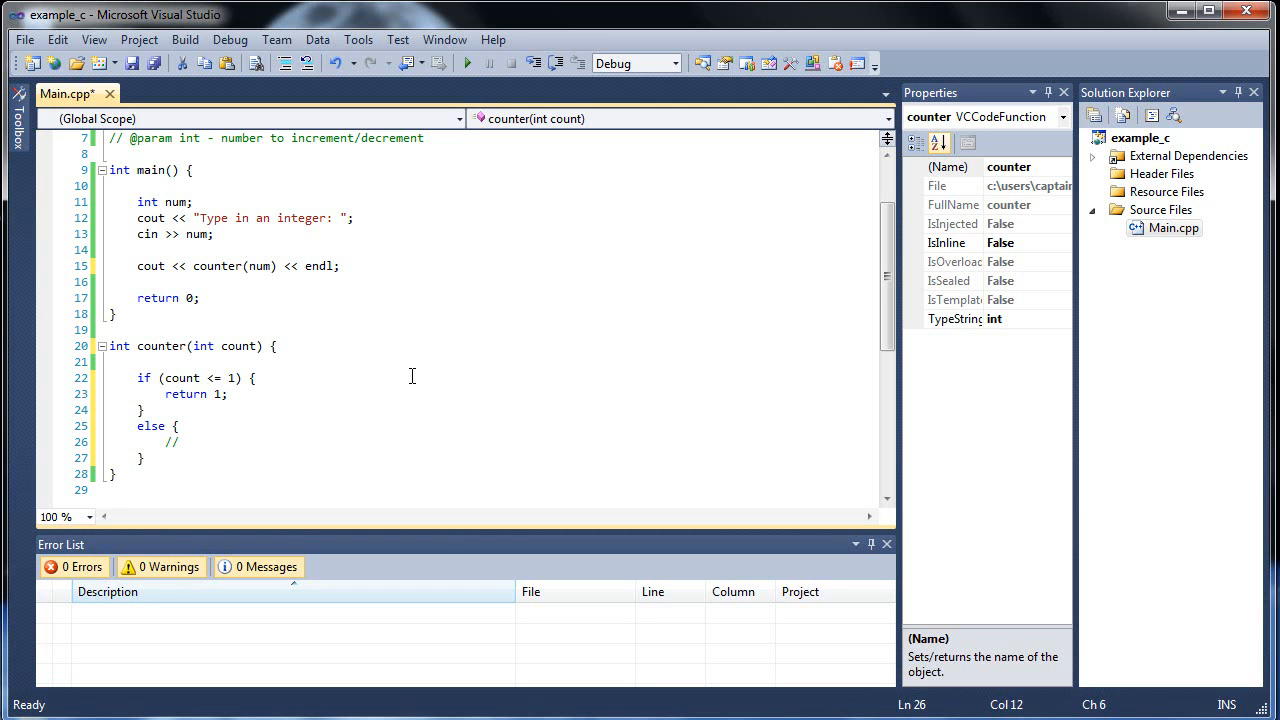
type("k")
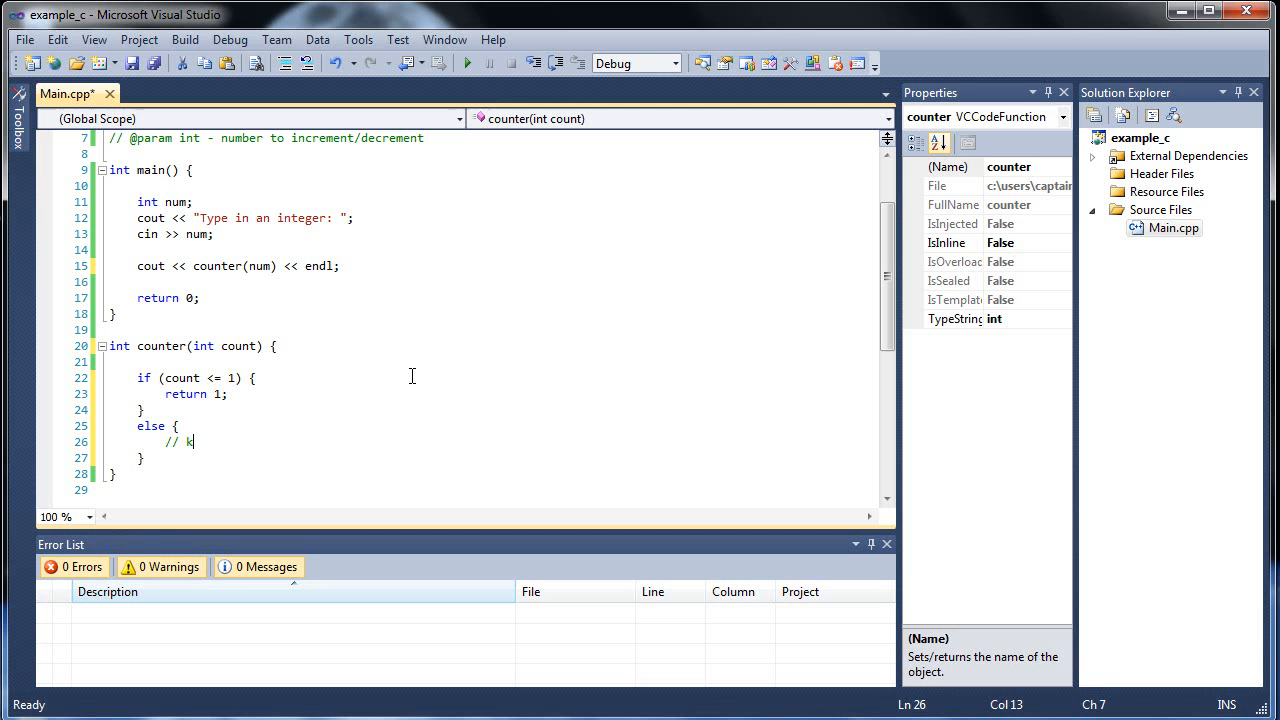
type("(k-1)(k-2")
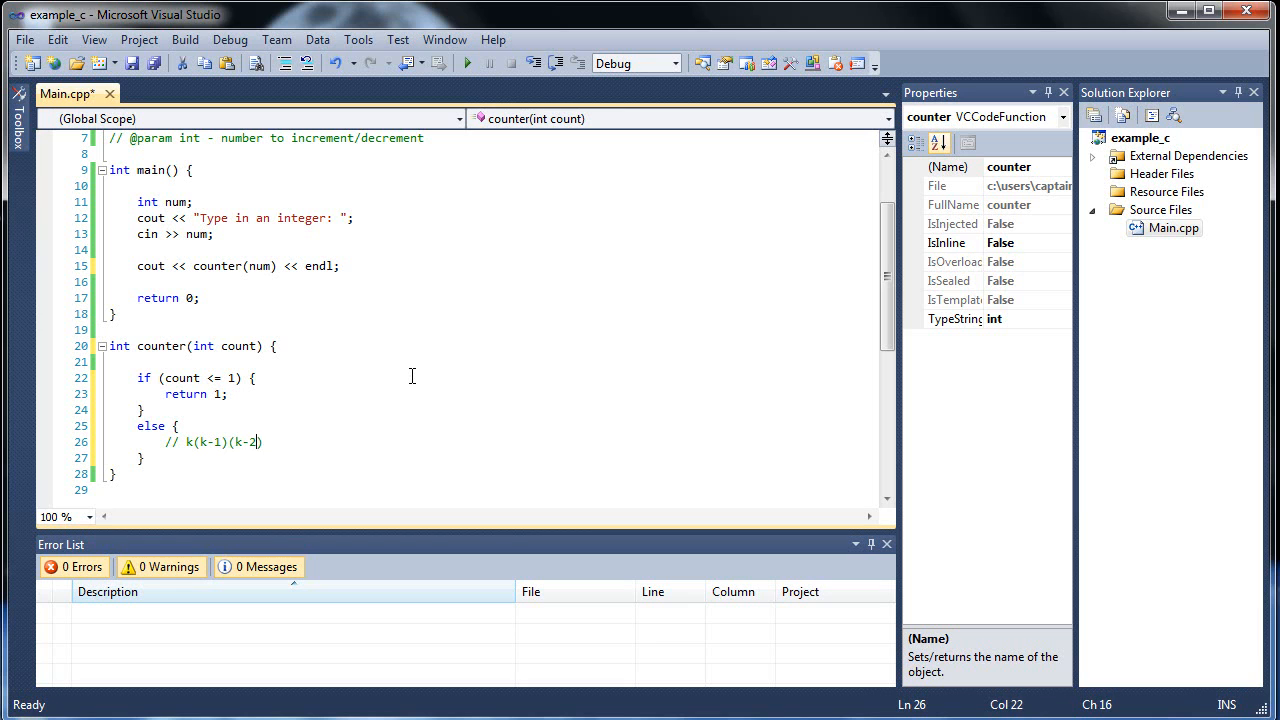
type("... 3 x 2")
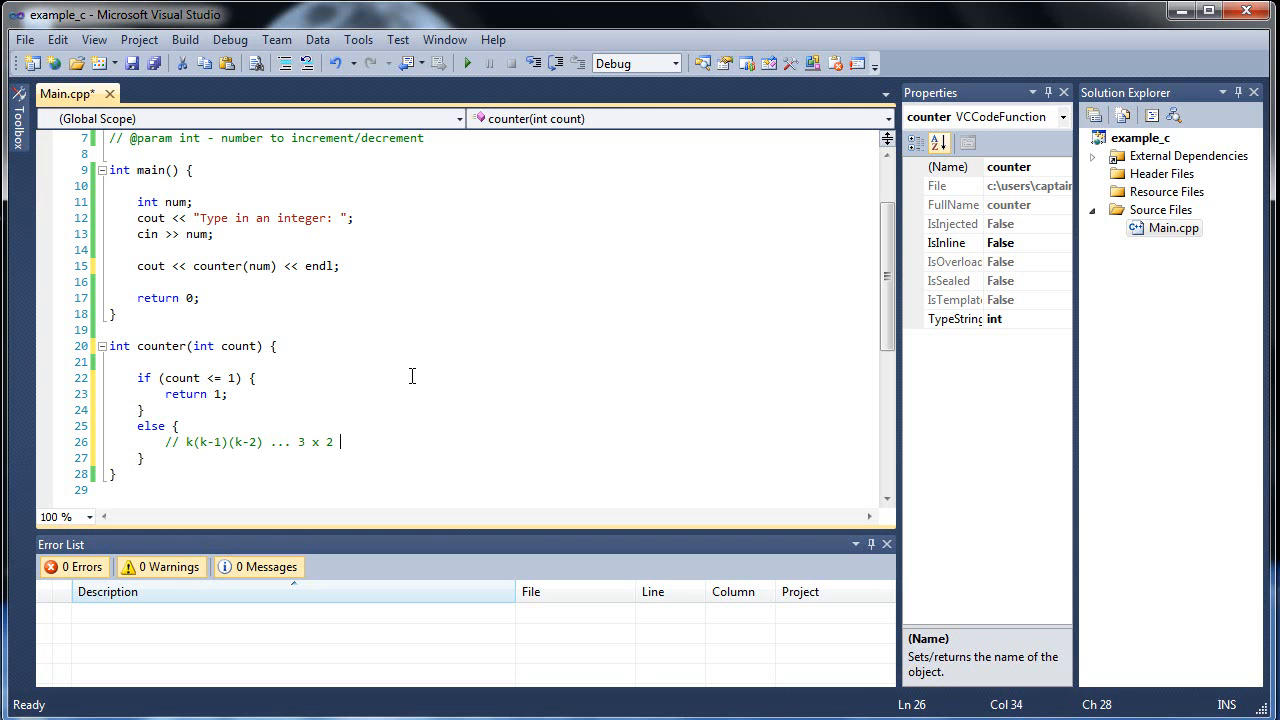
type("1")
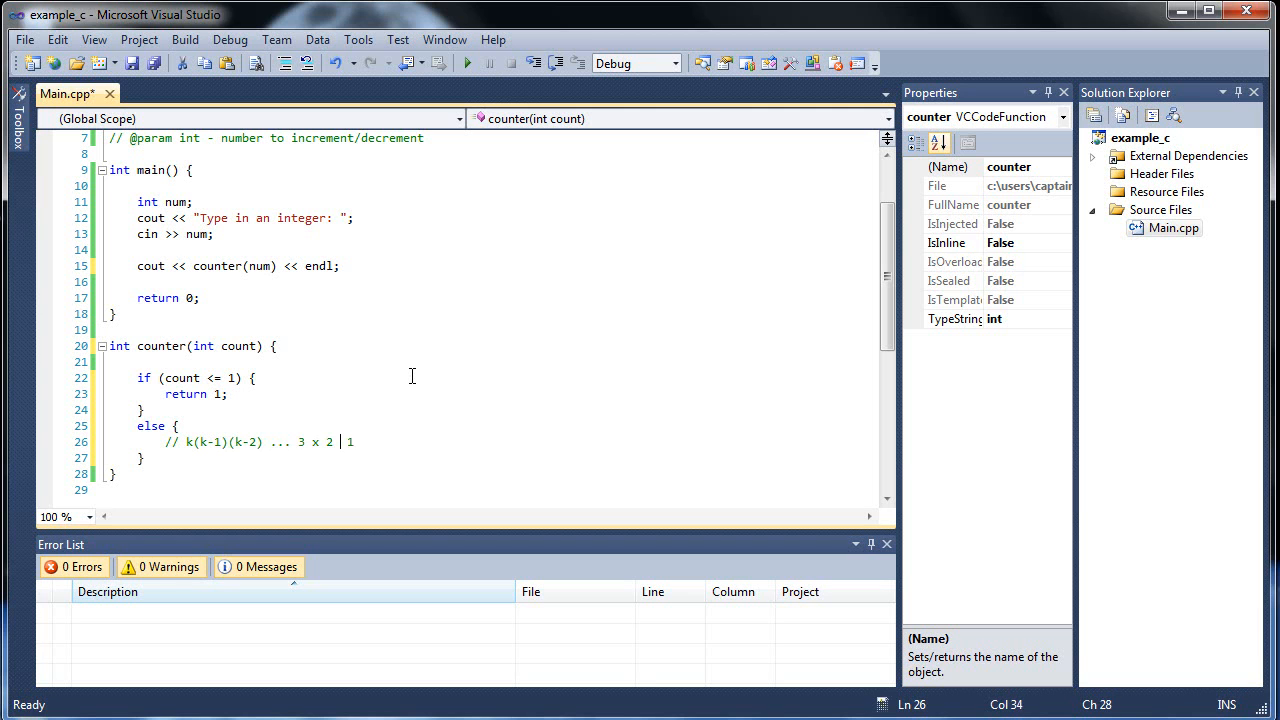
type("x")
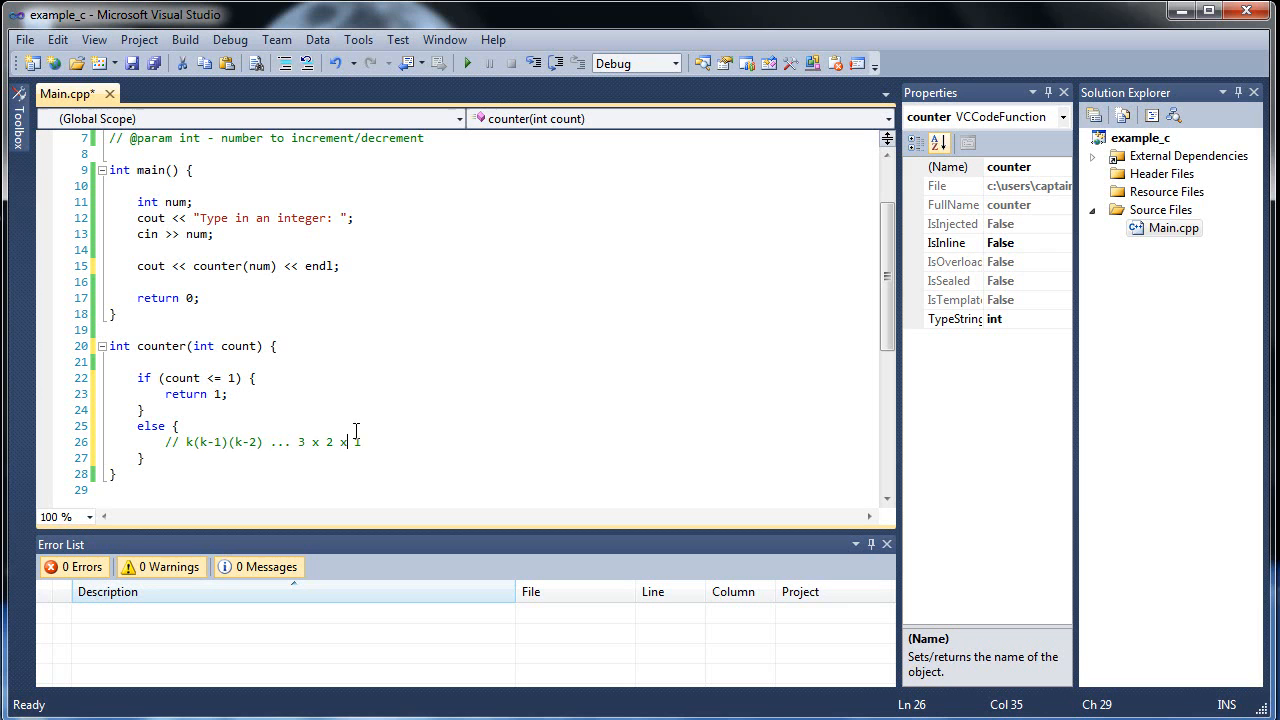
left_click(186, 442)
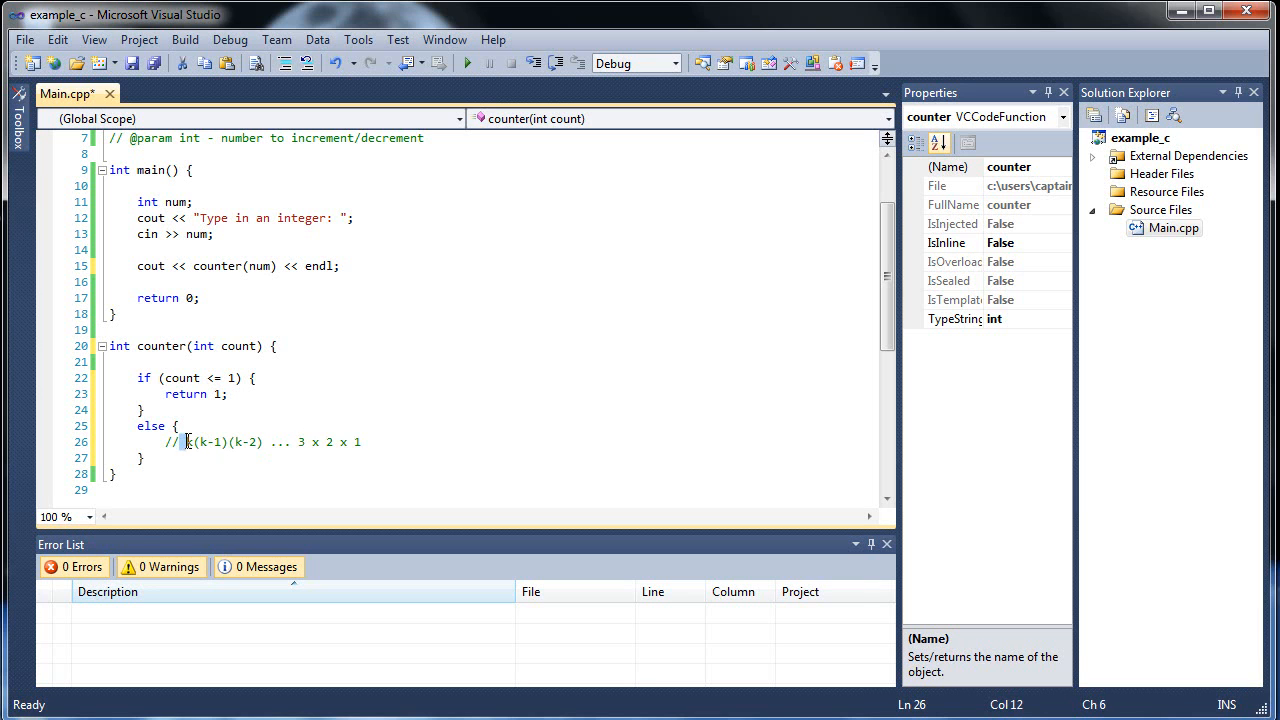
left_click(416, 441)
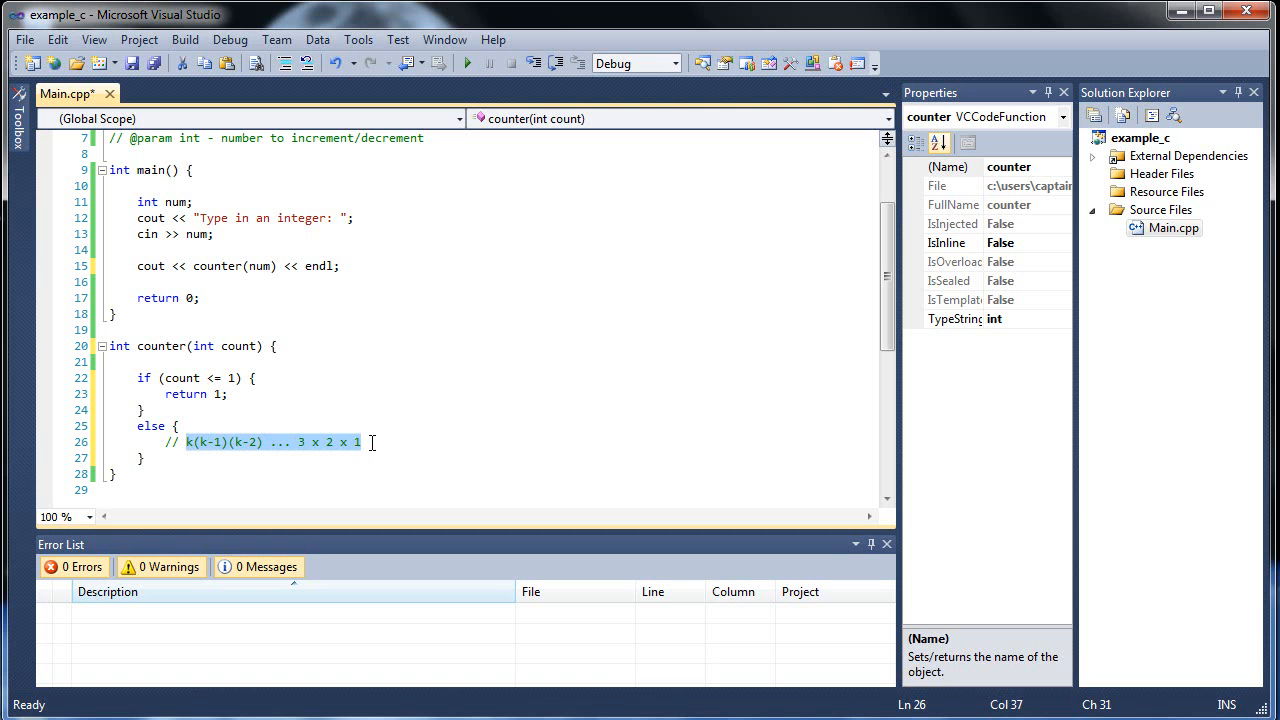
mouse_move(200, 446)
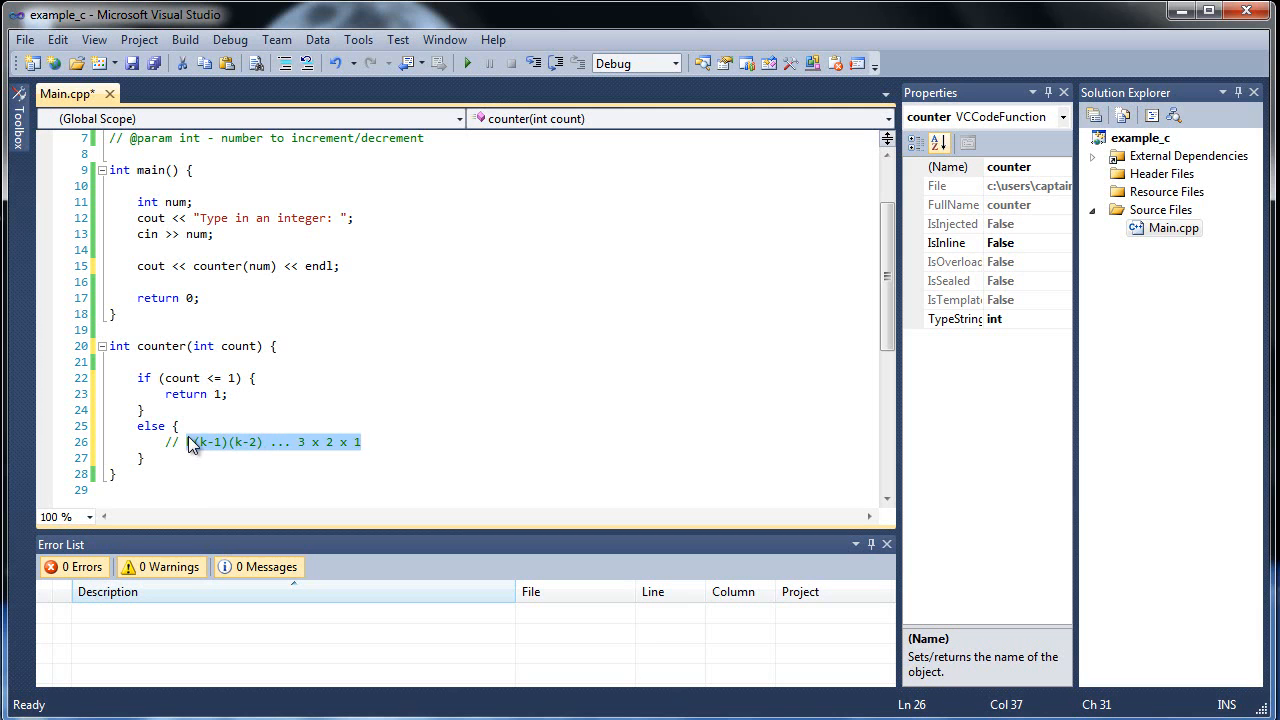
key("Delete")
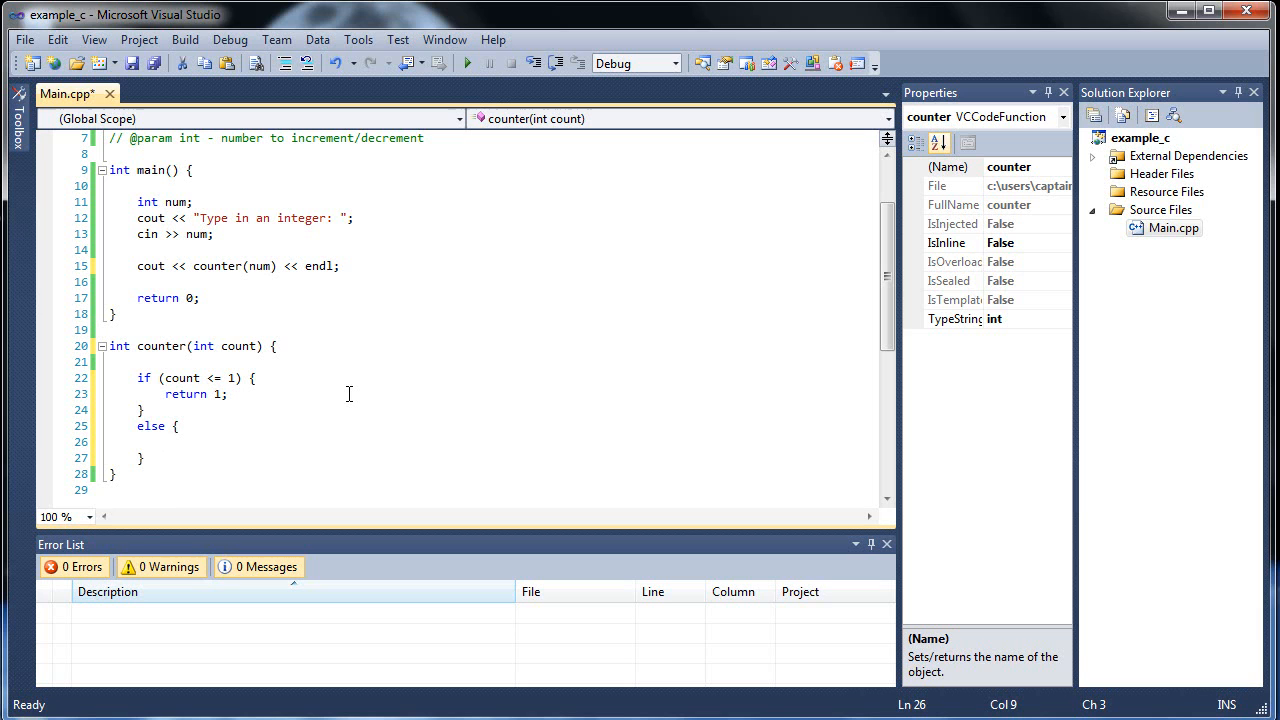
- Make the else block return (count * counter(count - 1)) so counter recurses
left_click(166, 442)
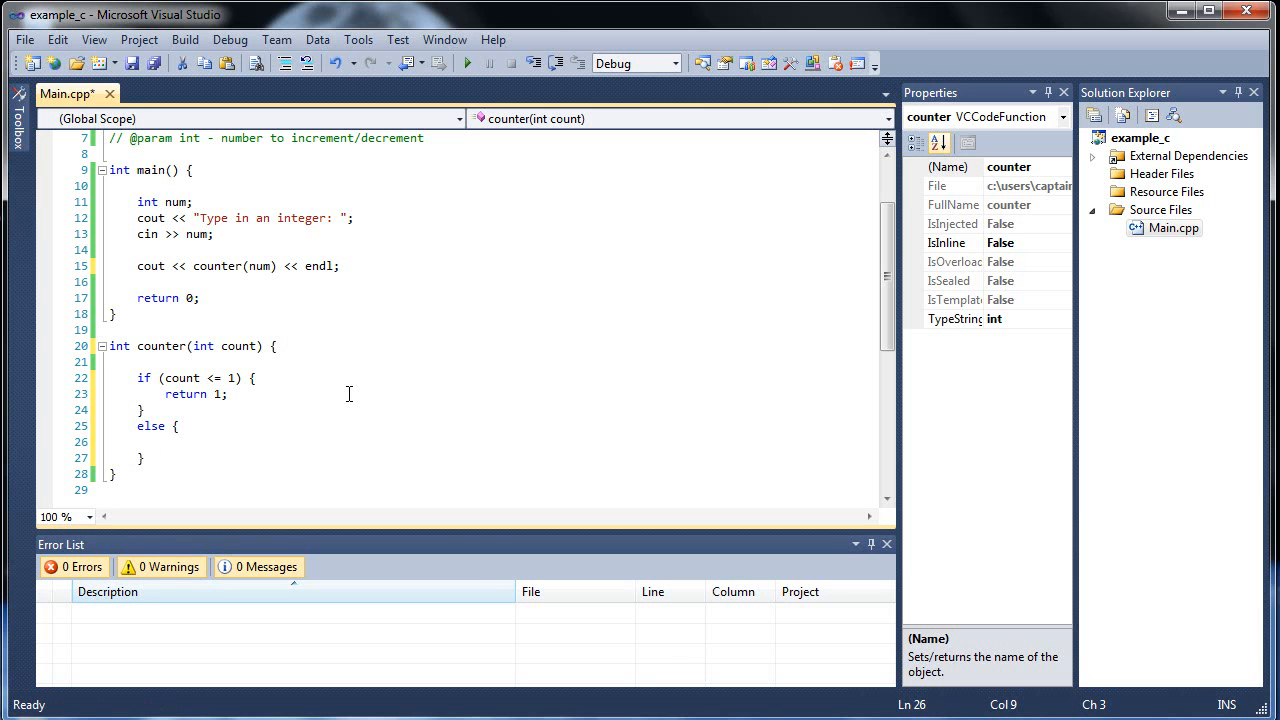
type("r")
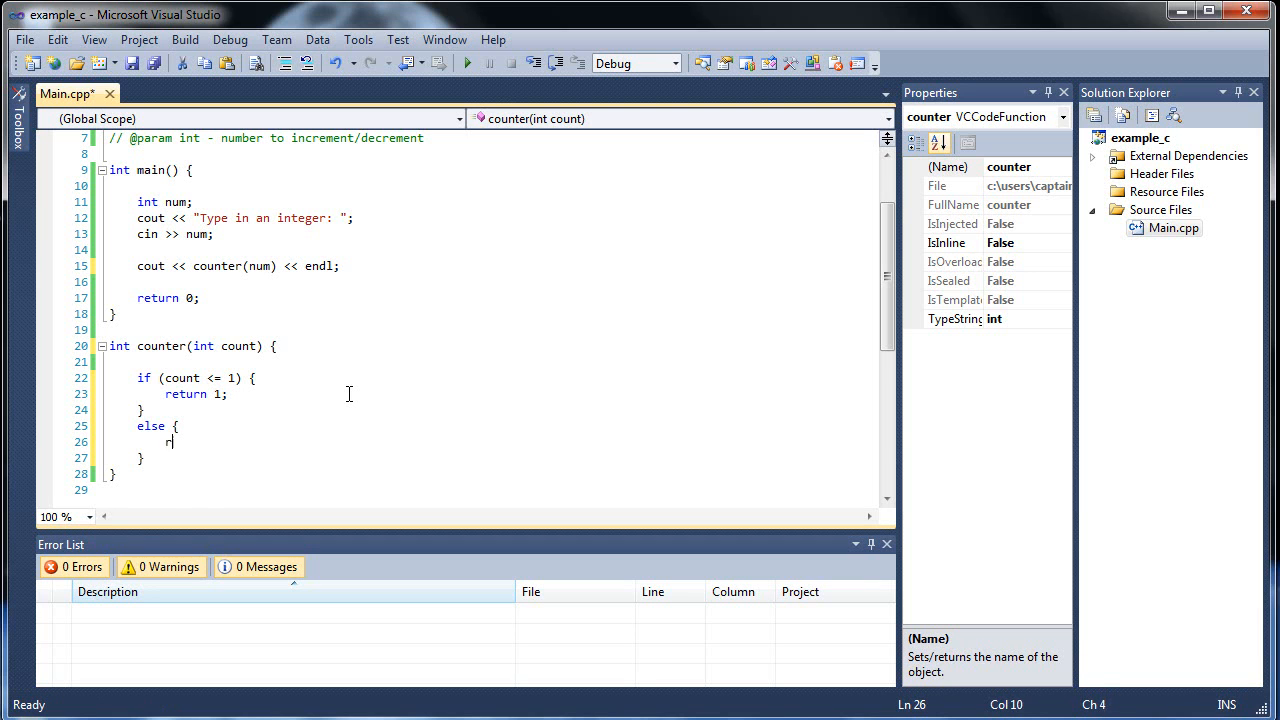
type("eturn")
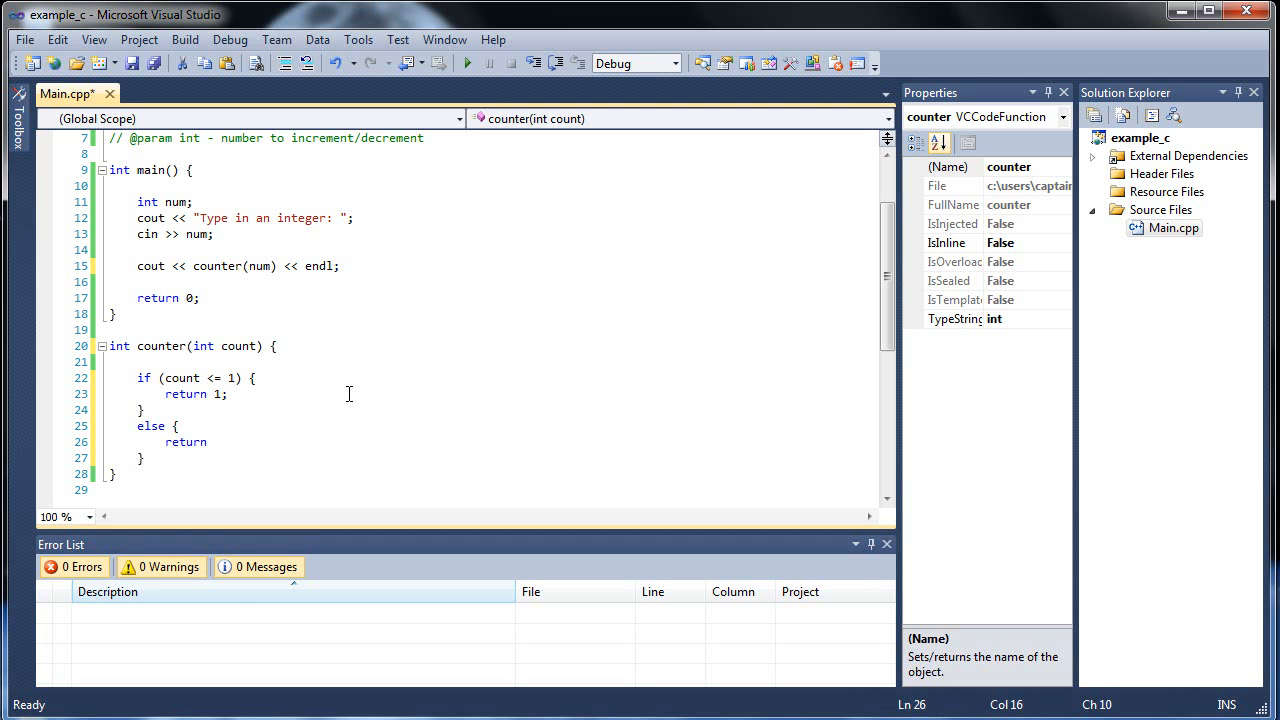
type("();")
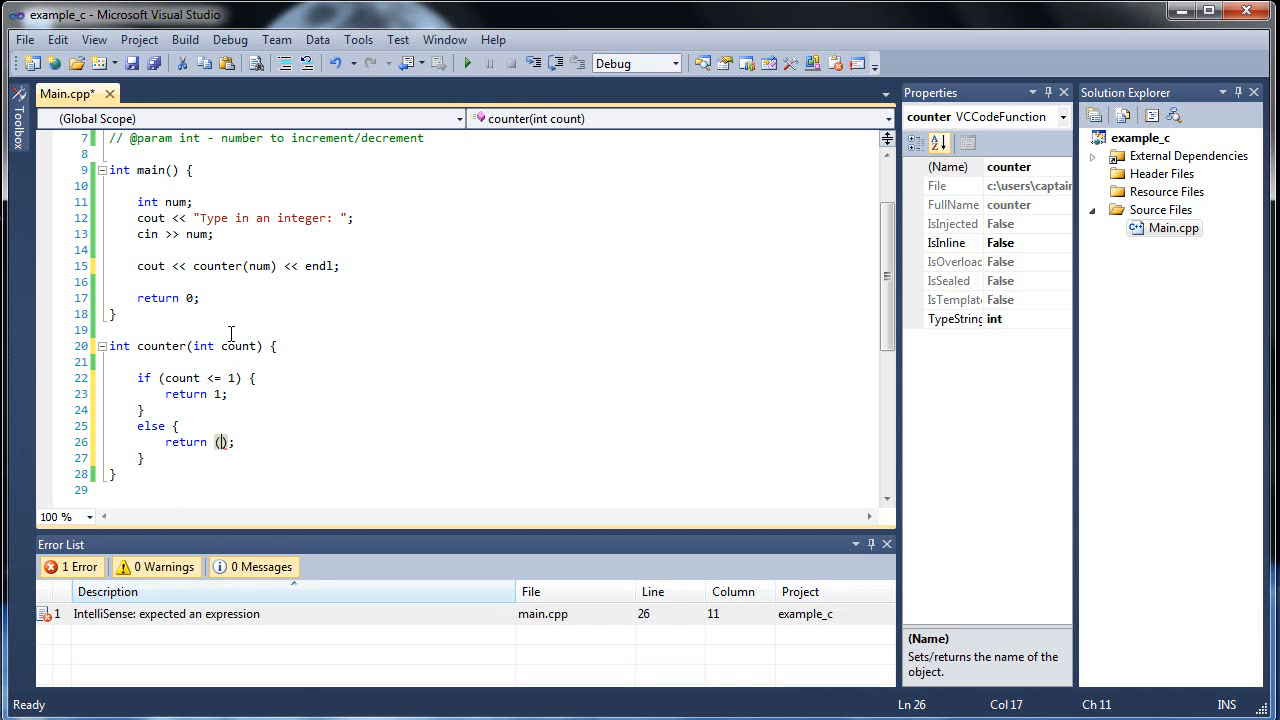
mouse_move(235, 333)
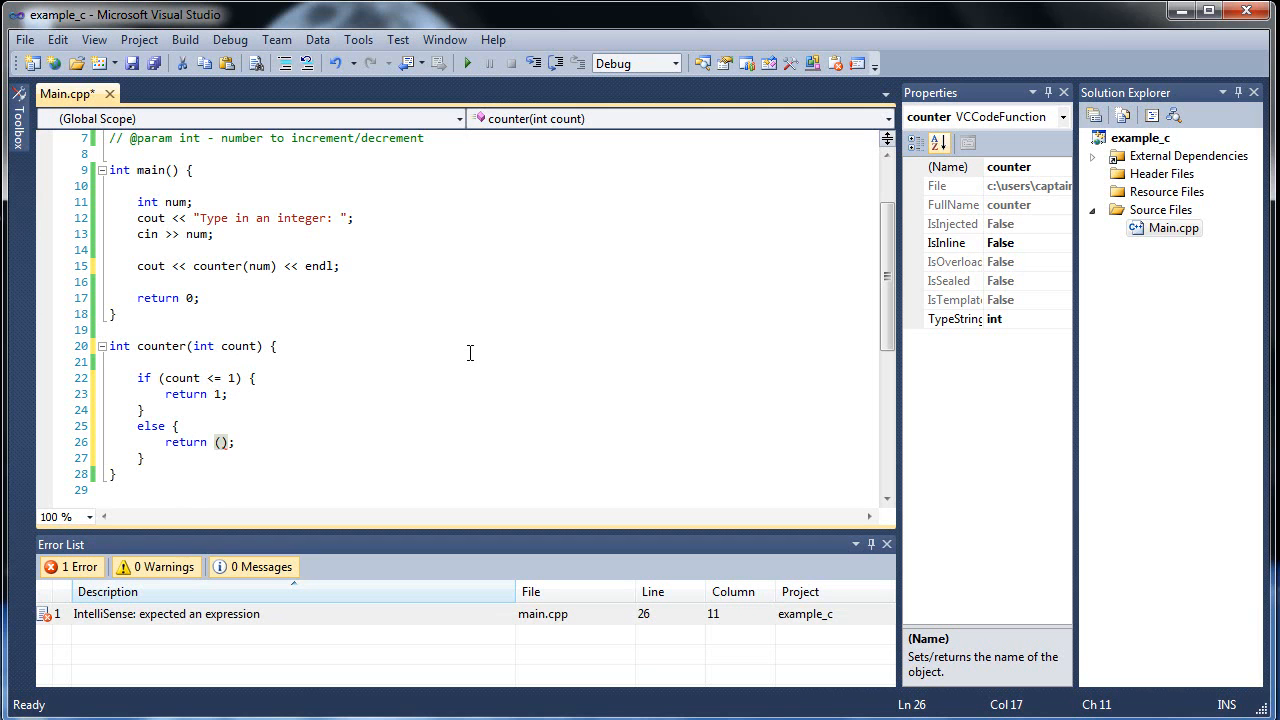
type("count *")
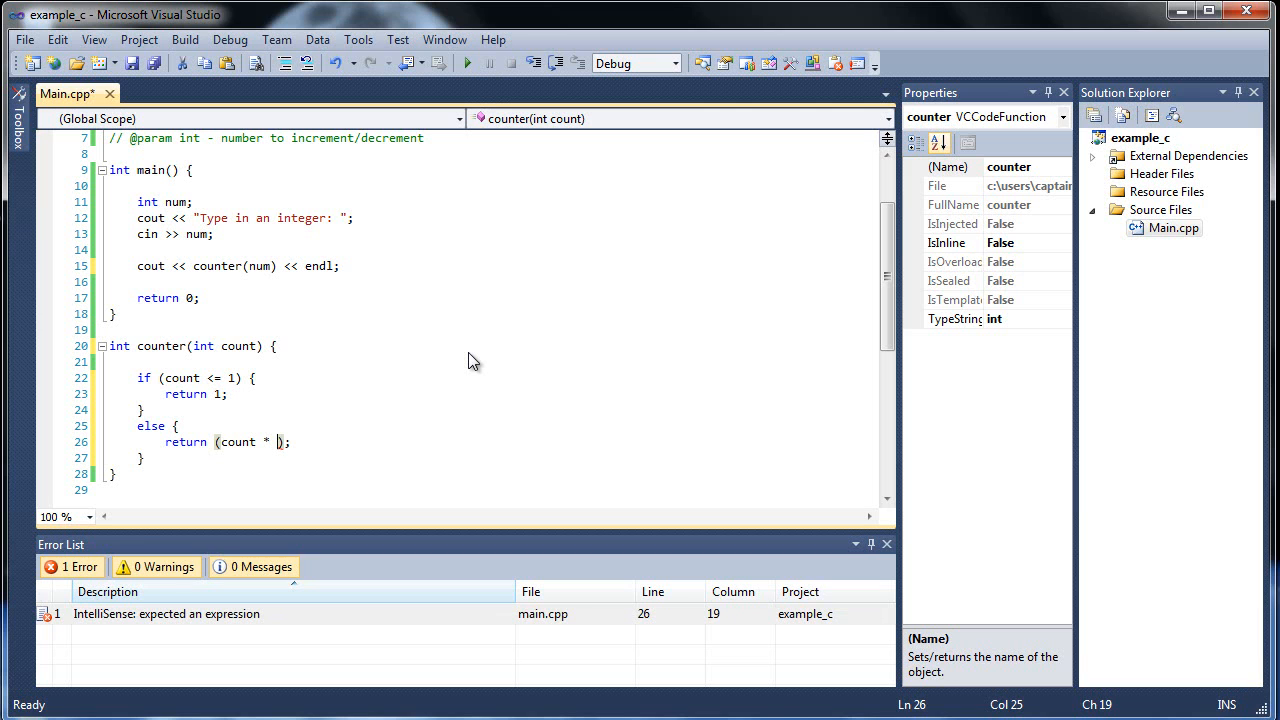
type("counter()")
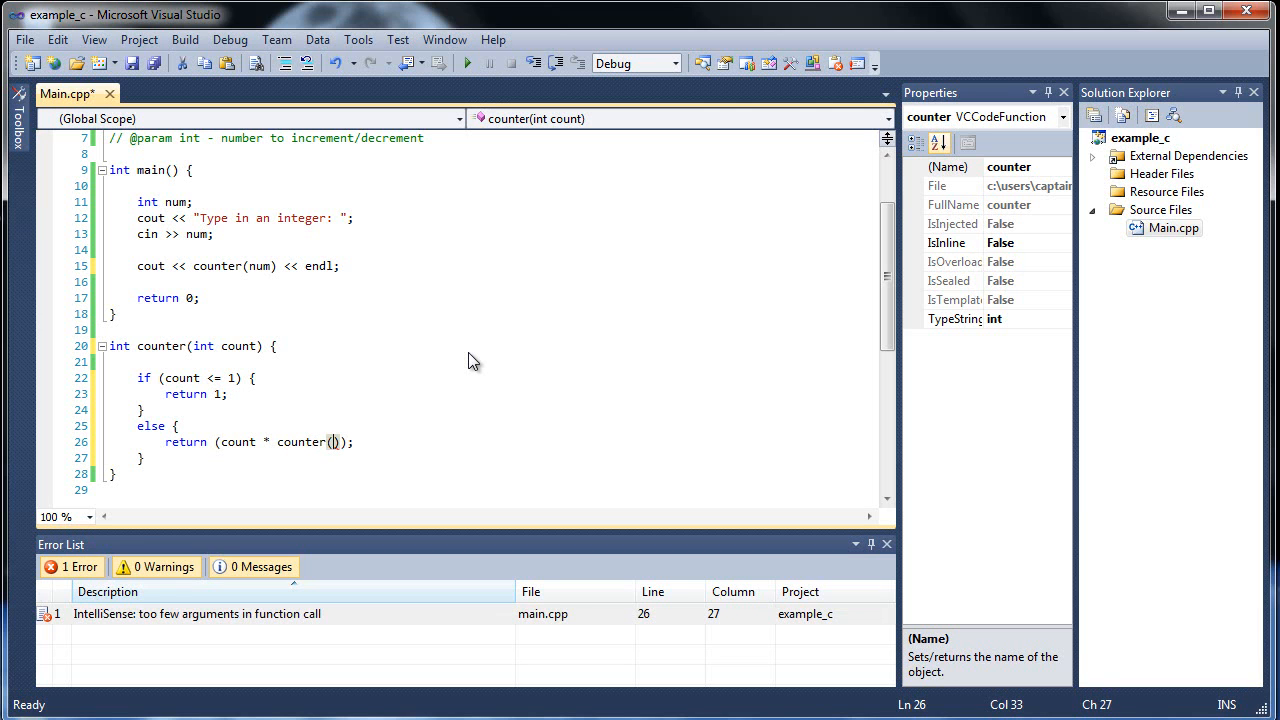
type("count")
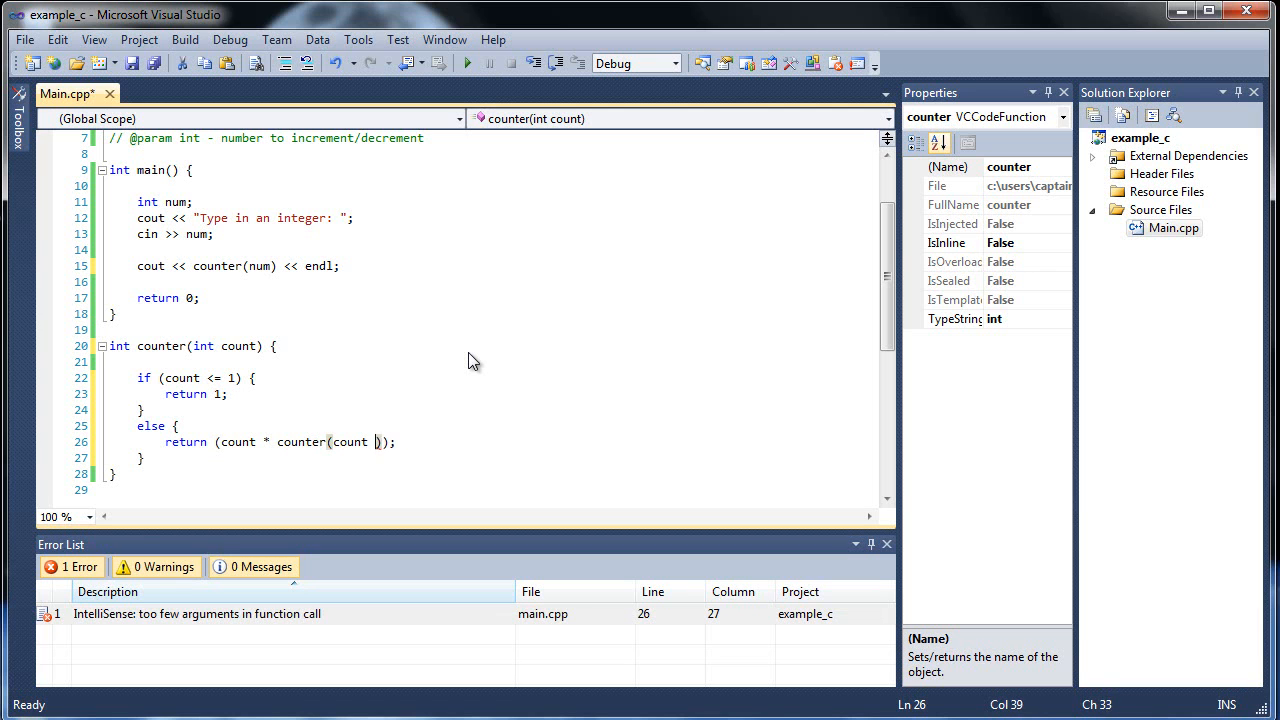
type("- 1")
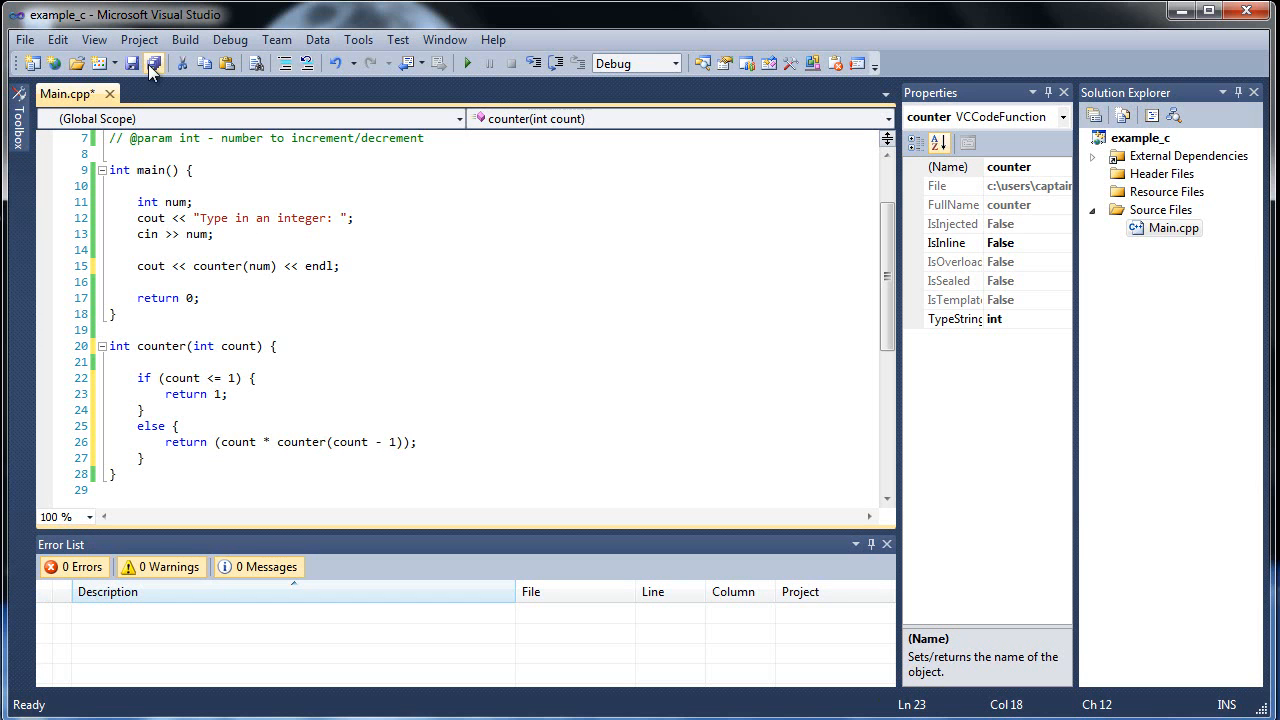
- Save Main.cpp, build and run it with input 4, then run again with 5
left_click(153, 63)
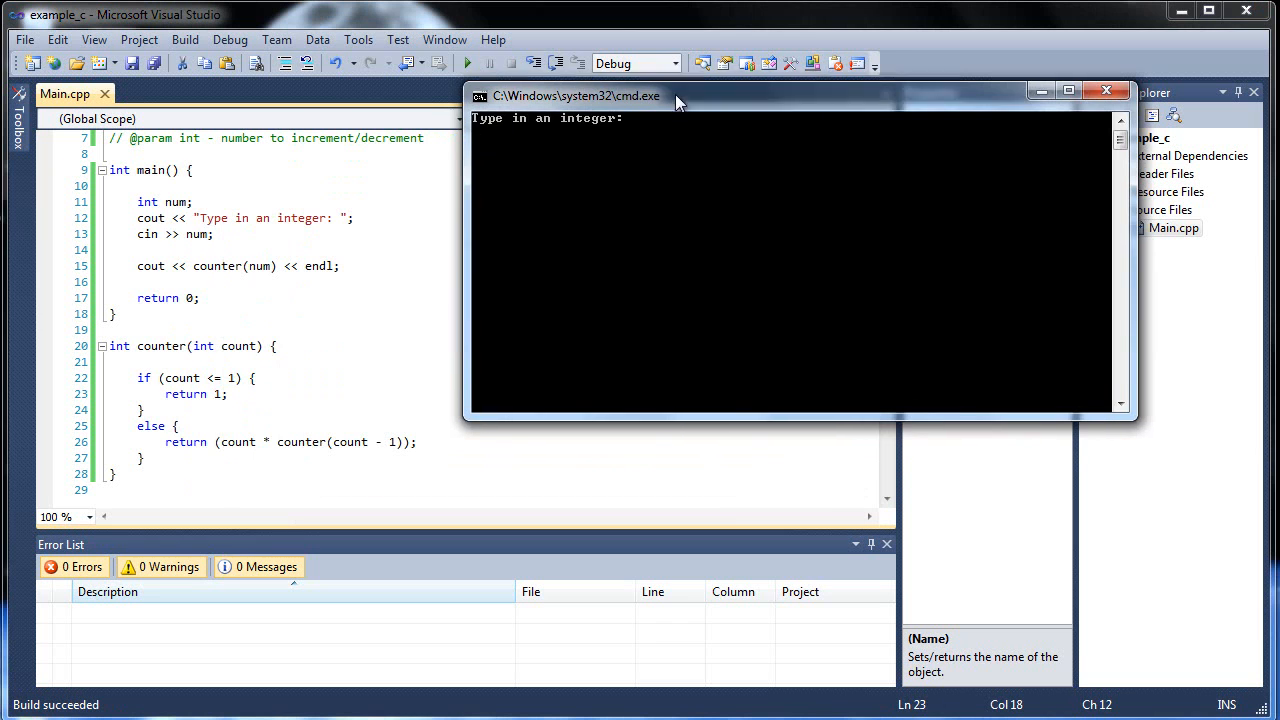
type("4")
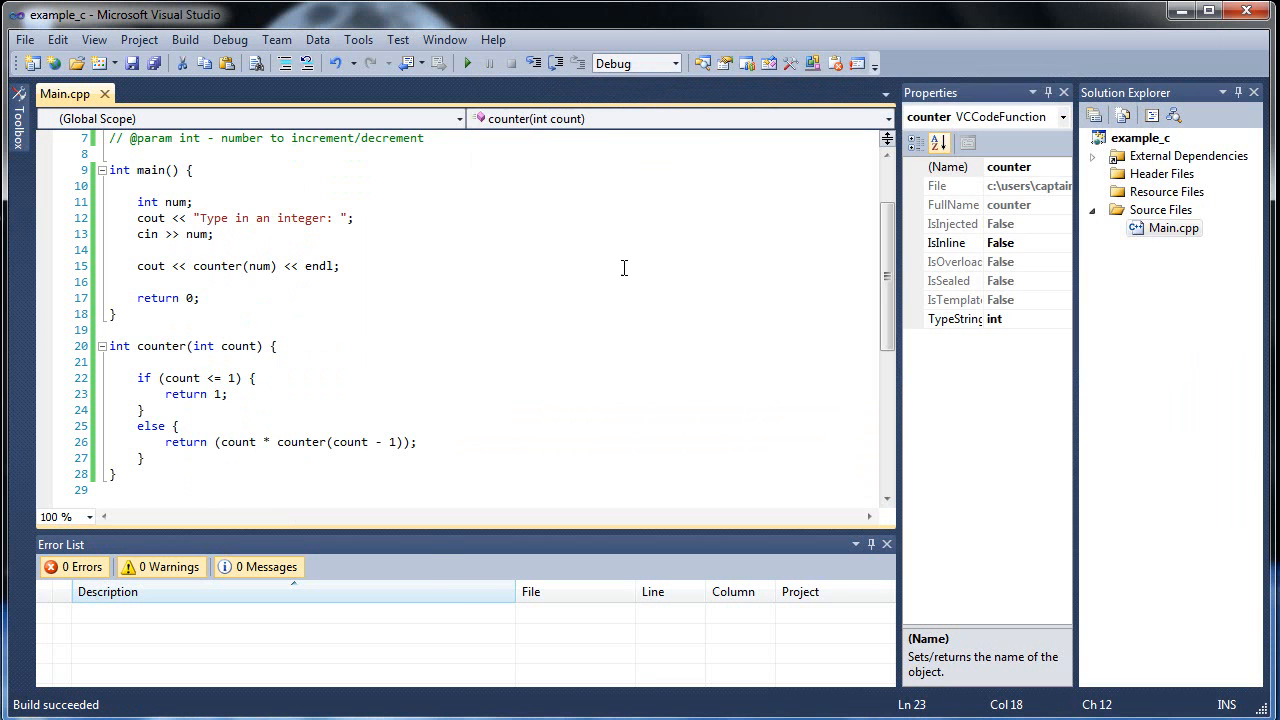
left_click(467, 63)
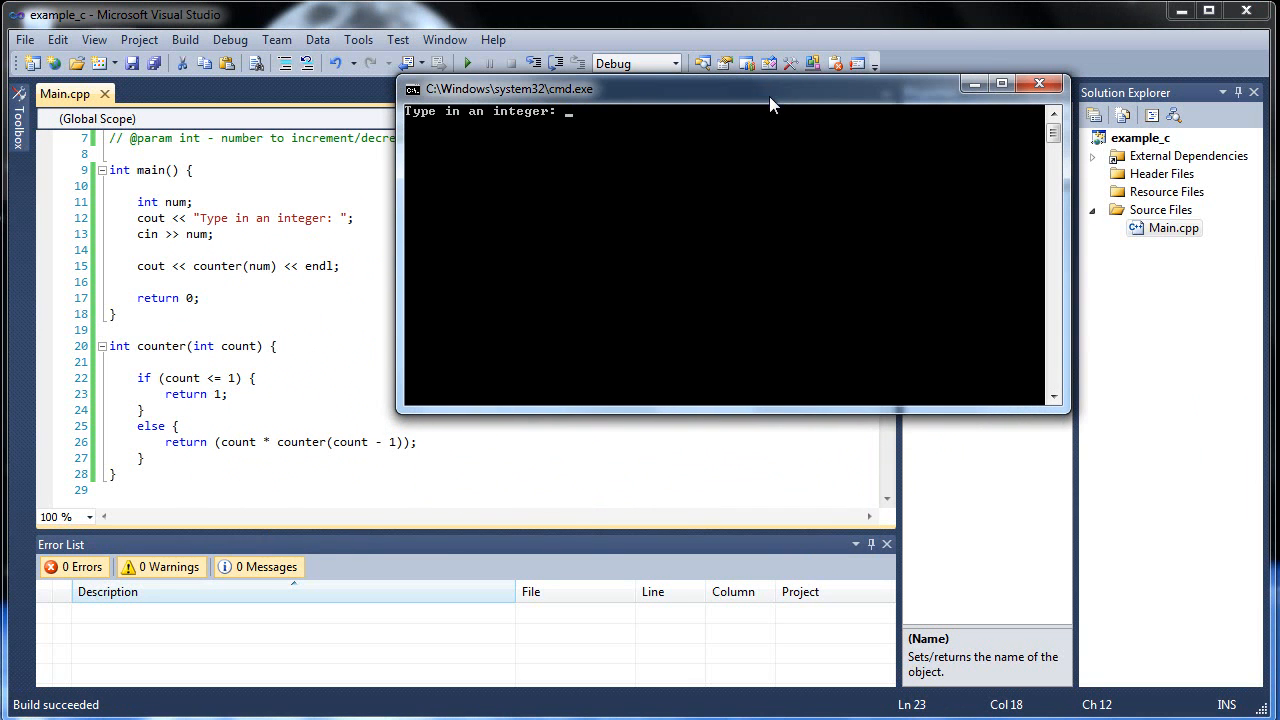
type("5")
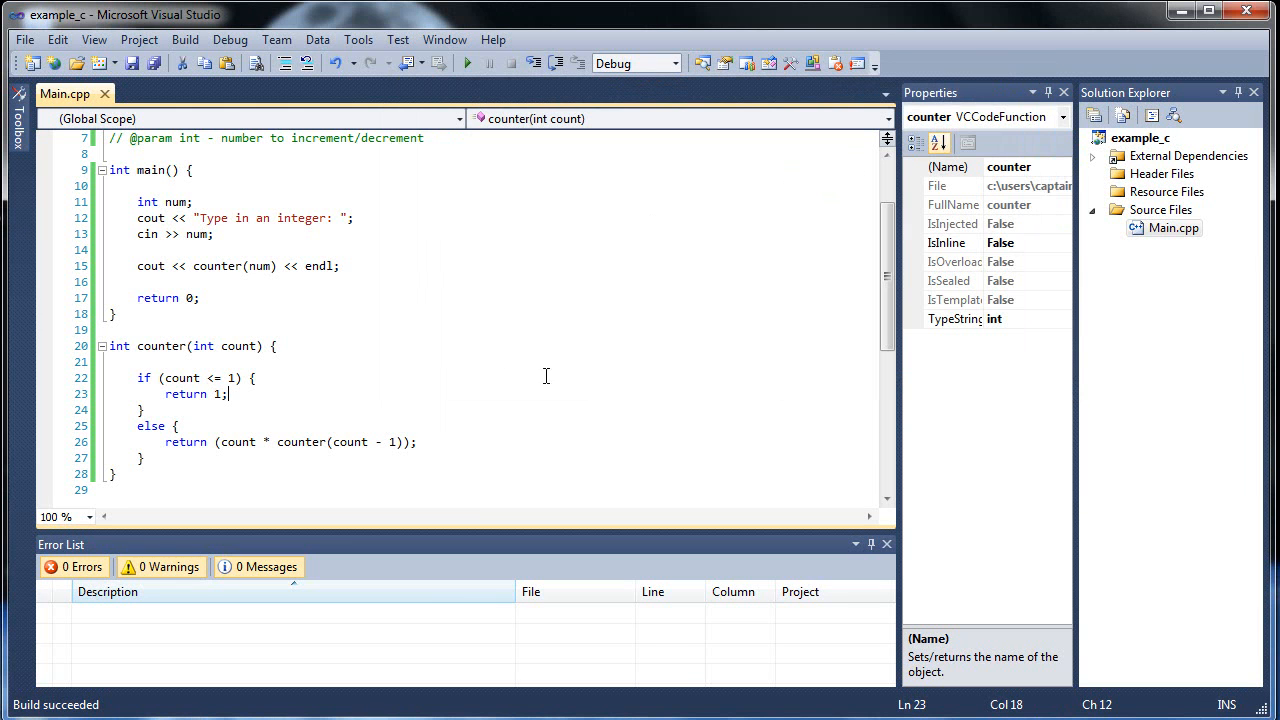
left_click(345, 442)
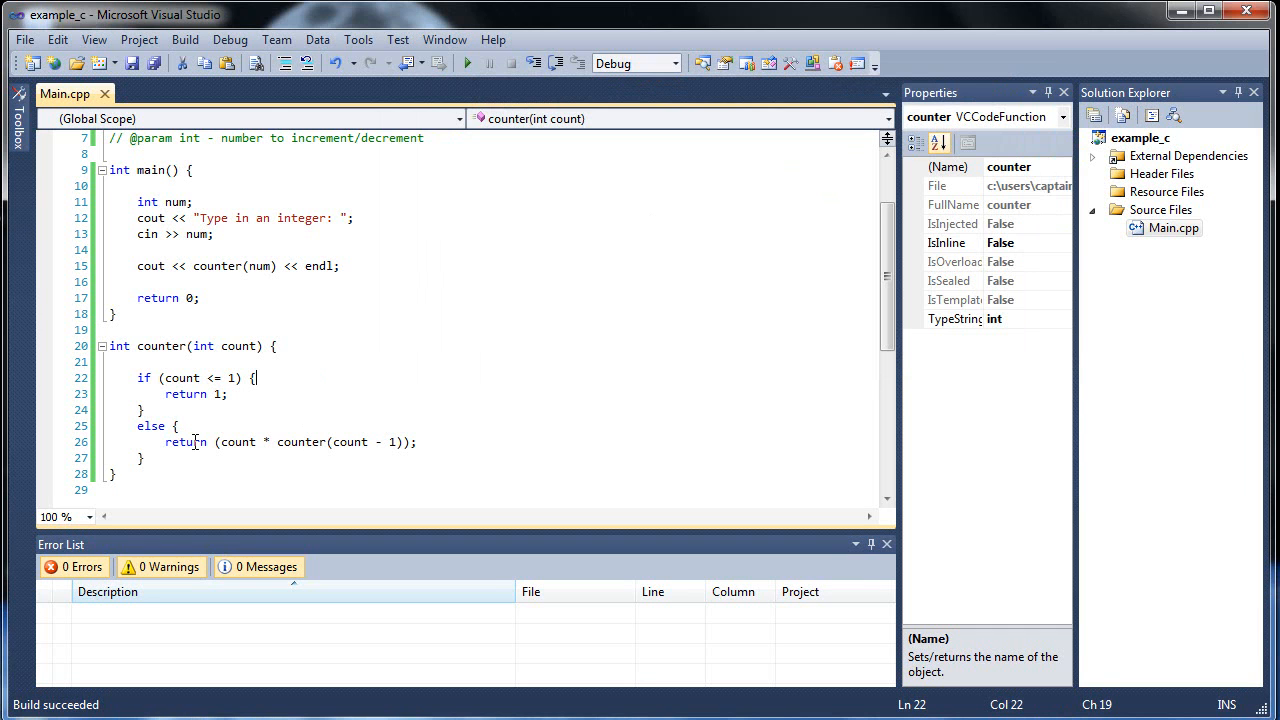
left_click(195, 346)
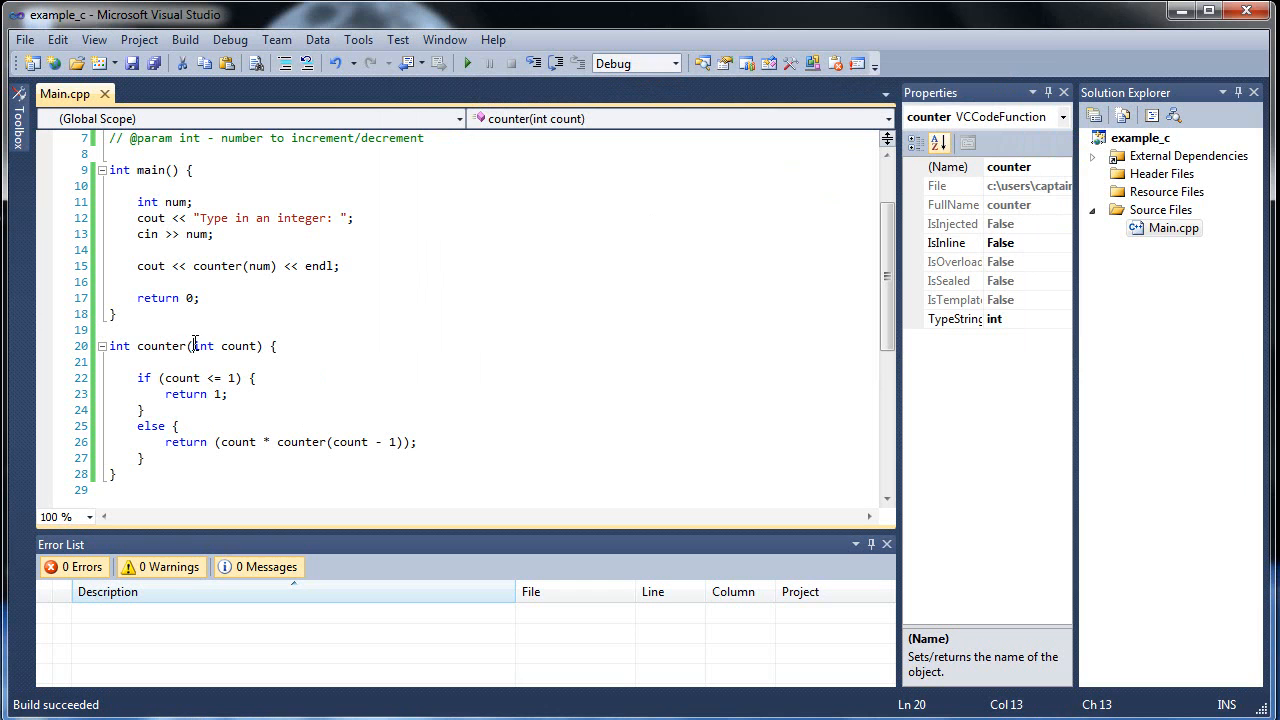
left_click(227, 393)
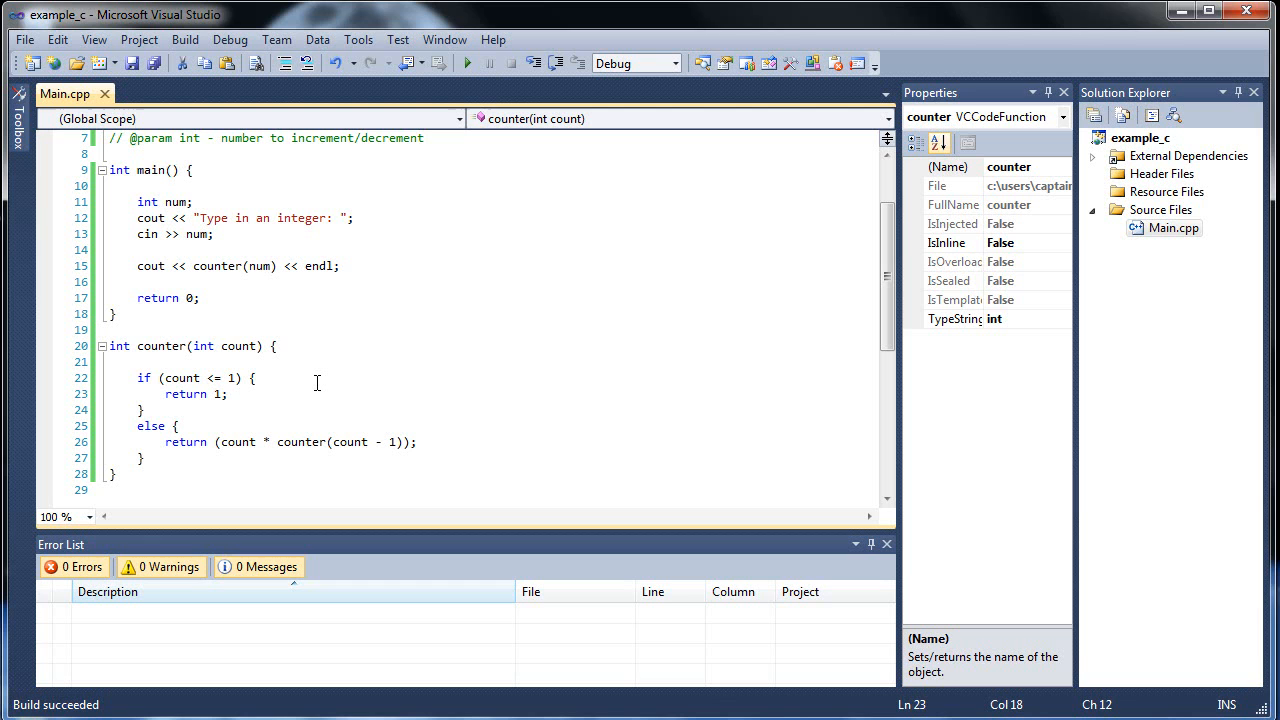
left_click(227, 393)
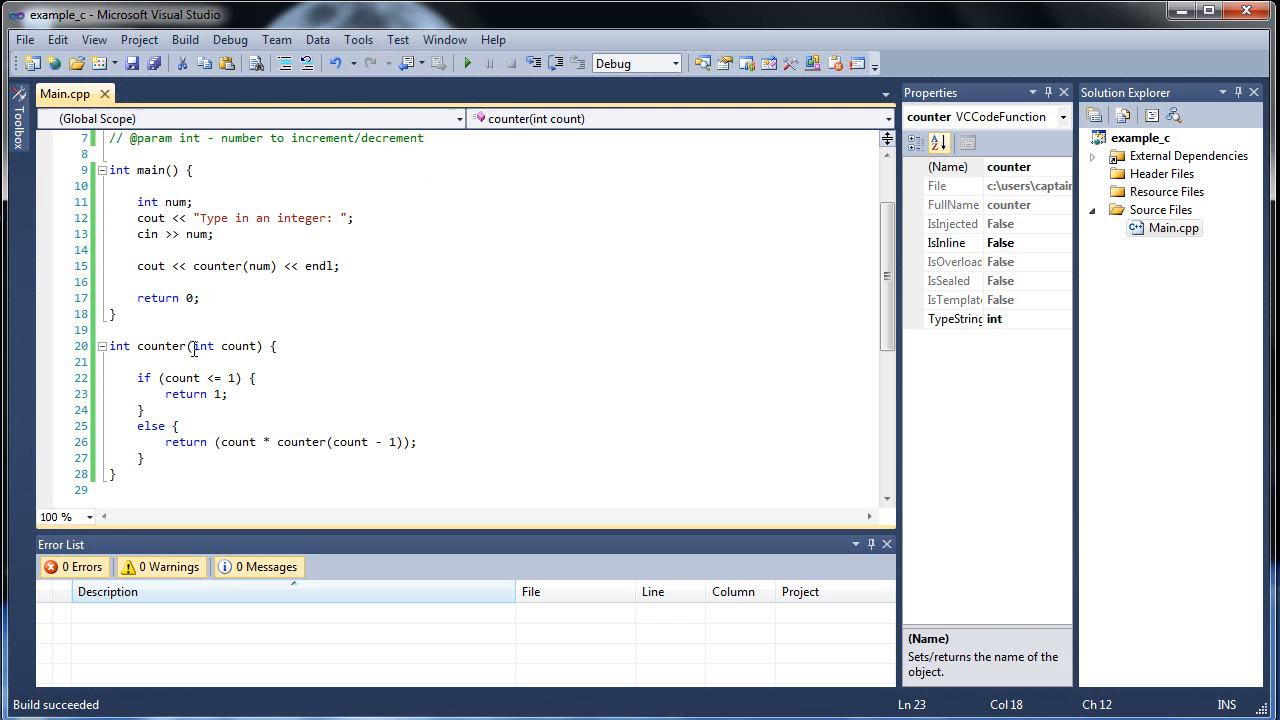
left_click(263, 441)
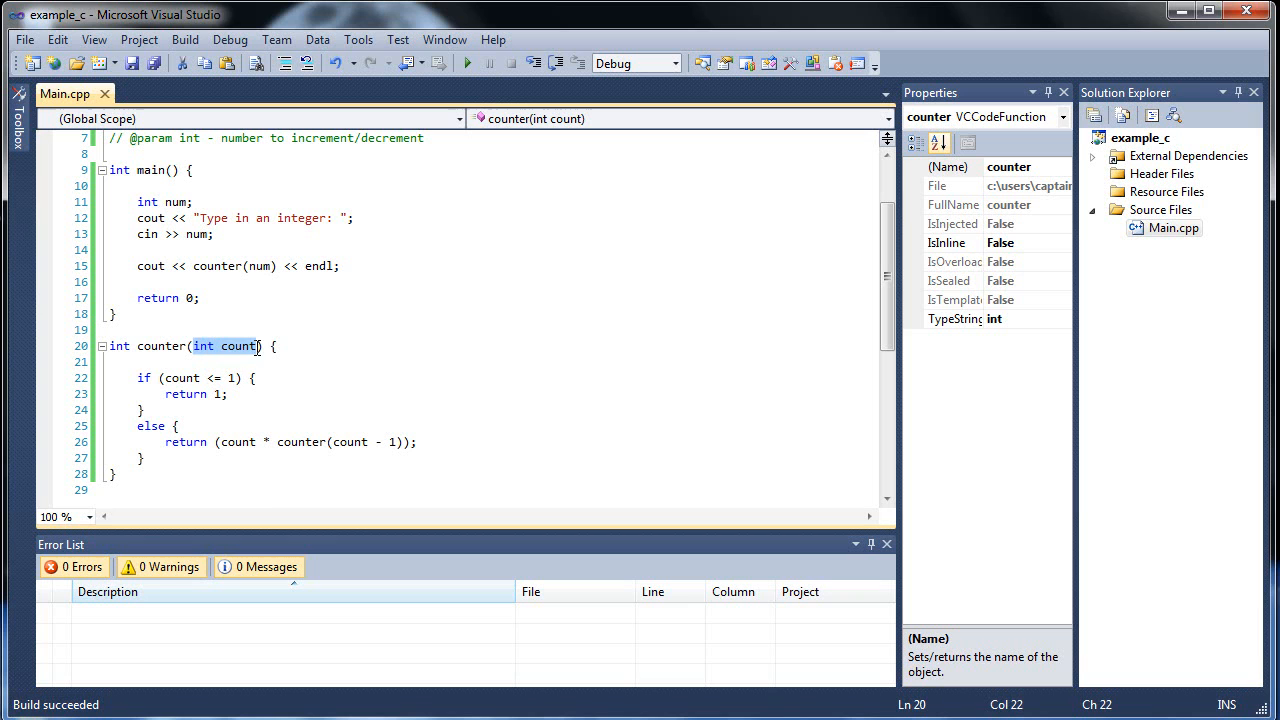
mouse_move(235, 357)
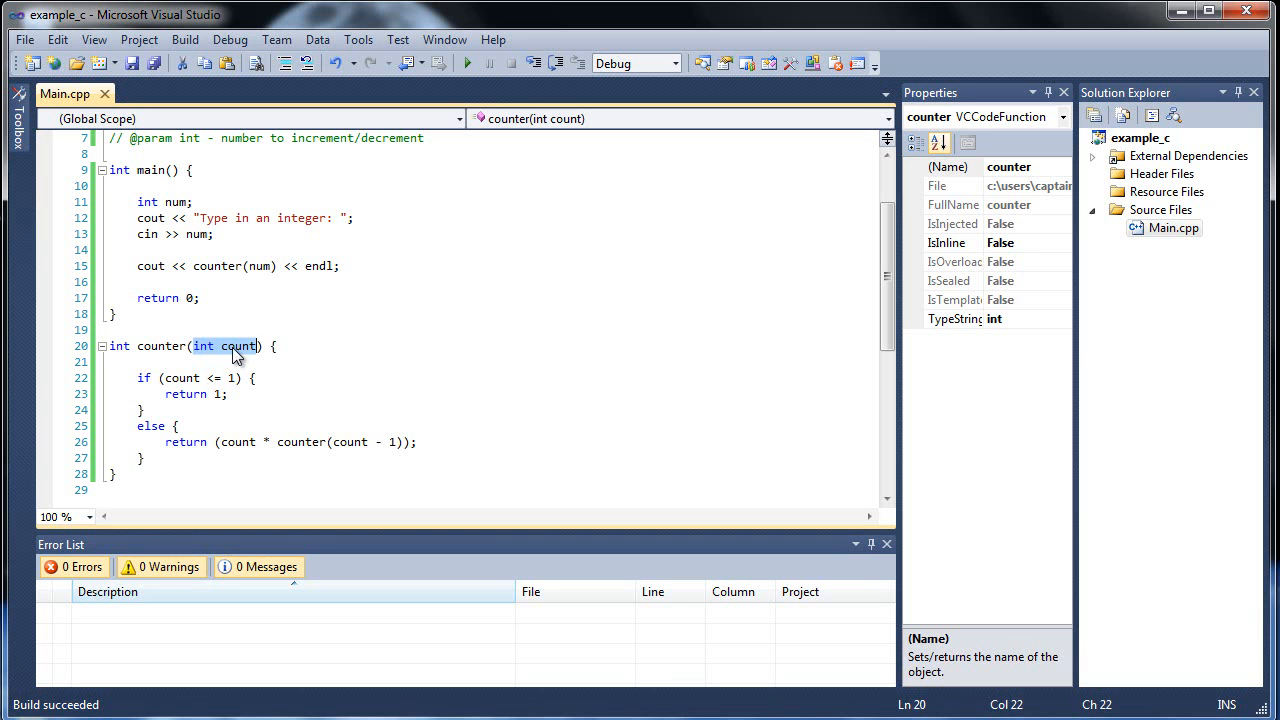
left_click(254, 378)
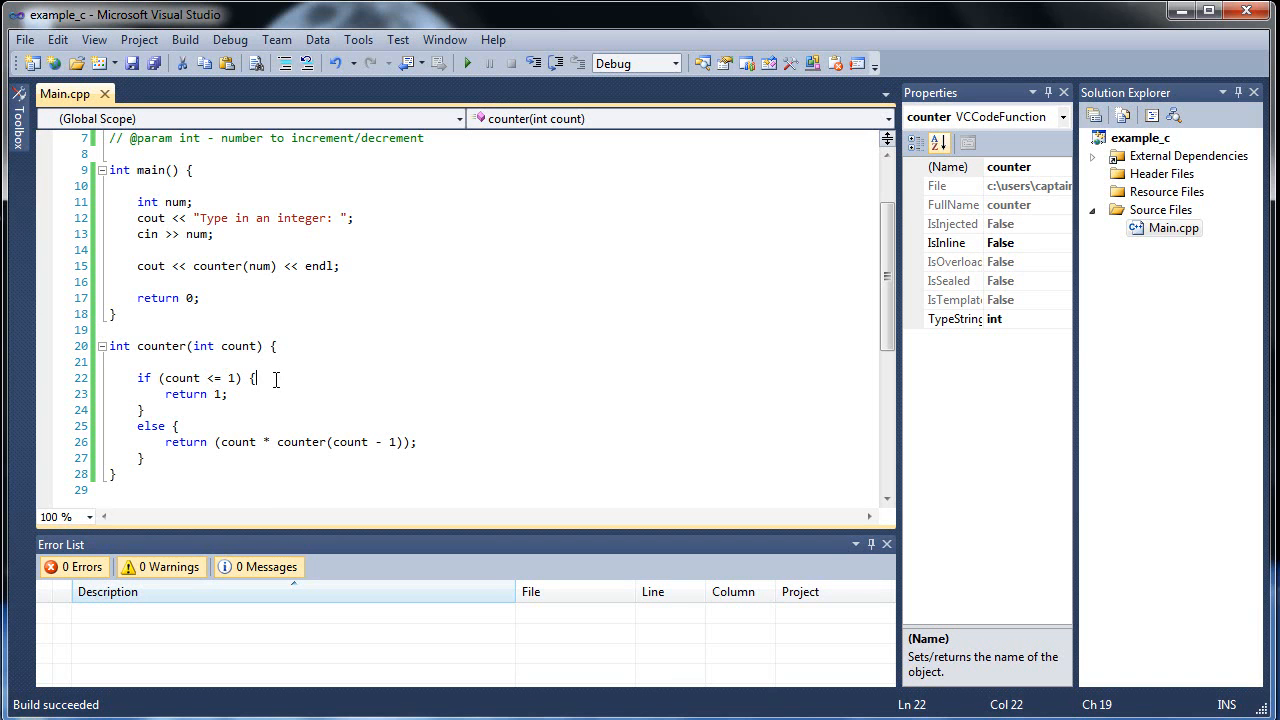